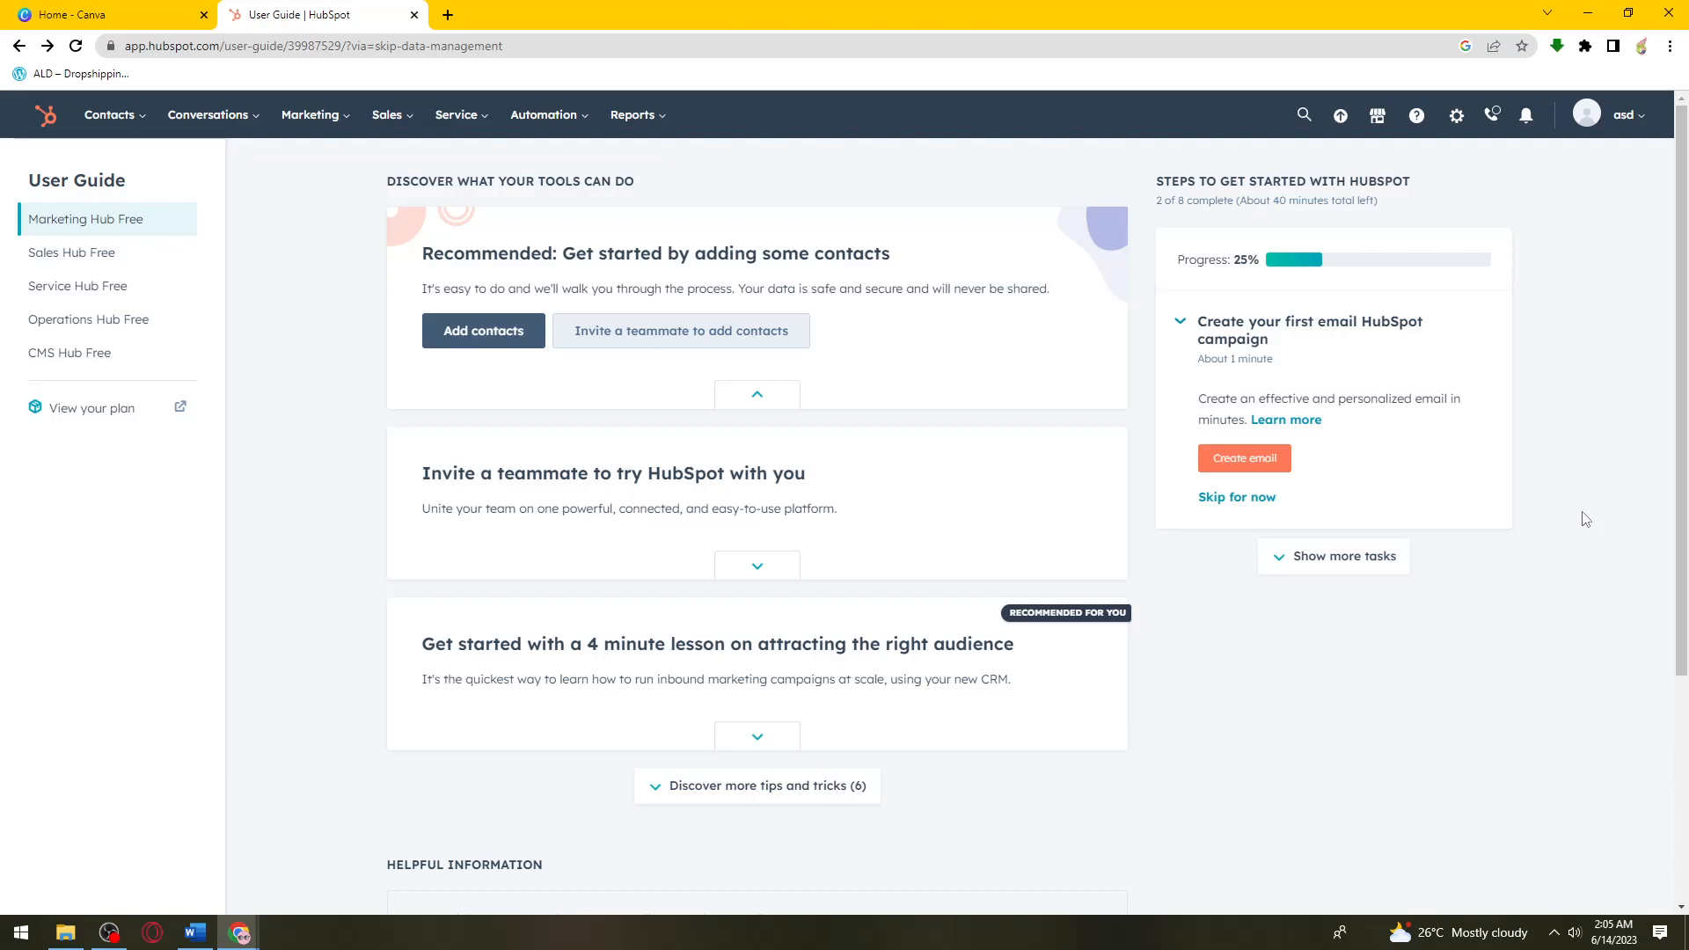
{"action": "mouse_move", "coordinate": [543, 115]}
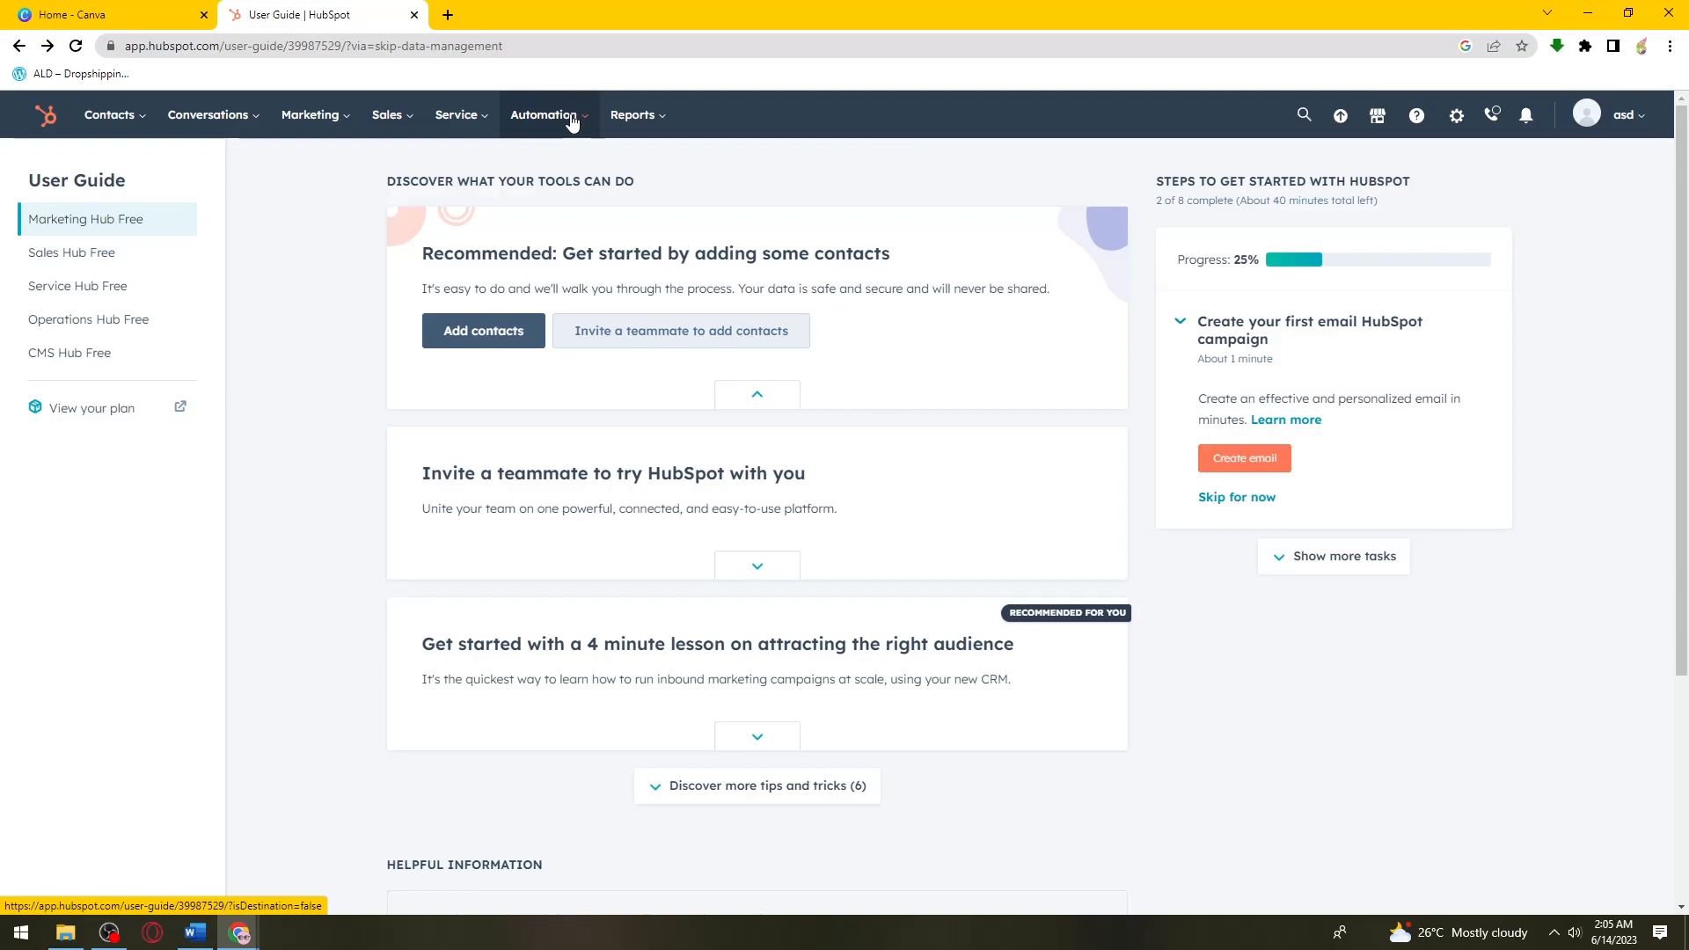
Go to the Sequences page from the Automation menu
{"action": "left_click", "coordinate": [548, 115]}
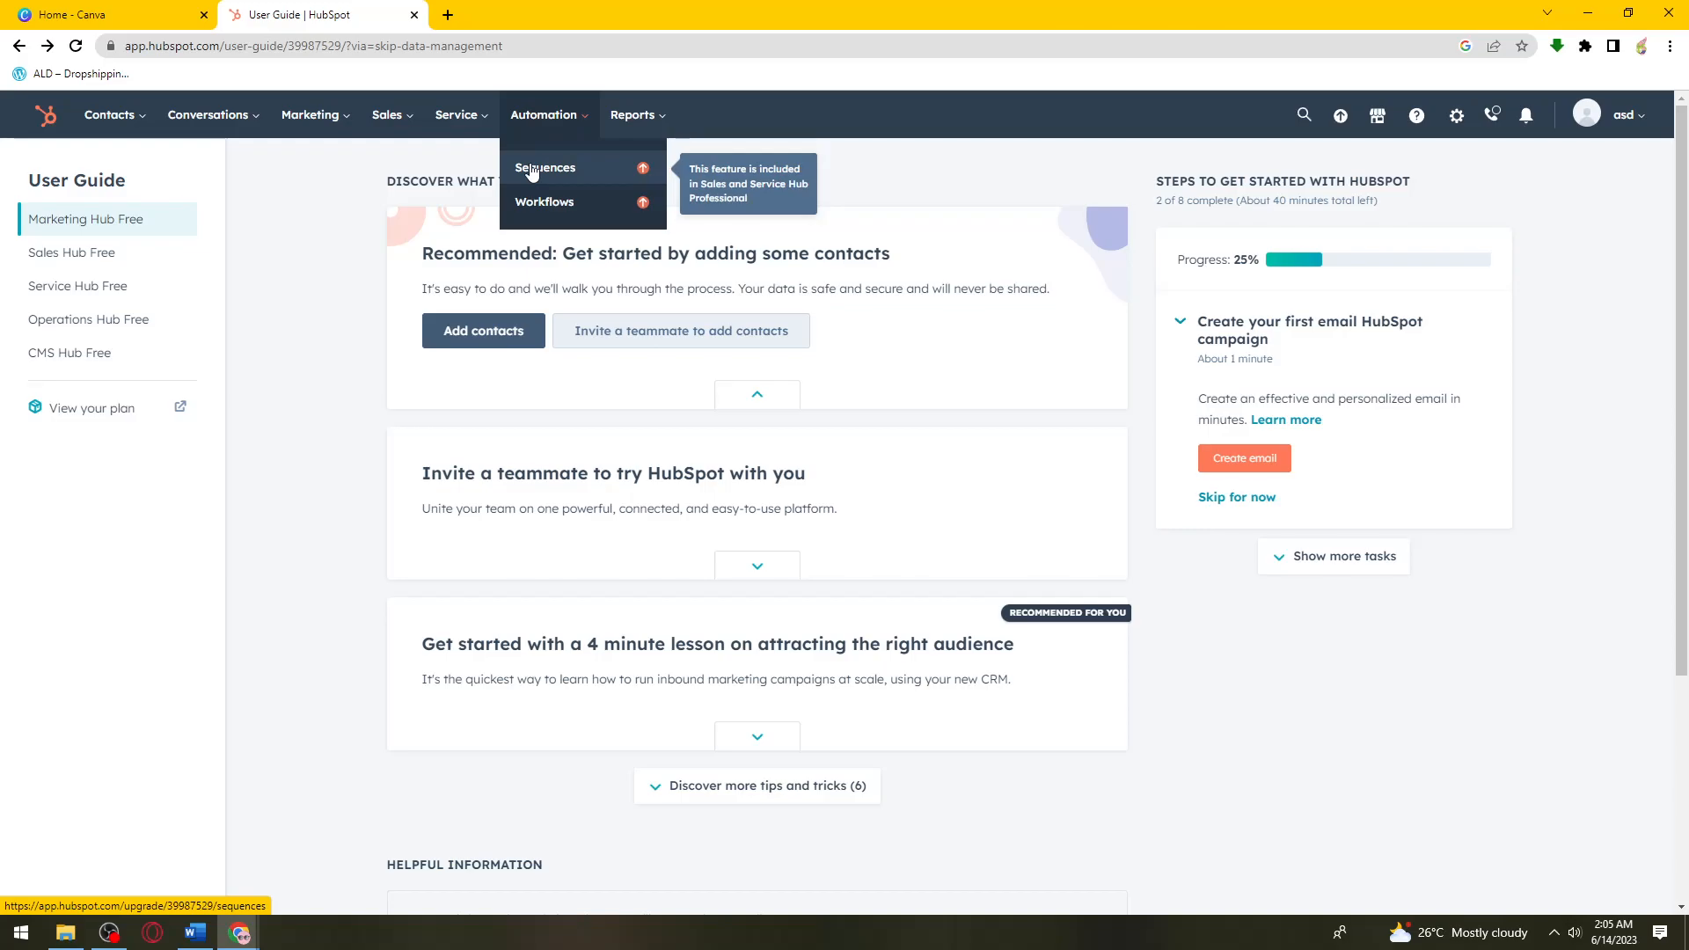
{"action": "left_click", "coordinate": [546, 168]}
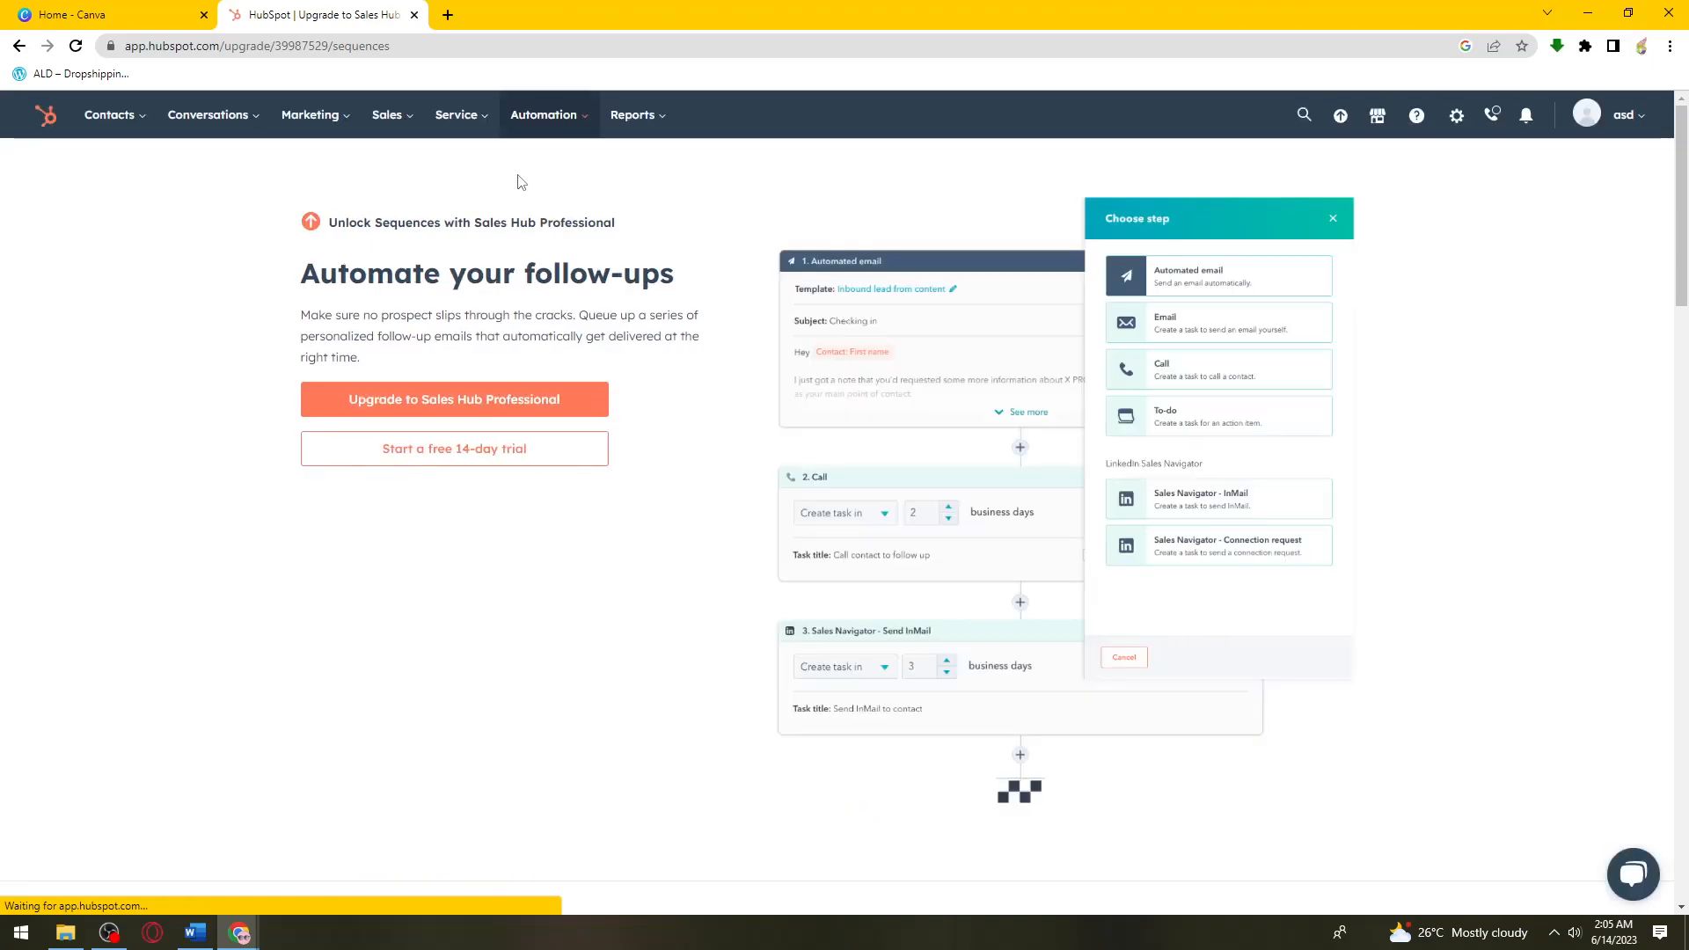
{"action": "mouse_move", "coordinate": [555, 471]}
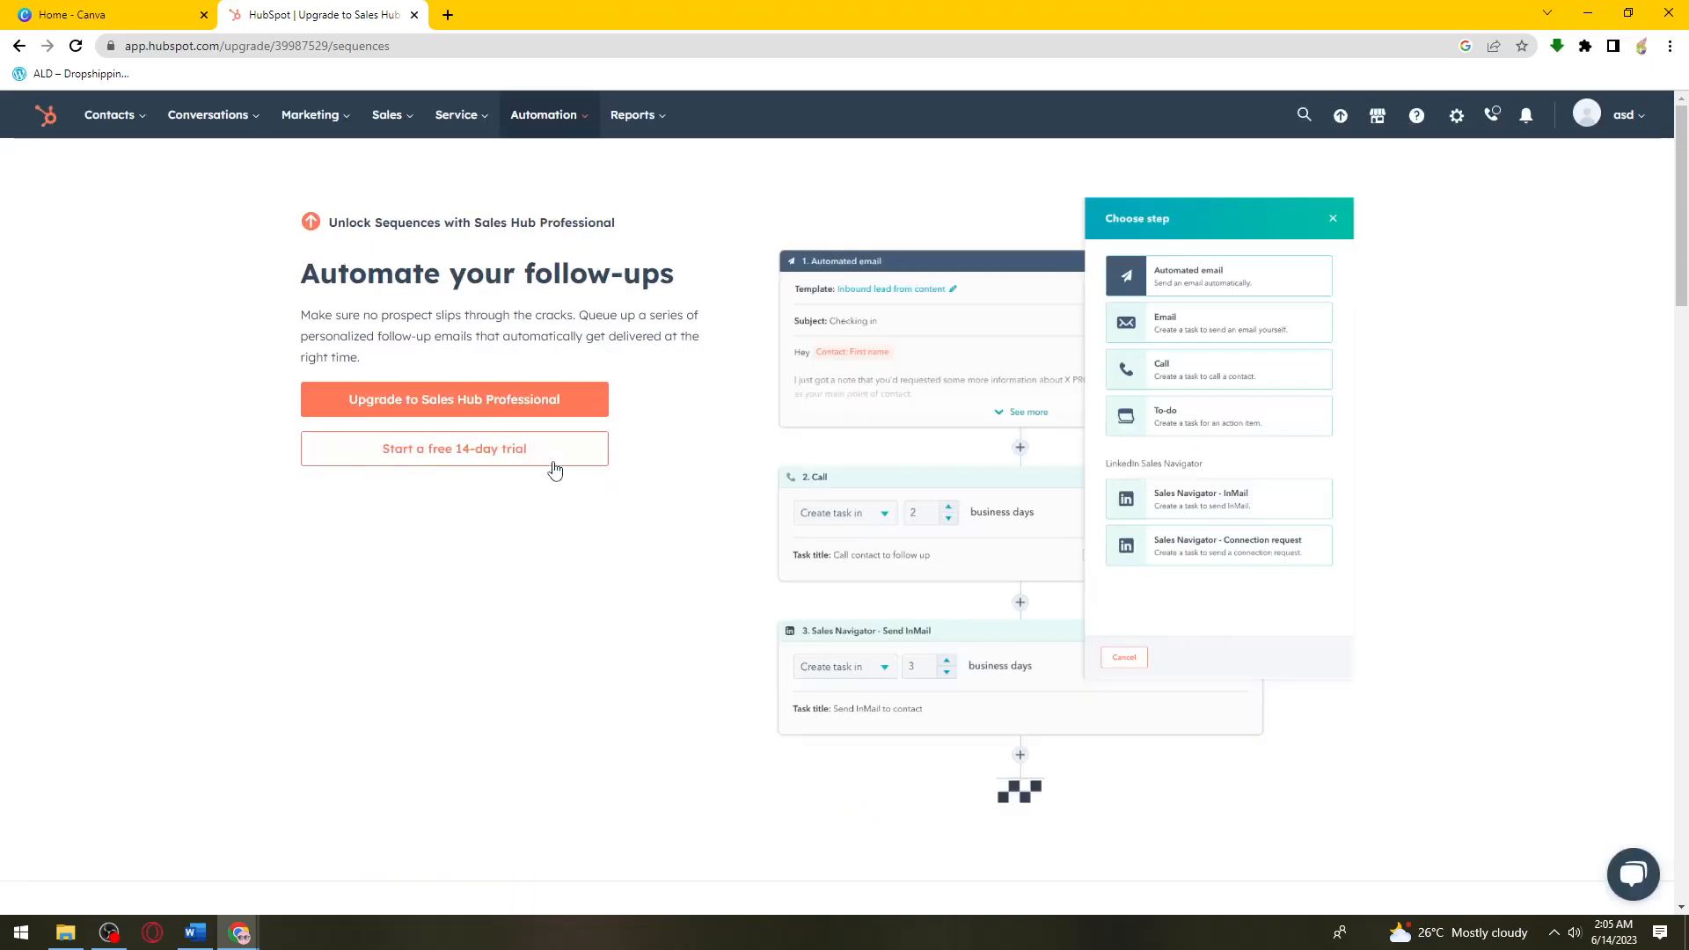
Start the 14-day Sales Hub Professional free trial and dismiss the confirmation with 'Let's go'
{"action": "left_click", "coordinate": [452, 447]}
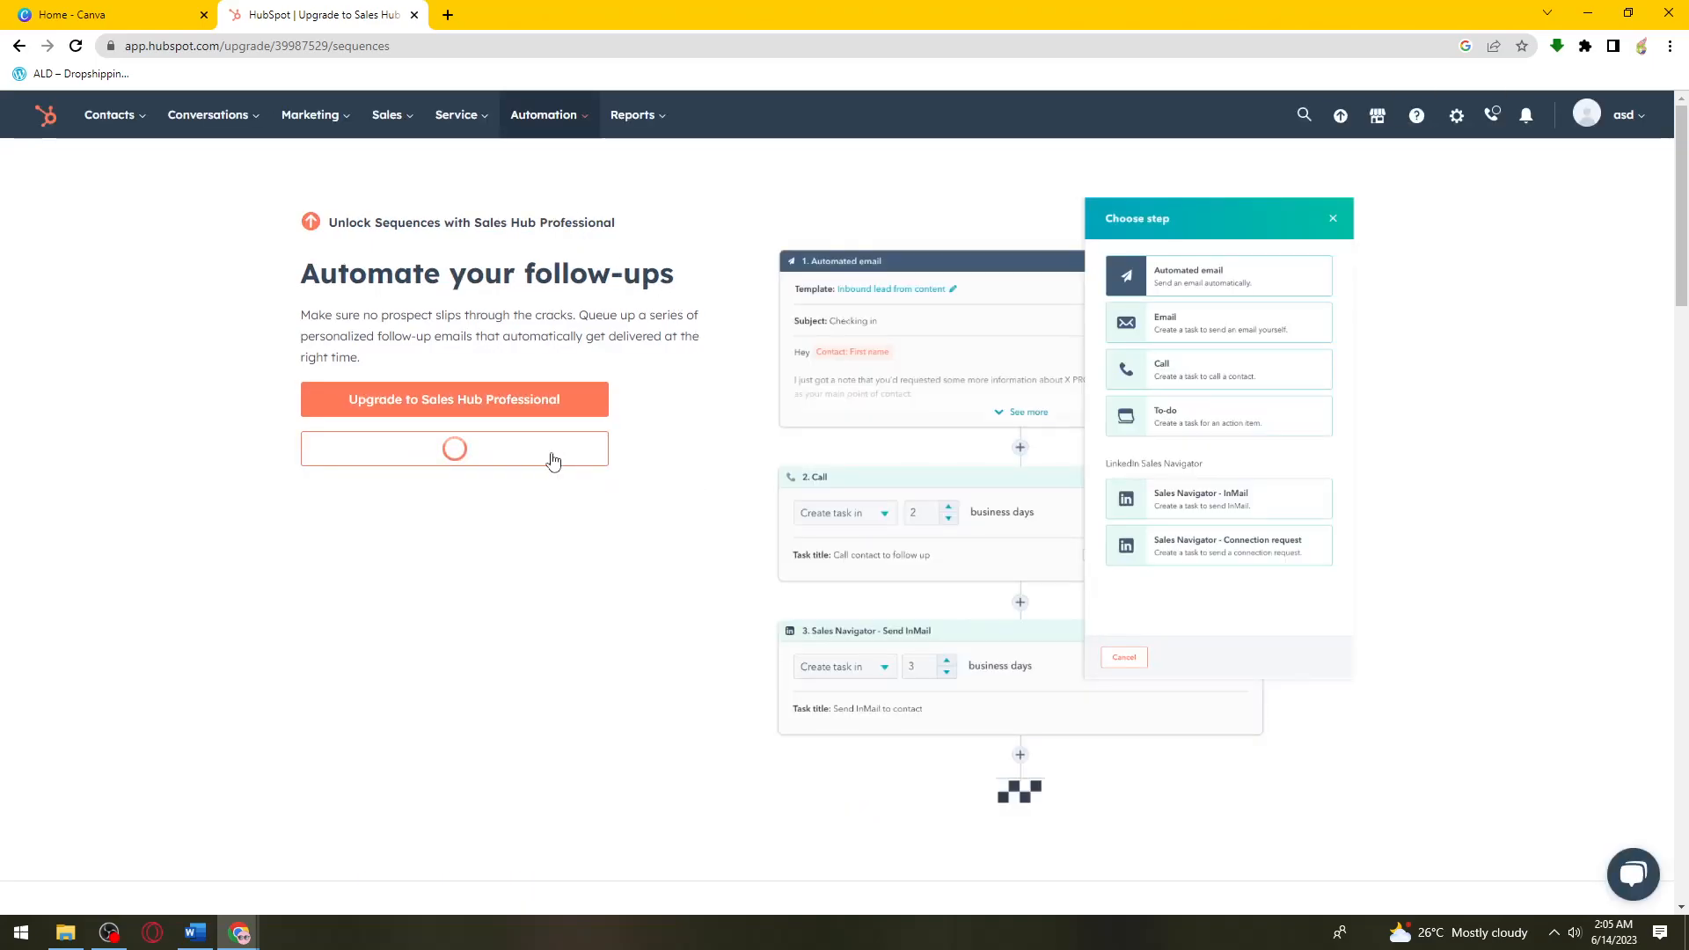
{"action": "mouse_move", "coordinate": [618, 377]}
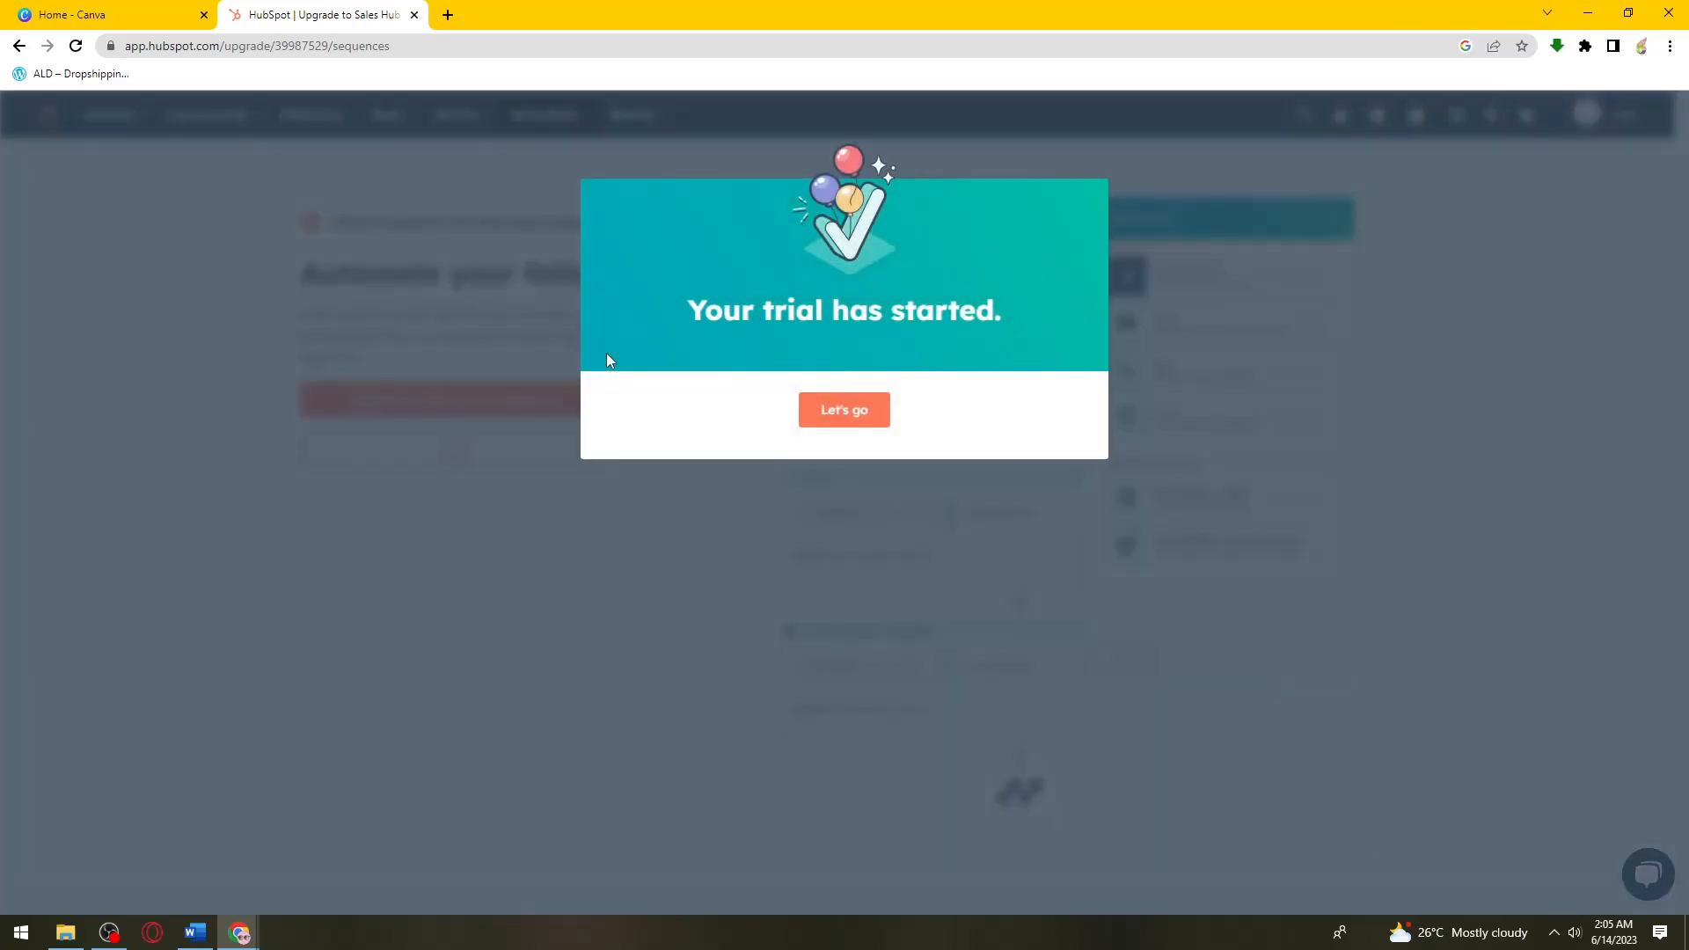
{"action": "left_click", "coordinate": [844, 409]}
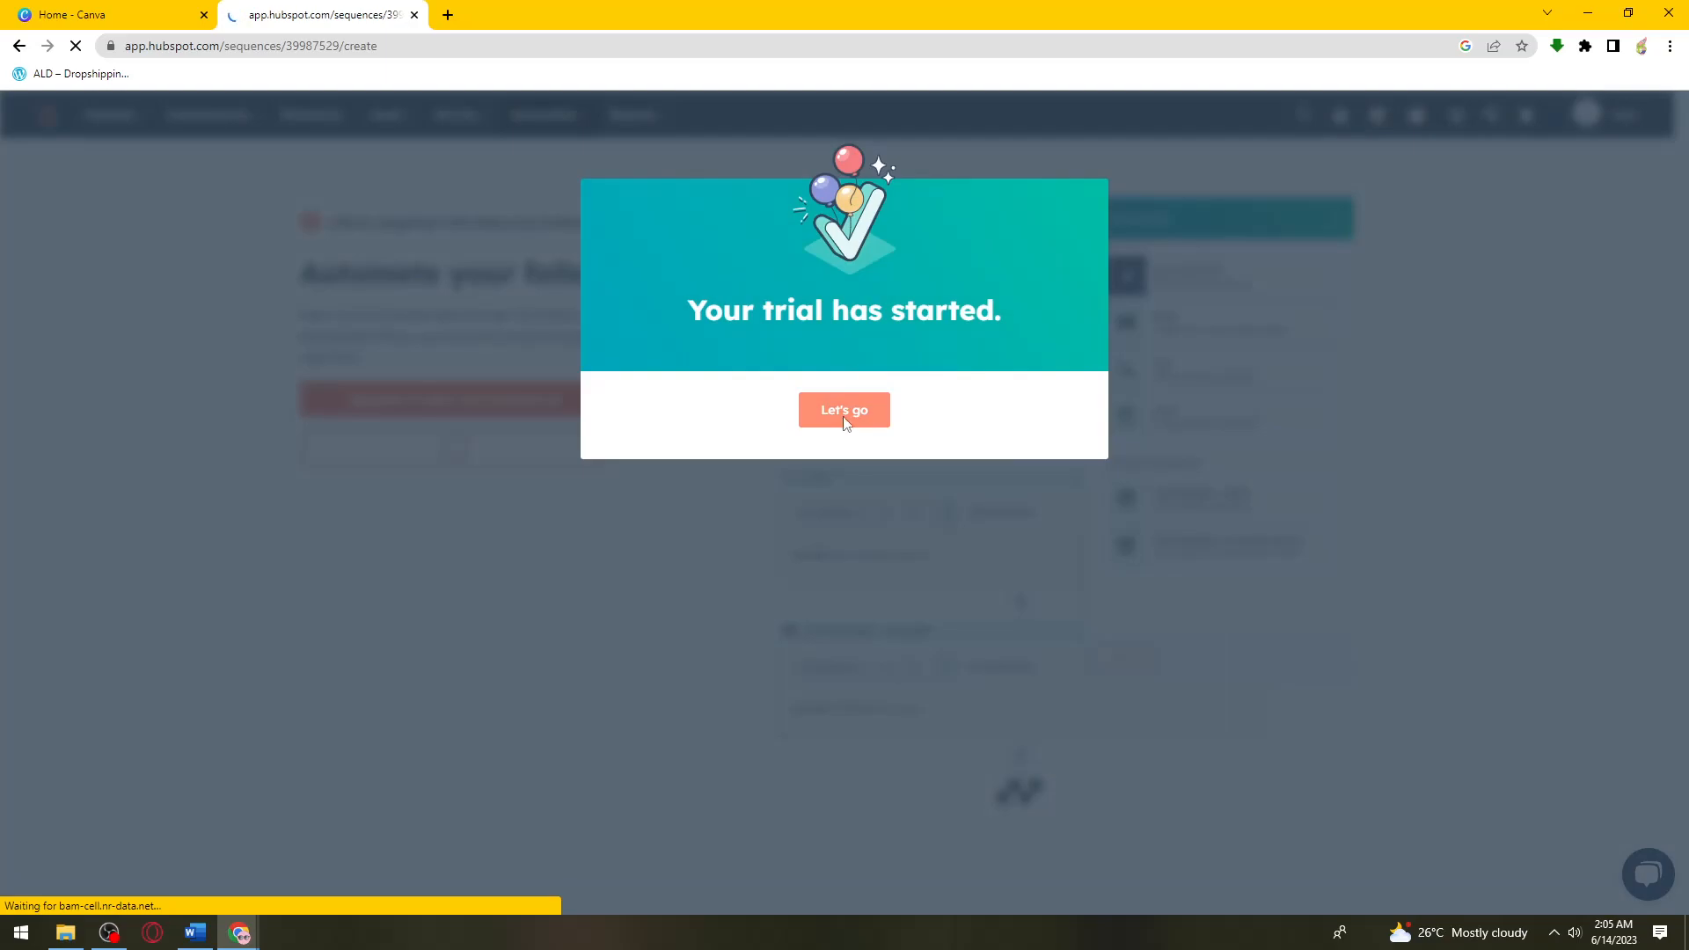
{"action": "left_click", "coordinate": [844, 410]}
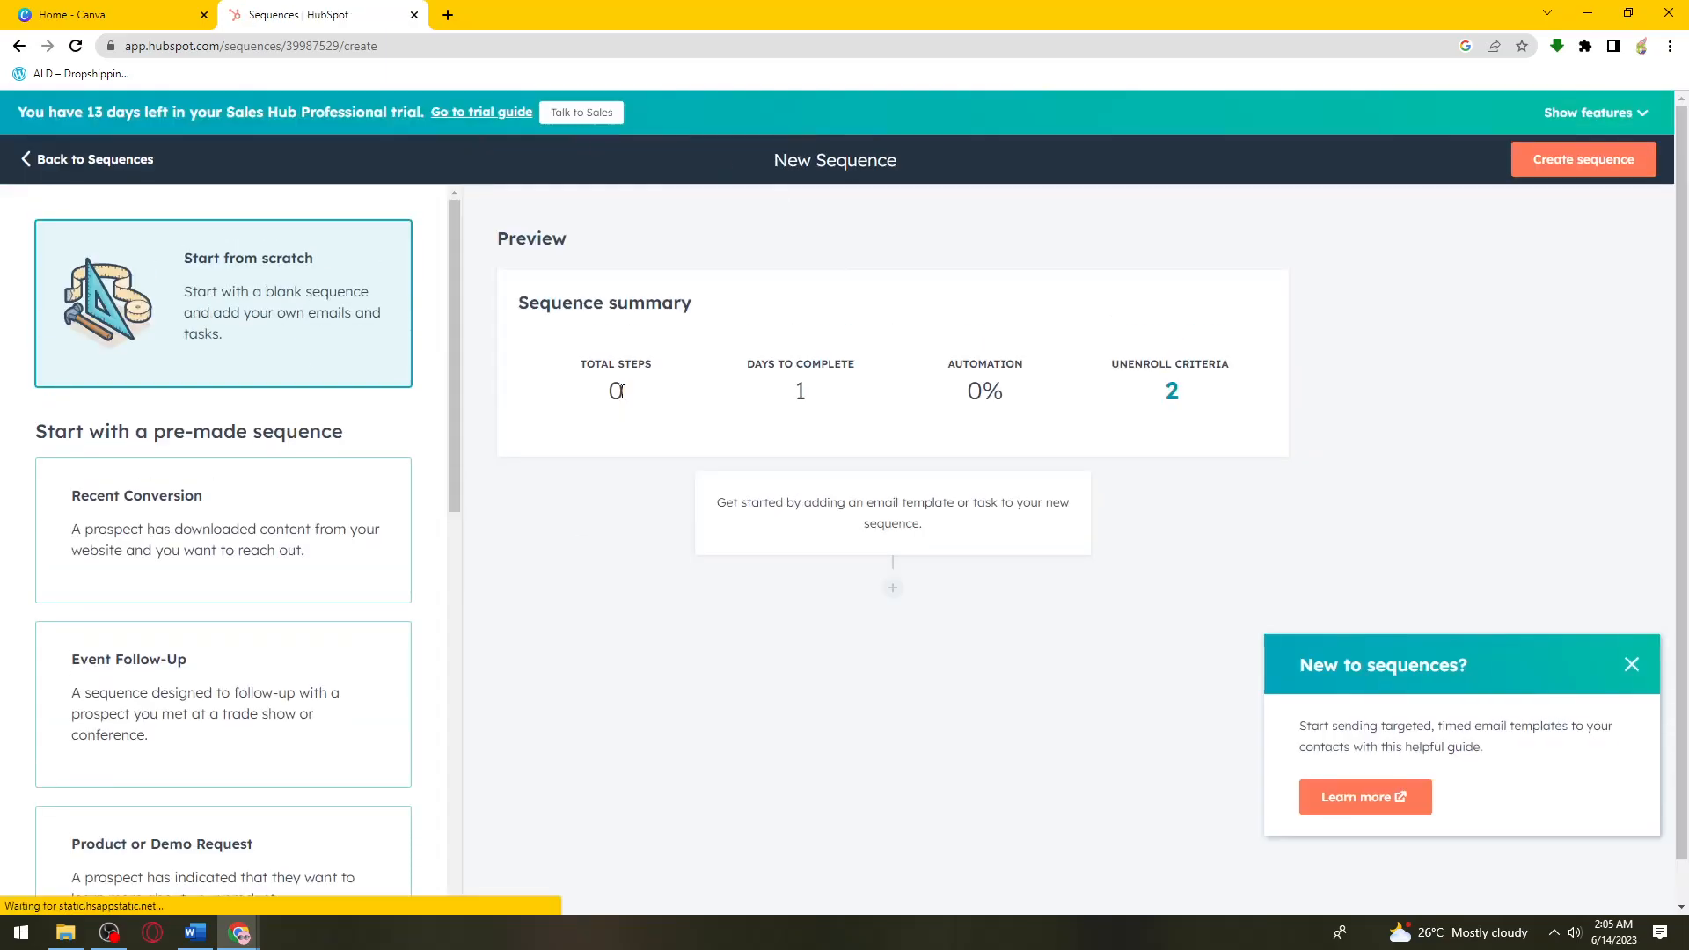
Create a blank sequence from the 'Start from scratch' template
{"action": "scroll", "scroll_direction": "down", "scroll_amount": 3}
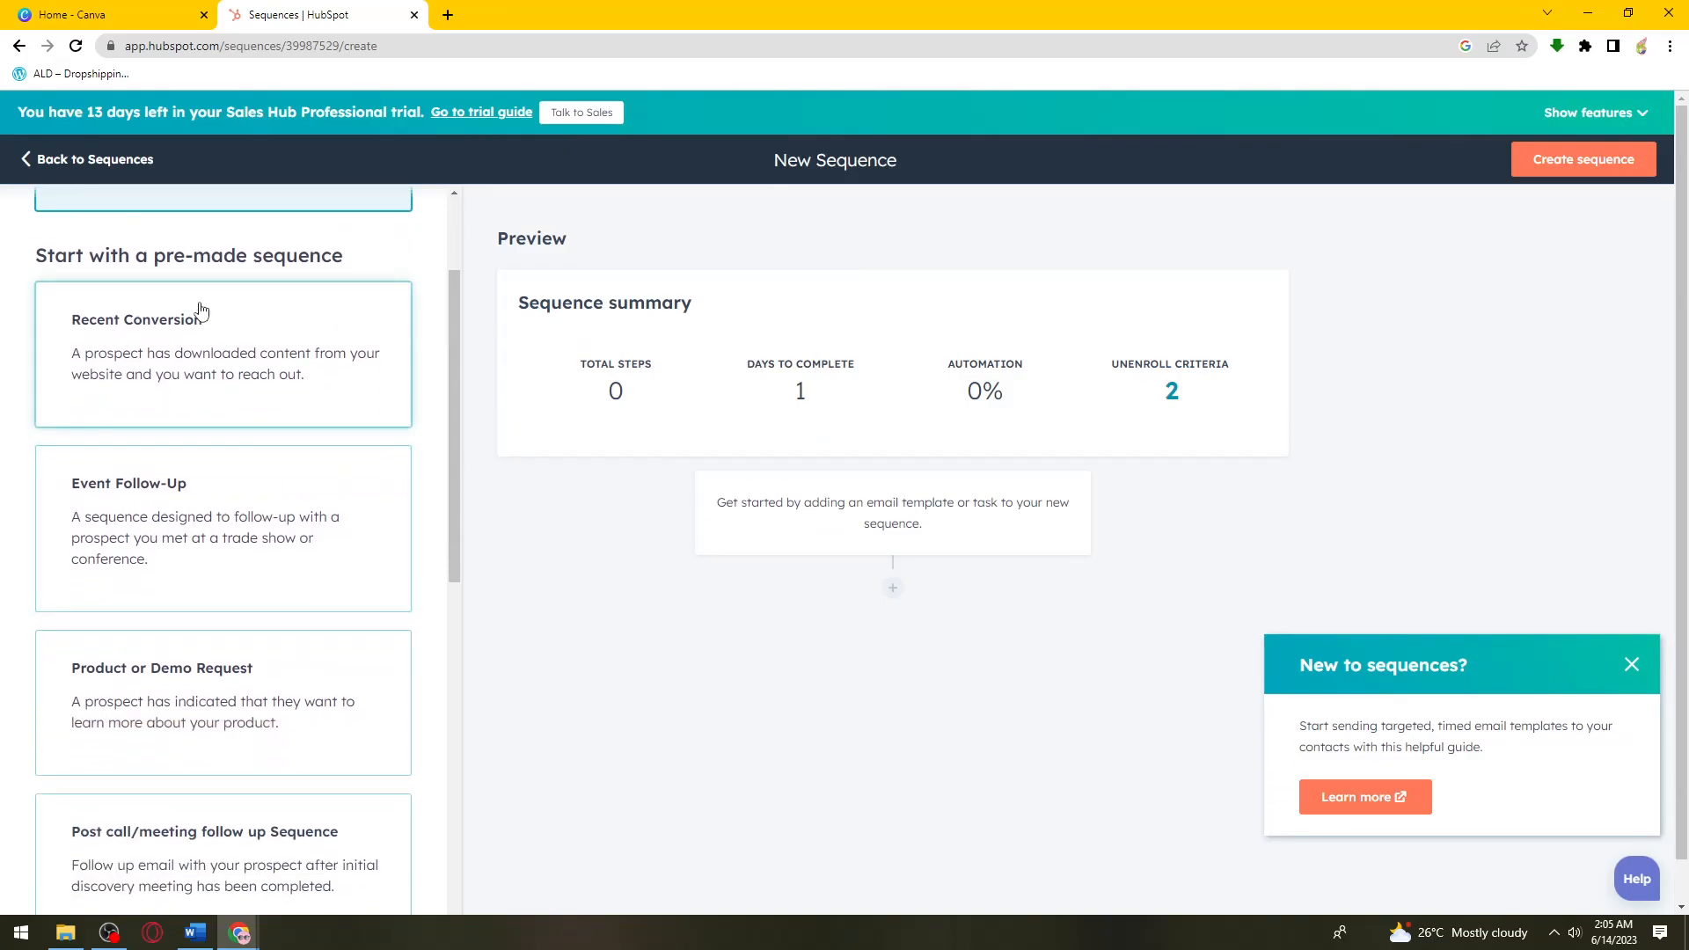
{"action": "scroll", "scroll_direction": "down", "scroll_amount": 3}
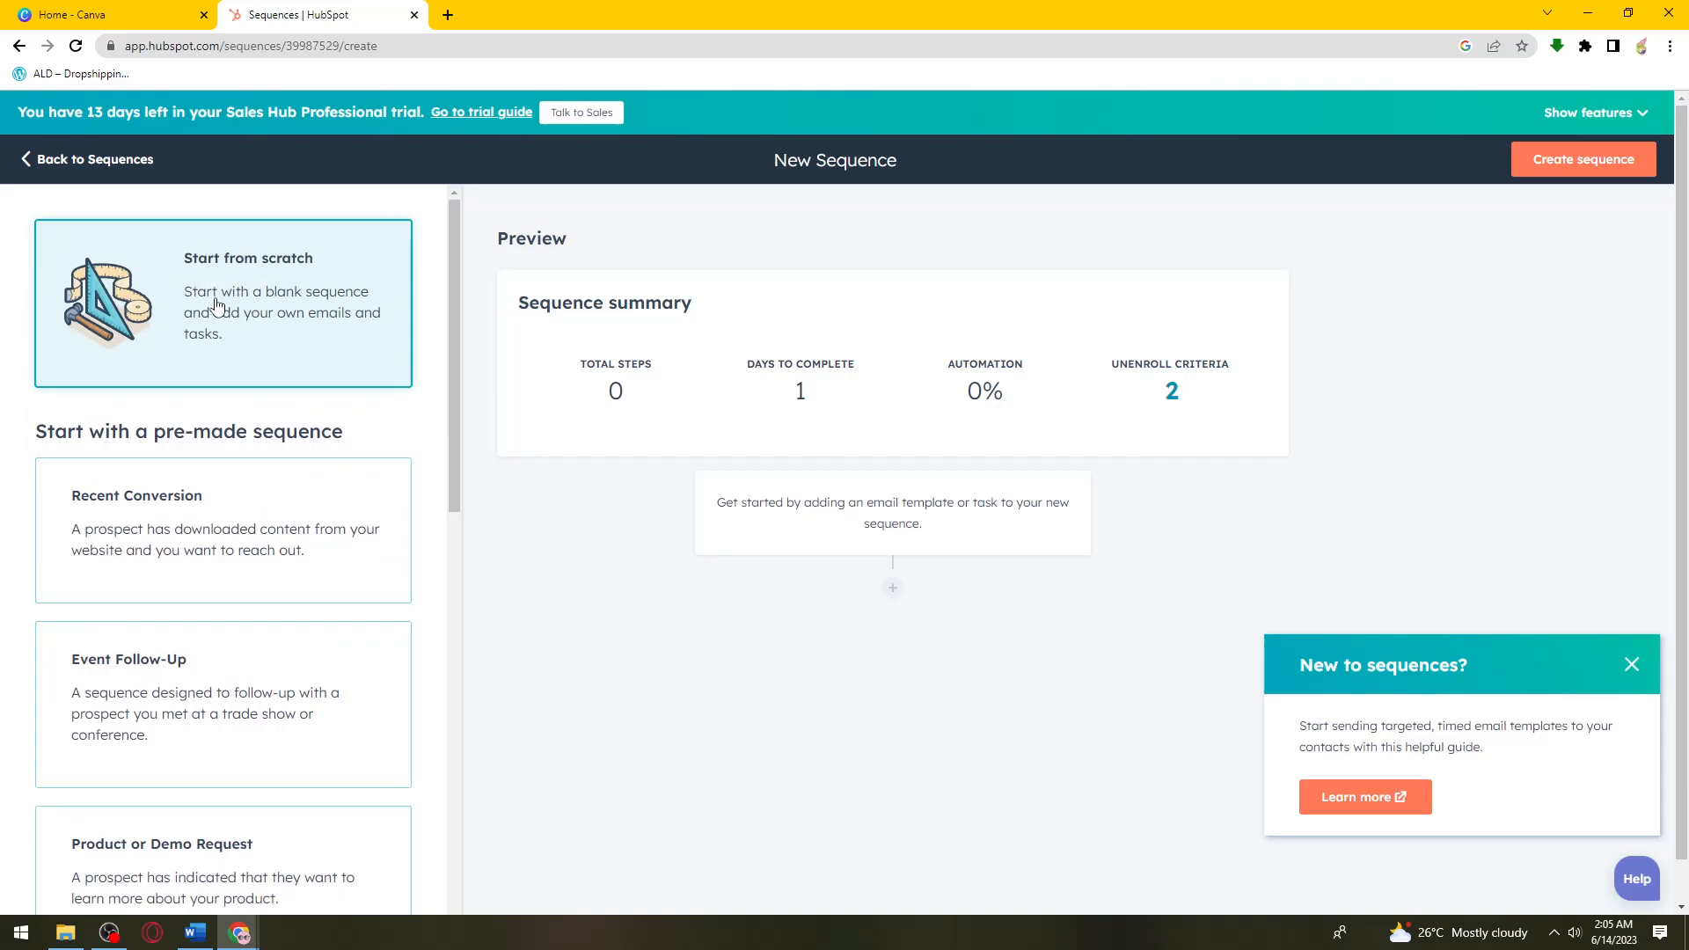
{"action": "mouse_move", "coordinate": [269, 344]}
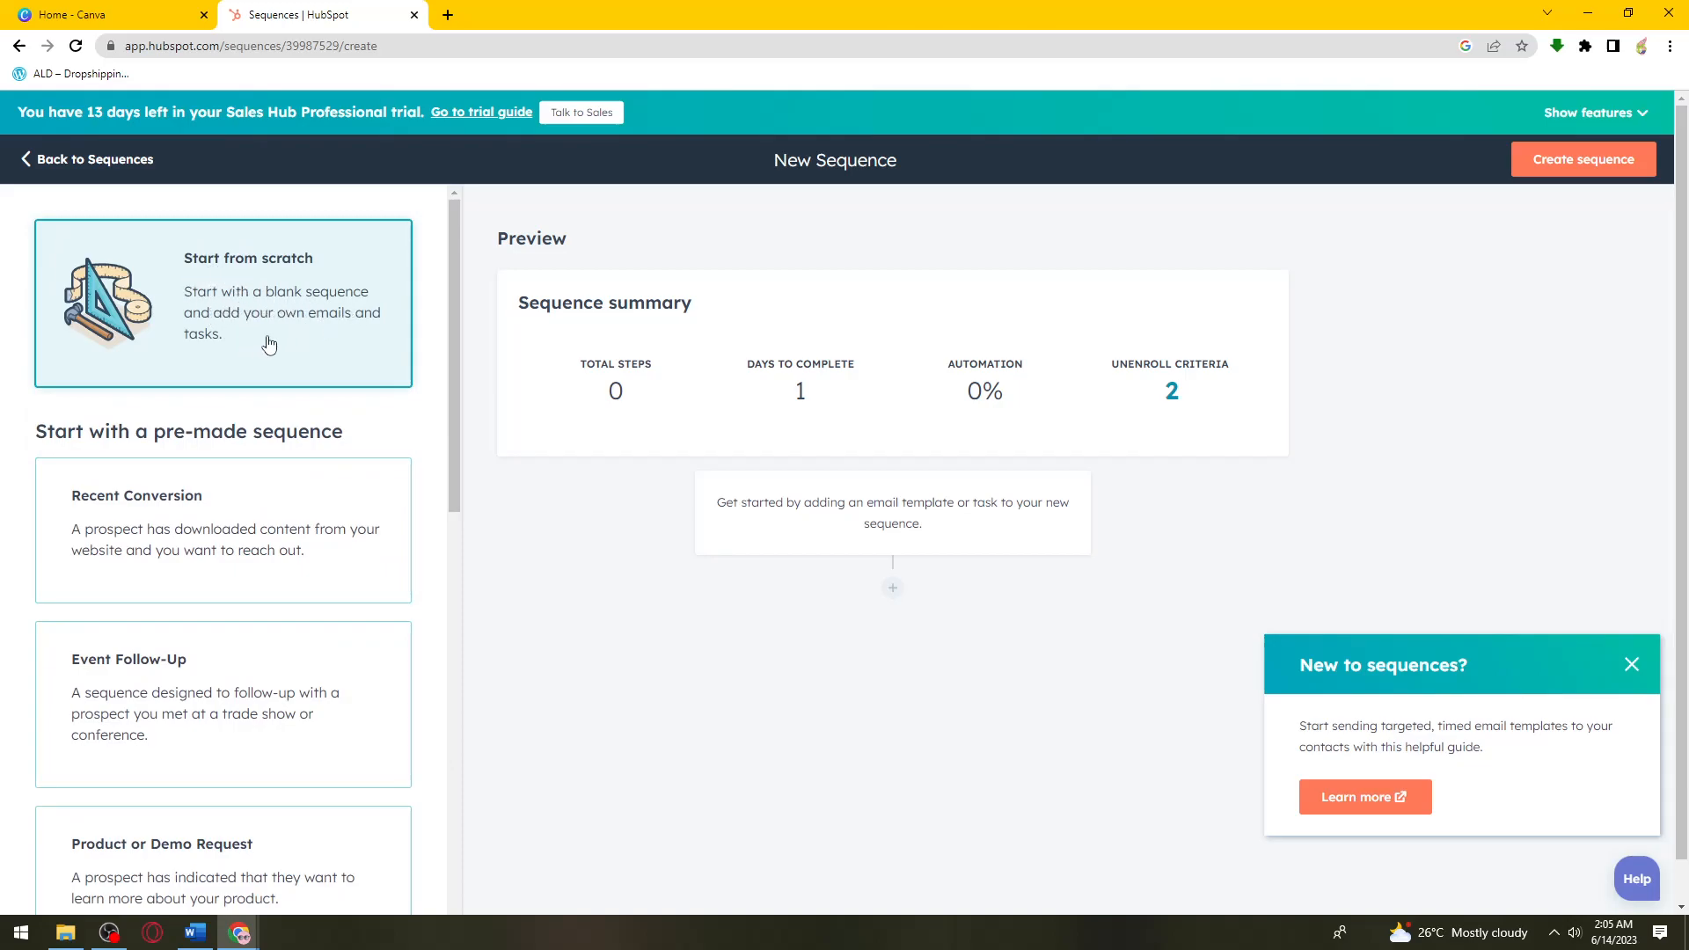
{"action": "mouse_move", "coordinate": [1595, 548]}
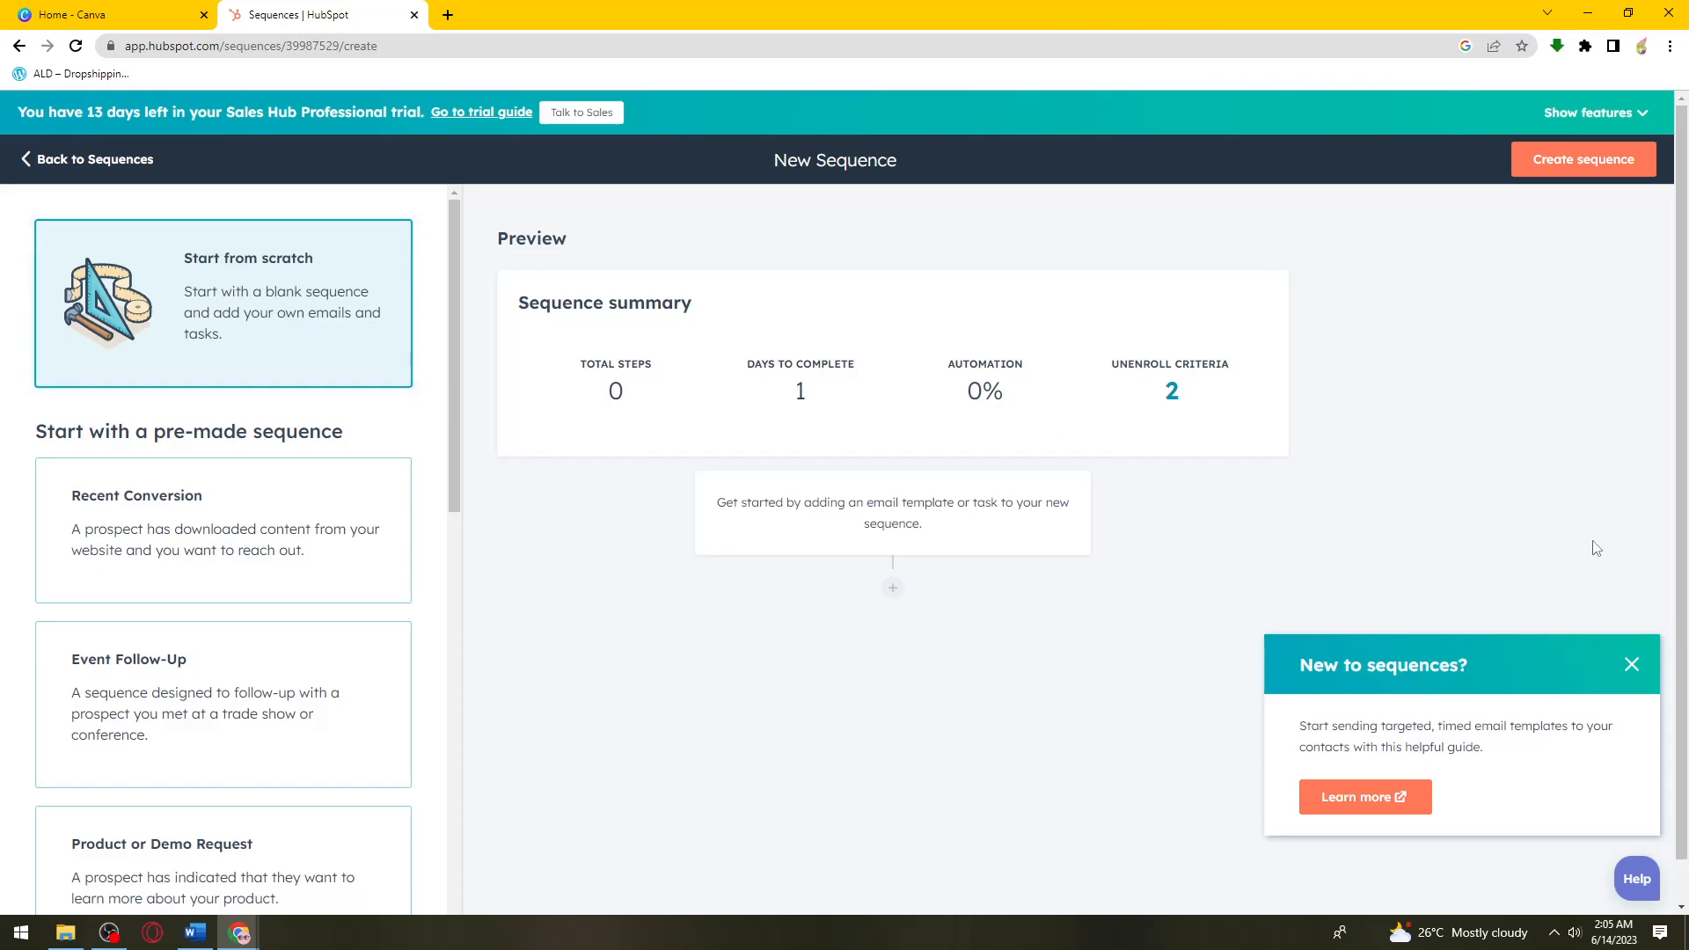
{"action": "left_click", "coordinate": [1631, 665]}
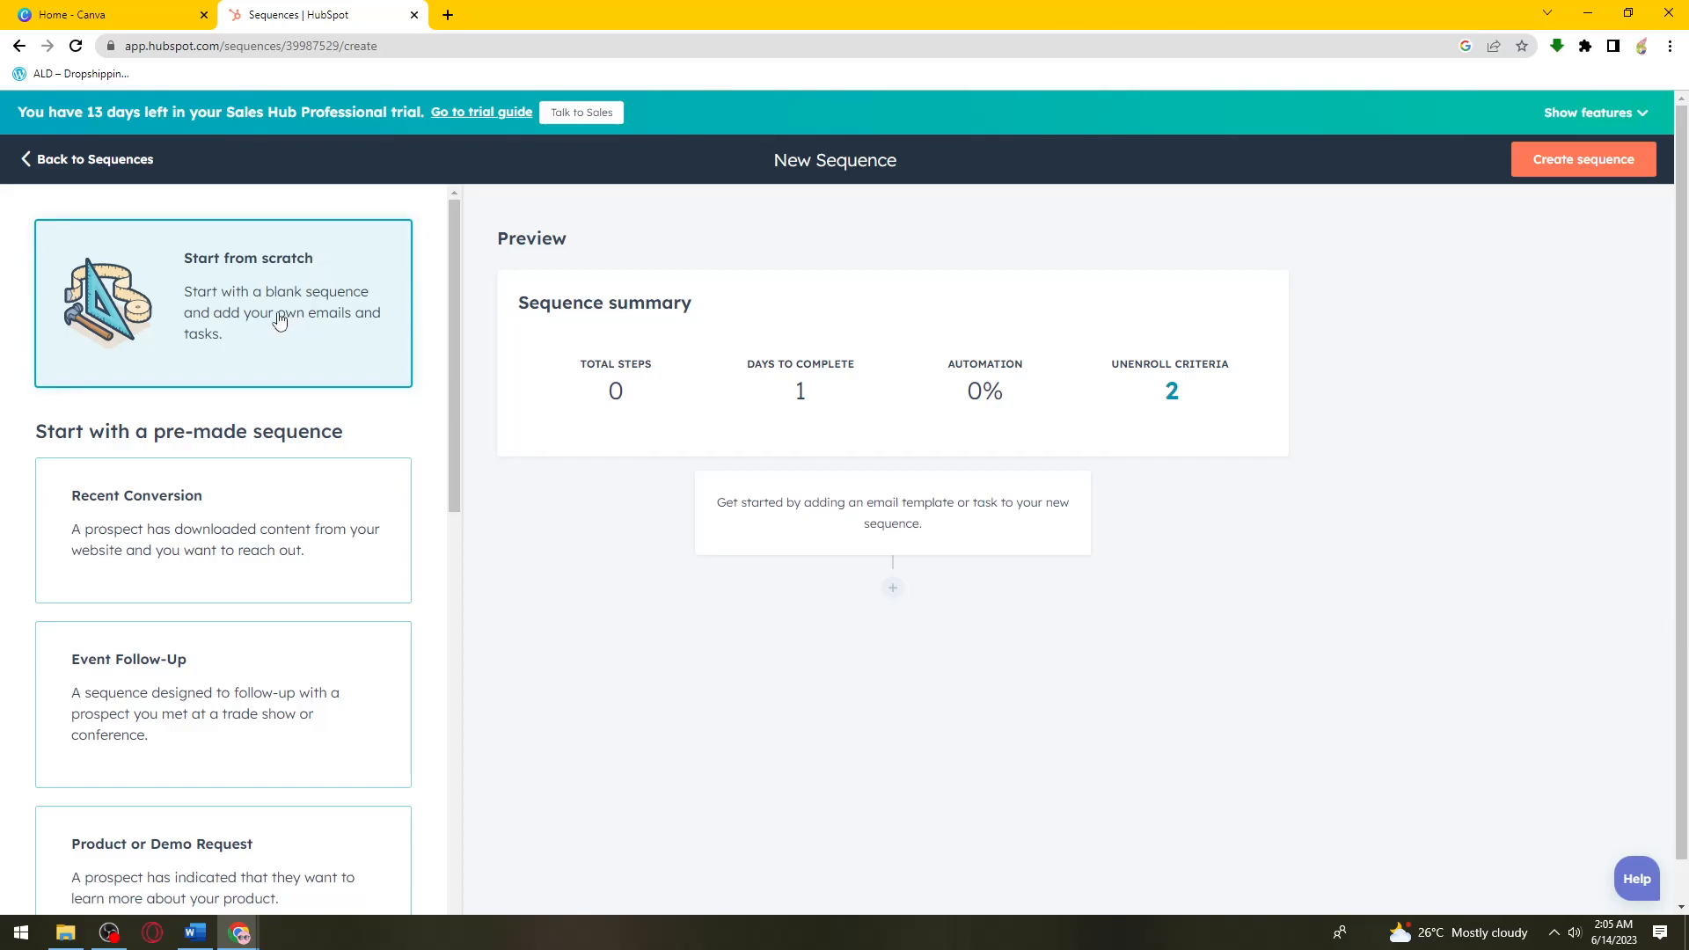
{"action": "mouse_move", "coordinate": [484, 272]}
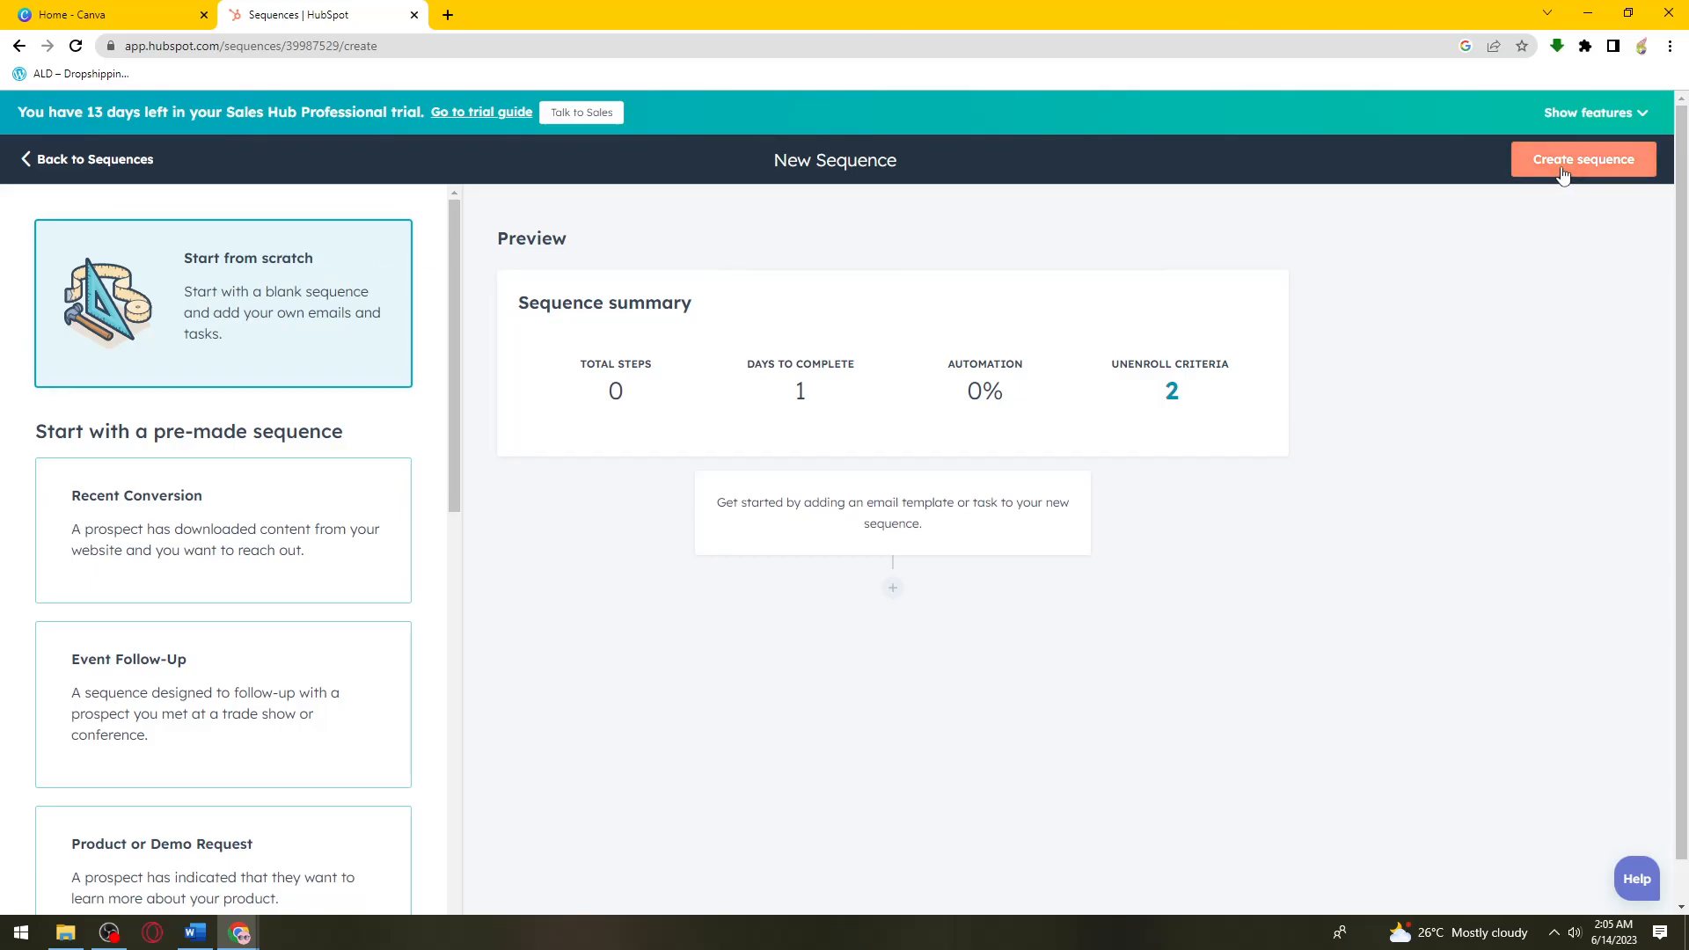
{"action": "left_click", "coordinate": [1583, 159]}
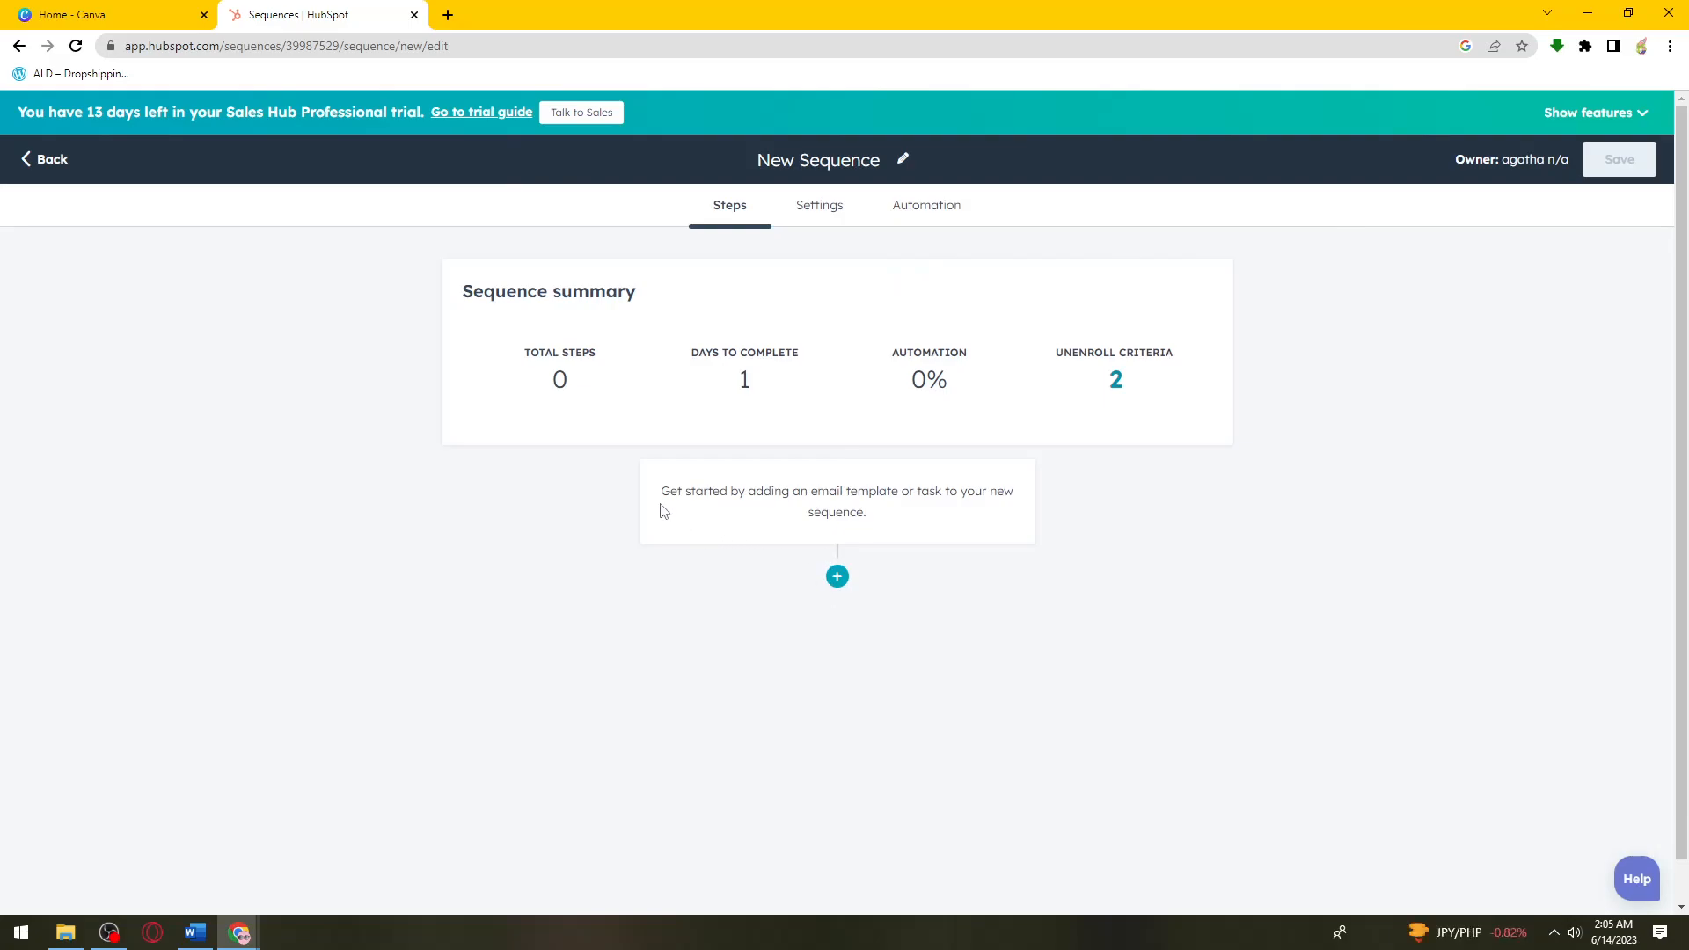
{"action": "mouse_move", "coordinate": [1150, 548]}
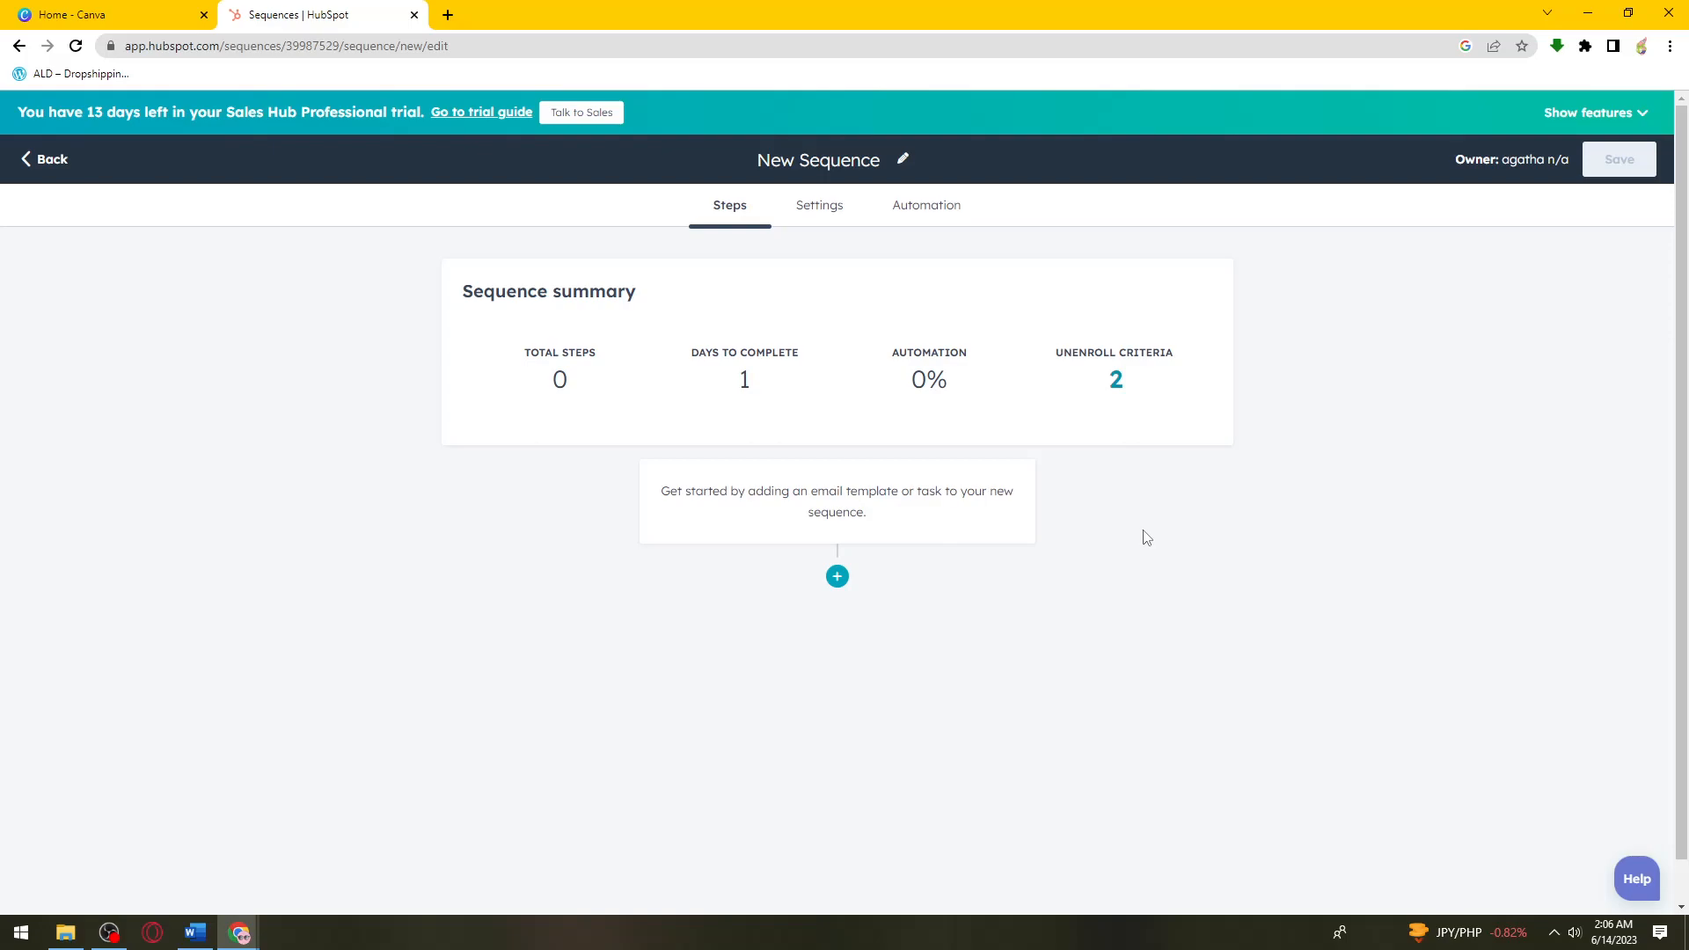
{"action": "mouse_move", "coordinate": [1123, 507]}
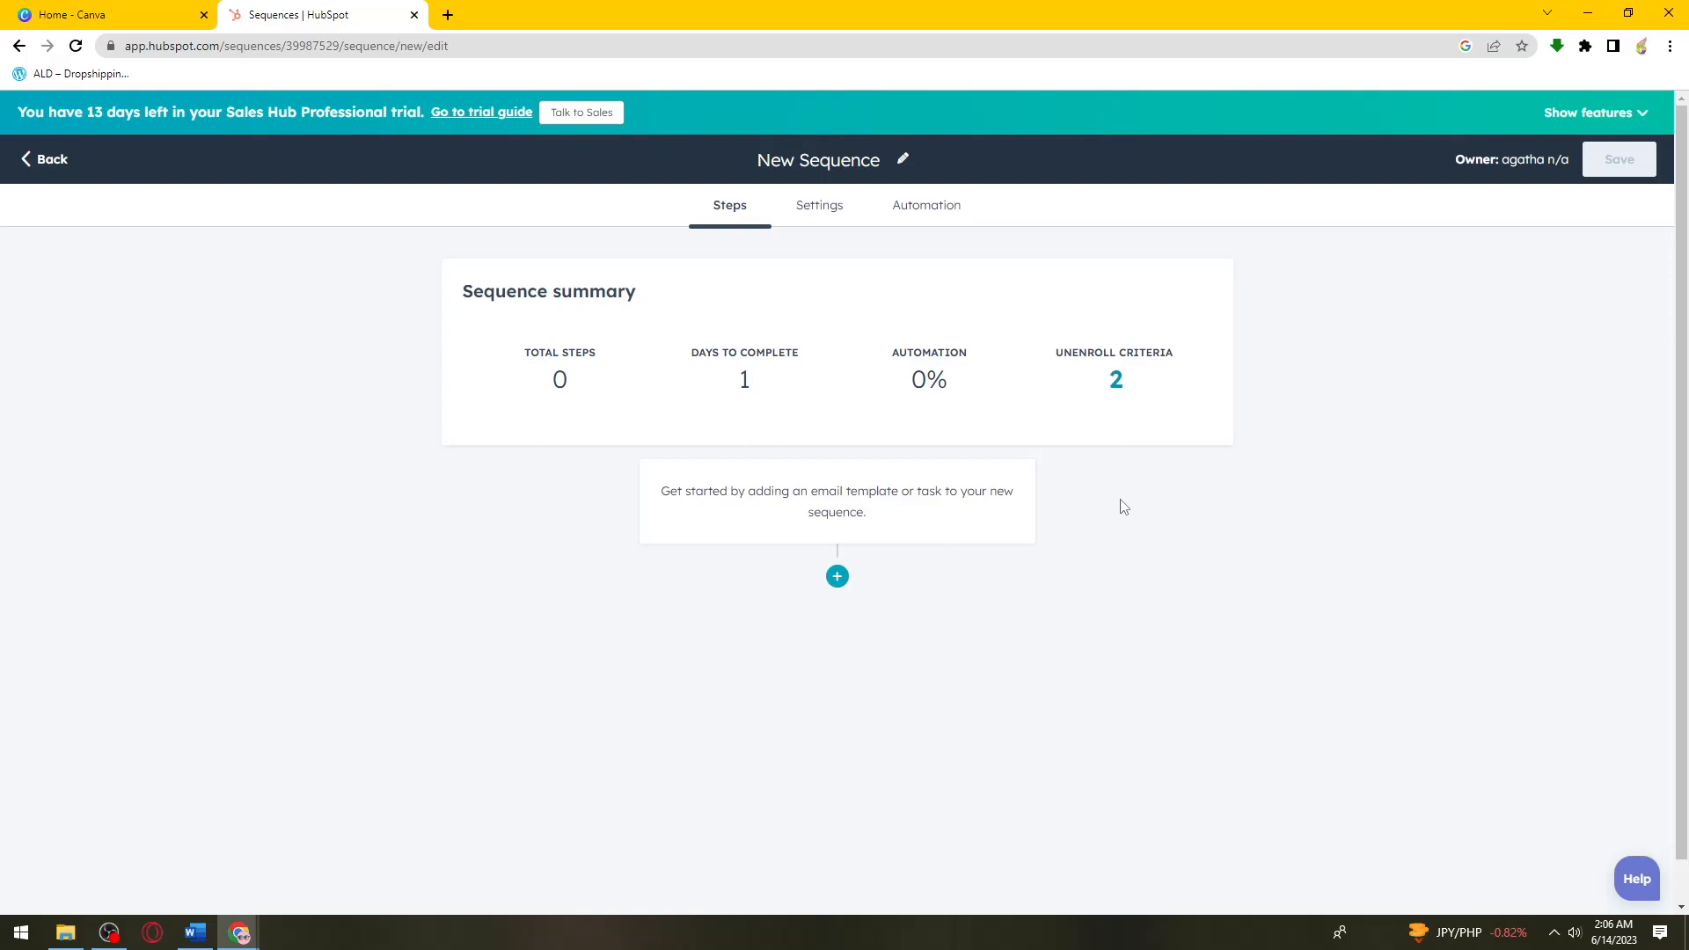
Try adding an Automated email step, then return to the step-type chooser
{"action": "left_click", "coordinate": [837, 577]}
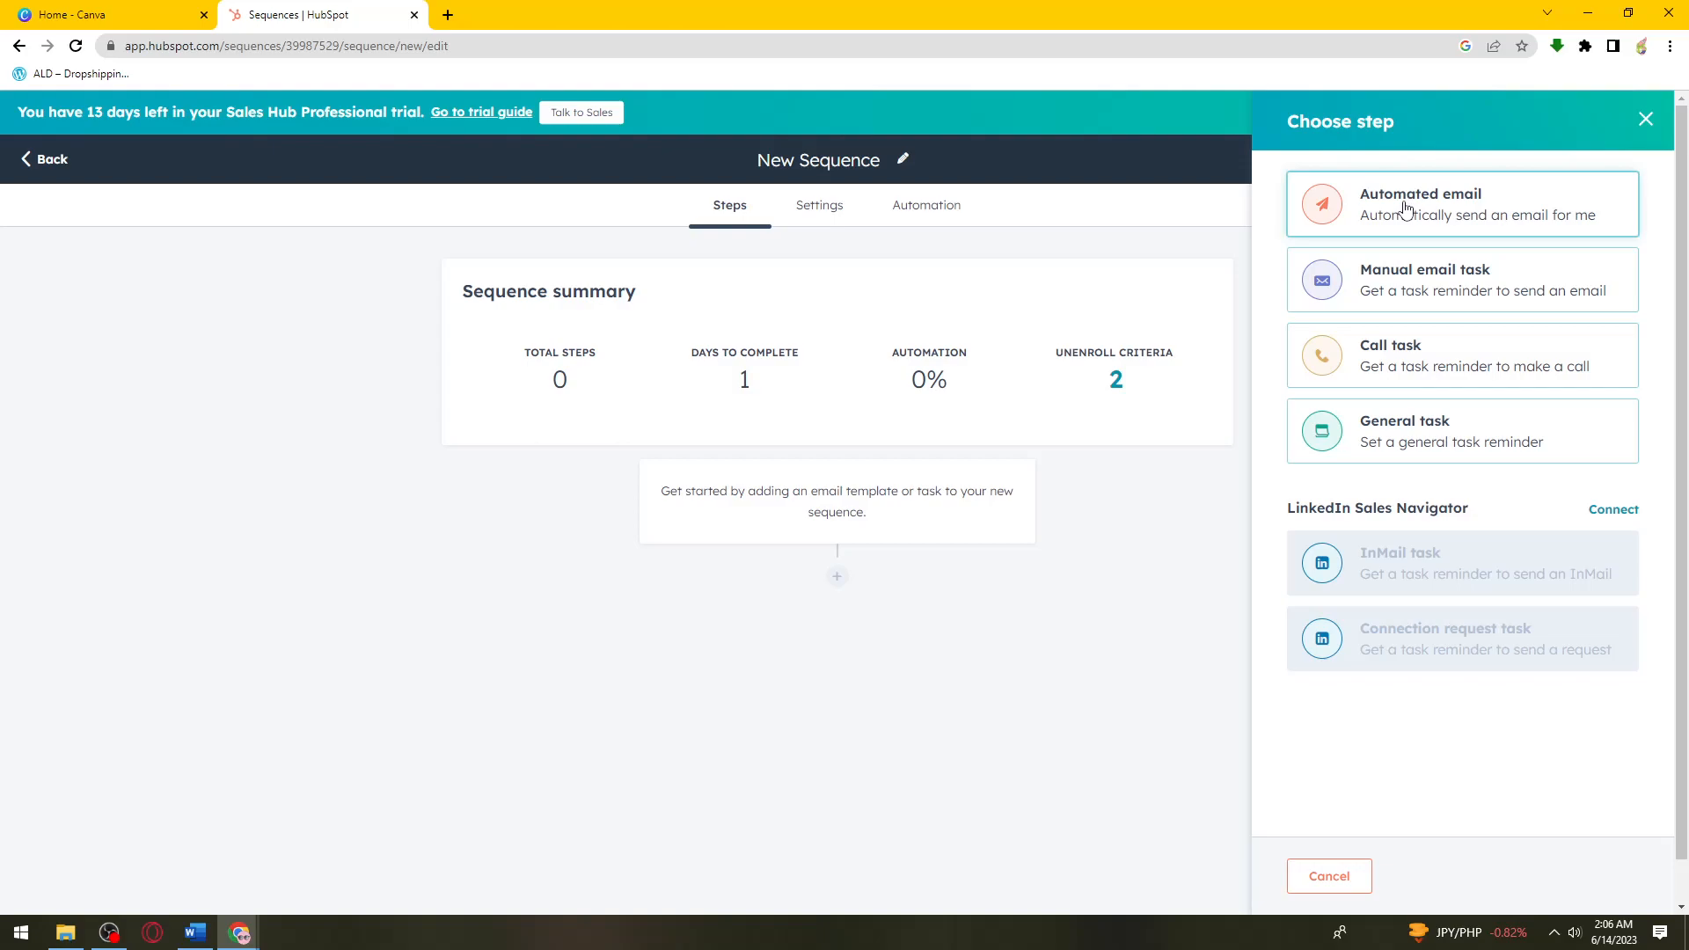
{"action": "mouse_move", "coordinate": [1462, 278]}
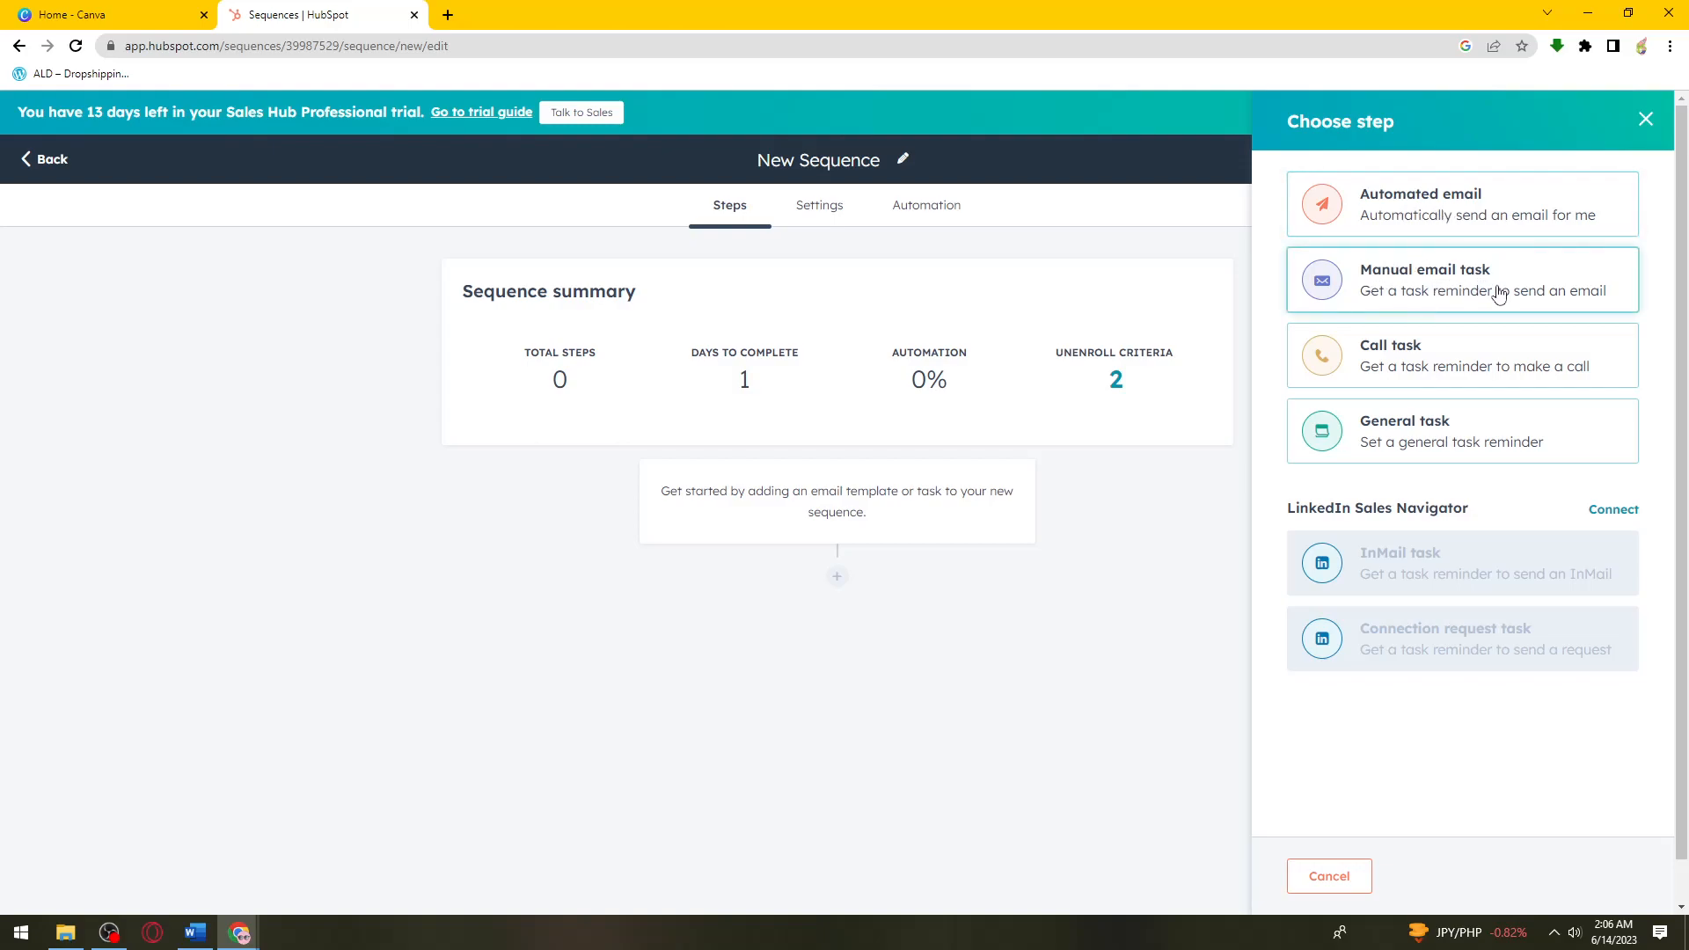
{"action": "mouse_move", "coordinate": [1451, 452]}
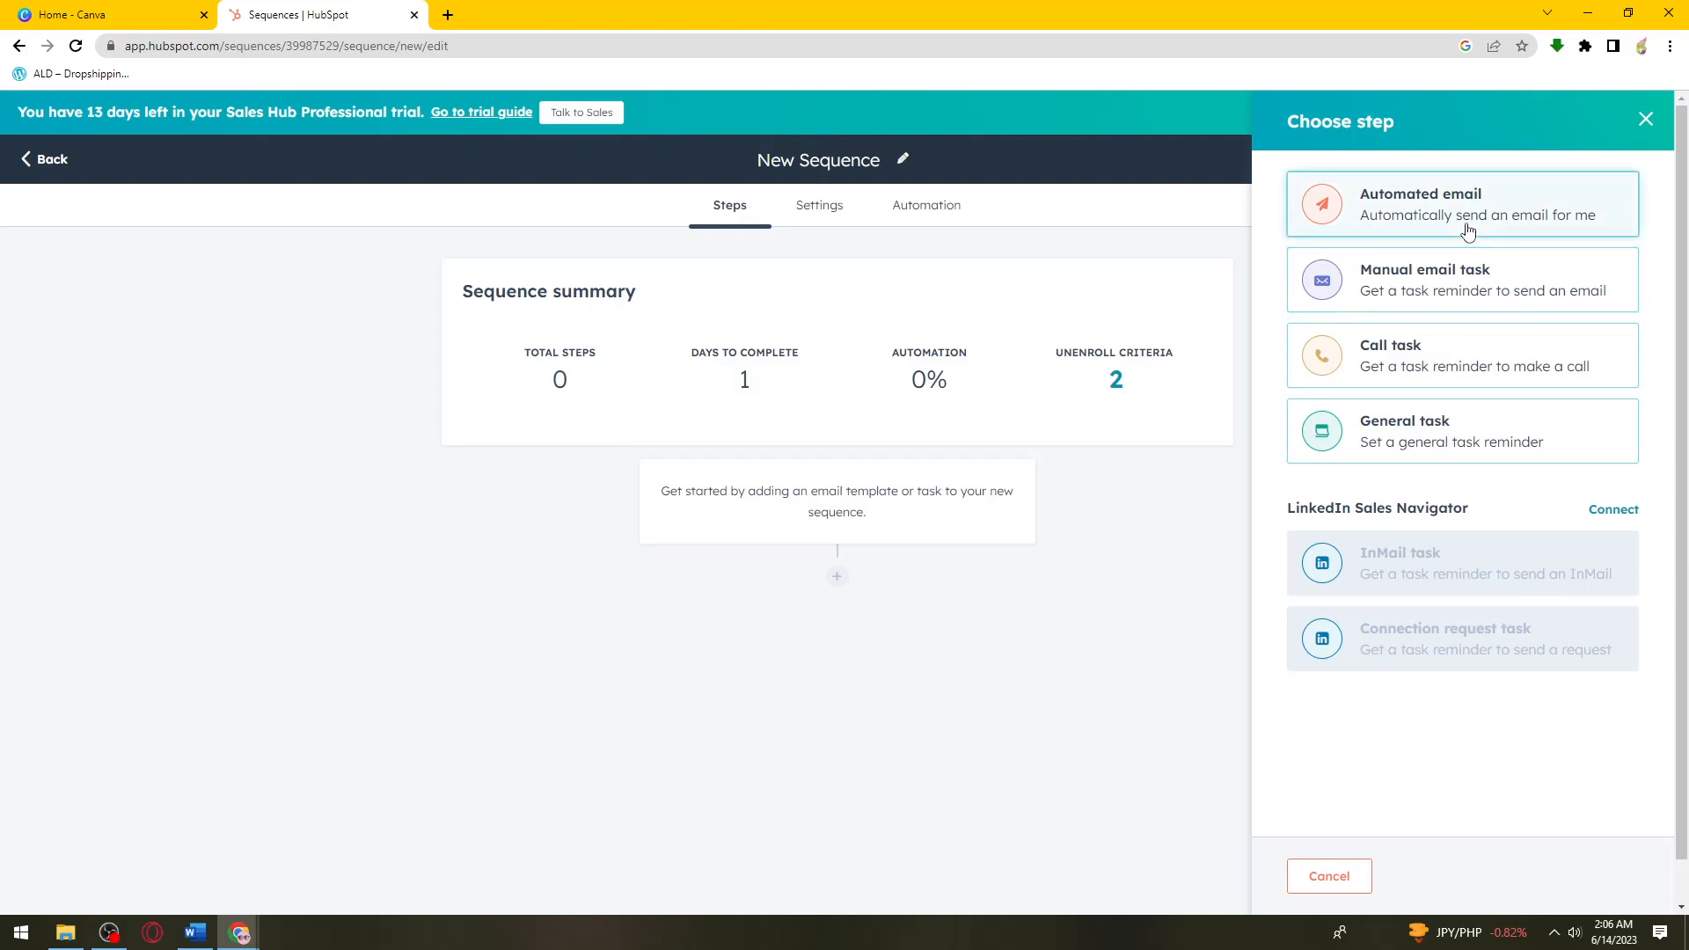
{"action": "left_click", "coordinate": [1462, 203]}
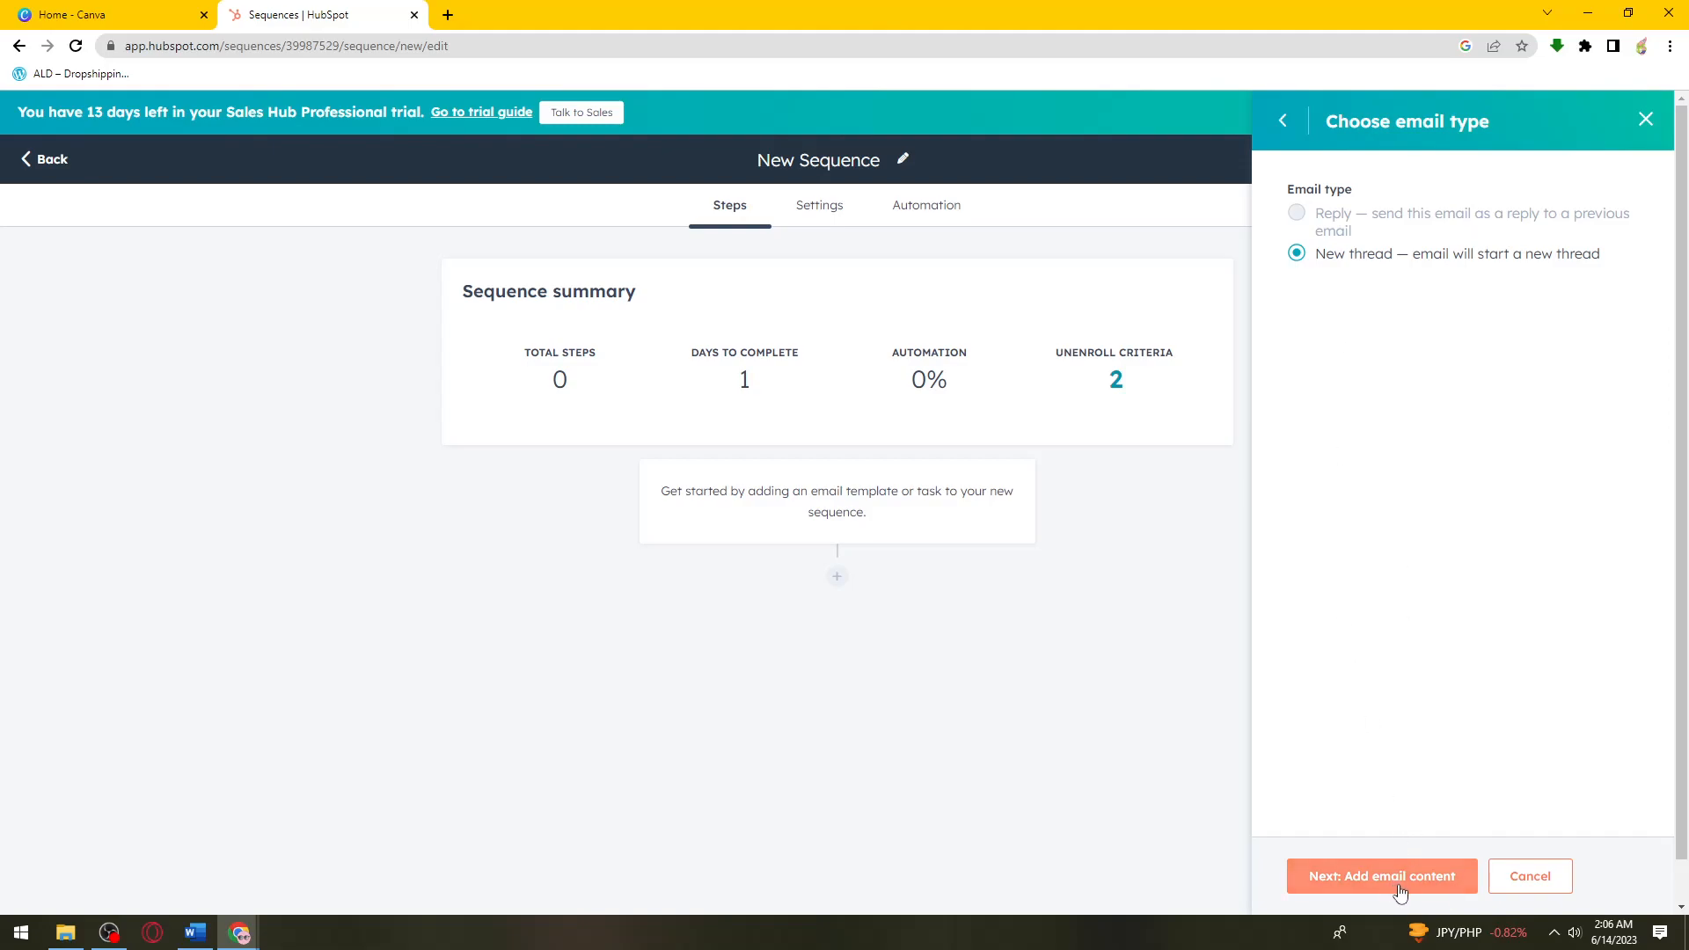
{"action": "mouse_move", "coordinate": [1479, 556]}
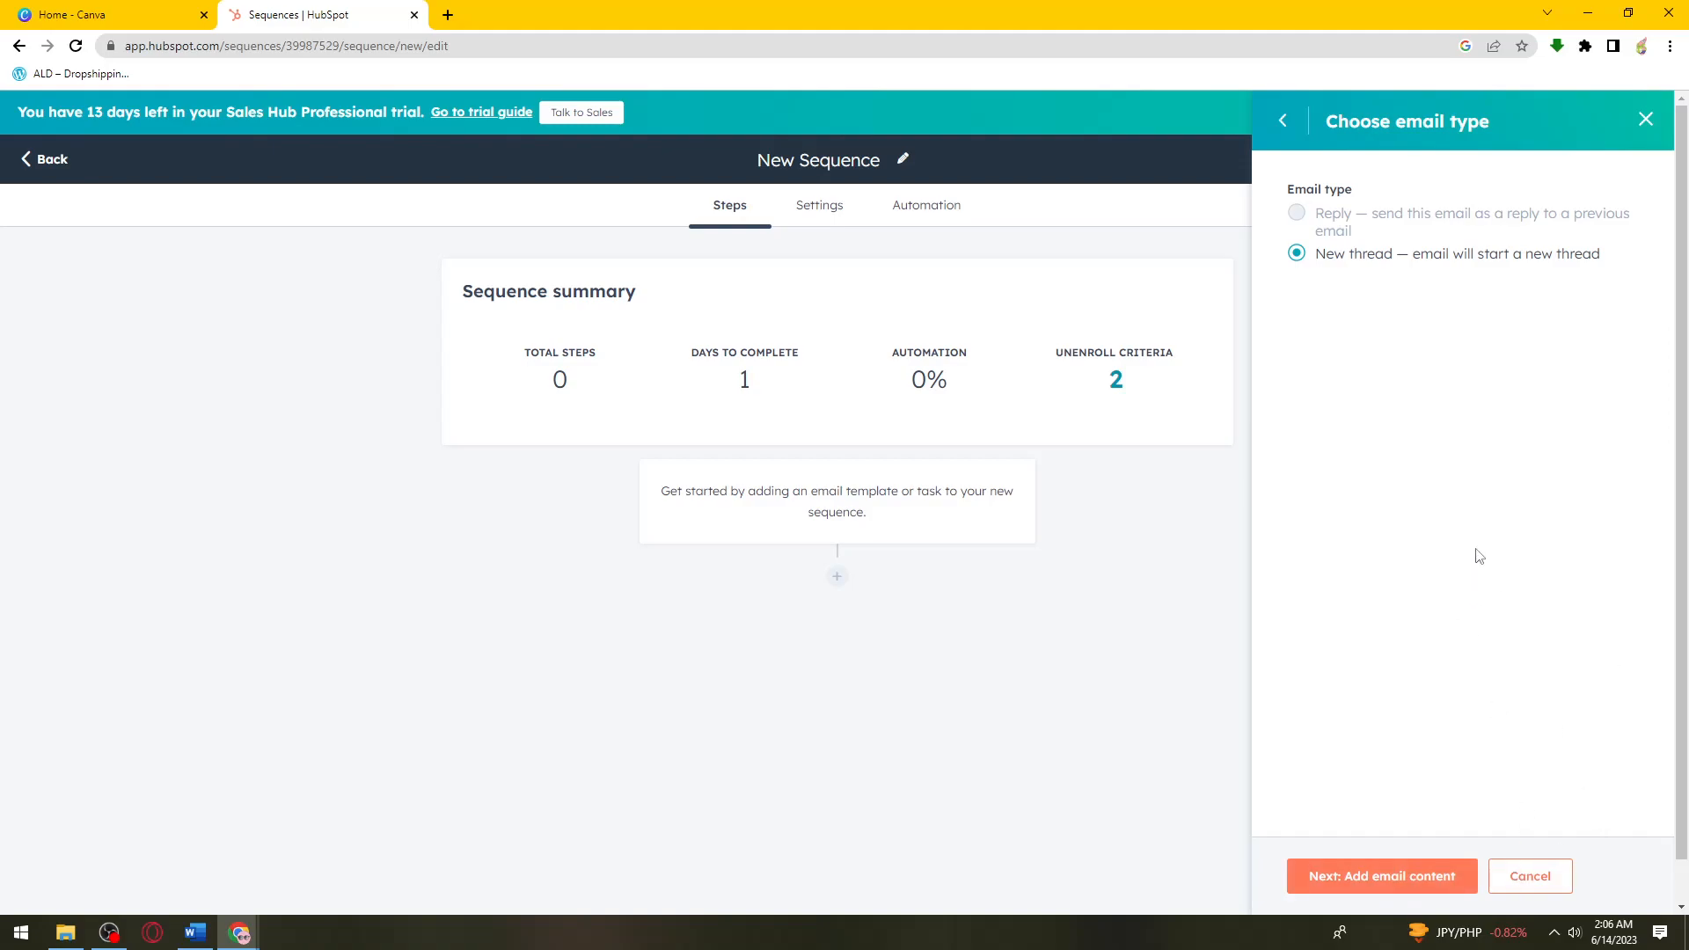
{"action": "left_click", "coordinate": [1381, 876]}
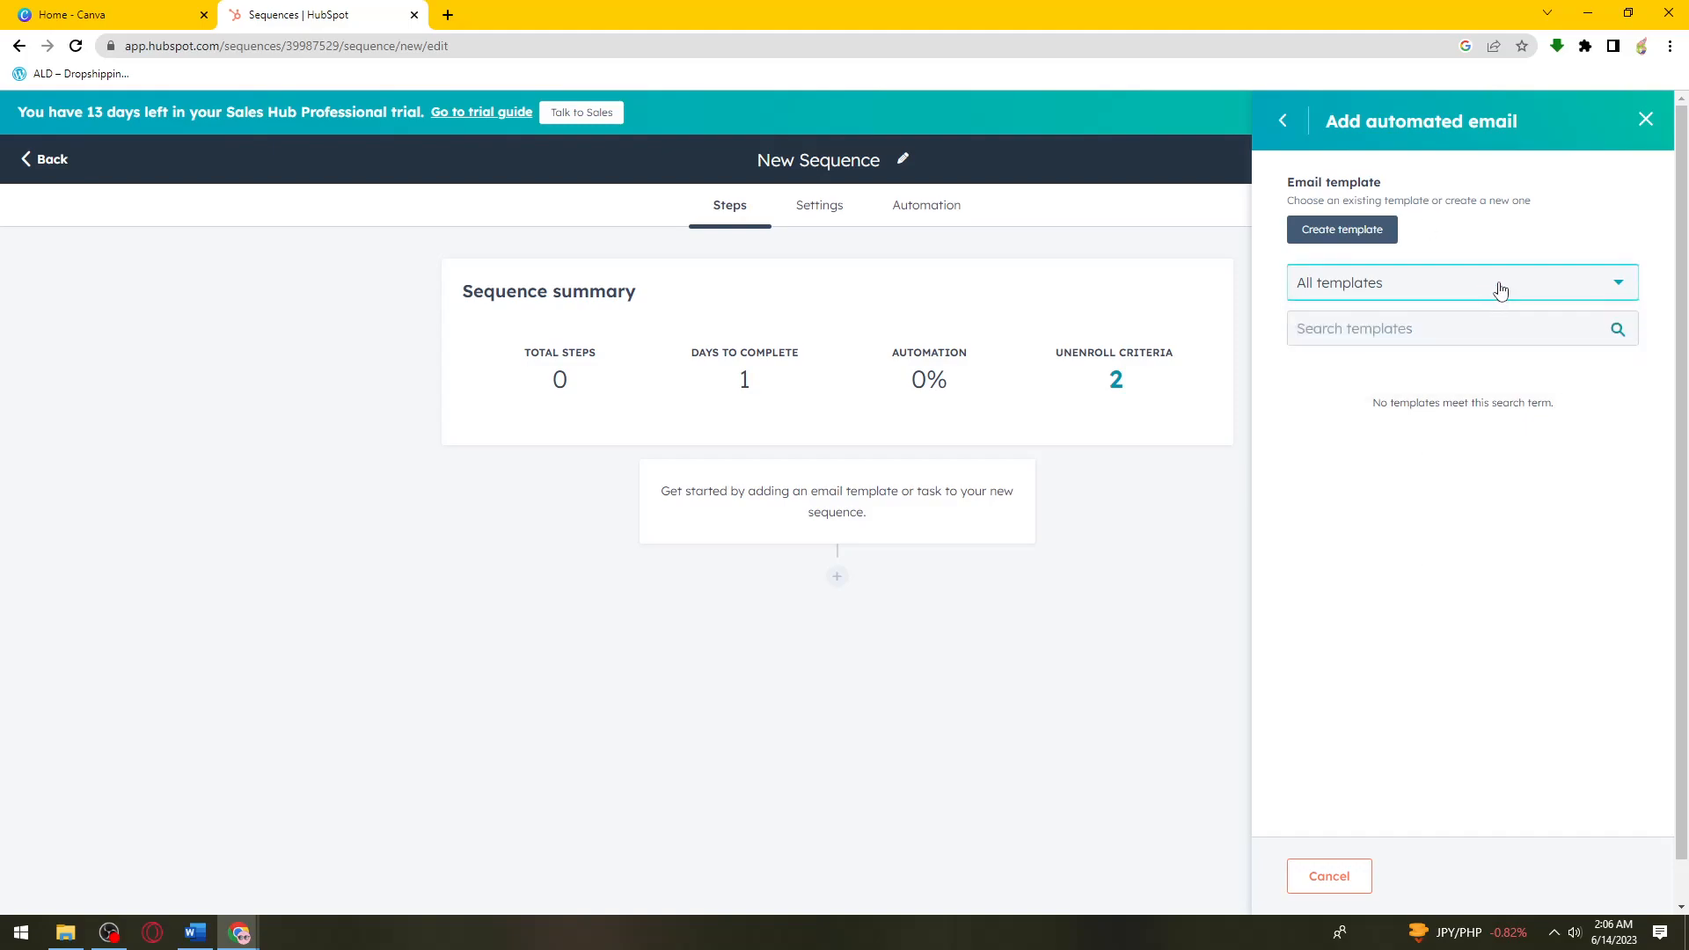
{"action": "left_click", "coordinate": [1462, 282]}
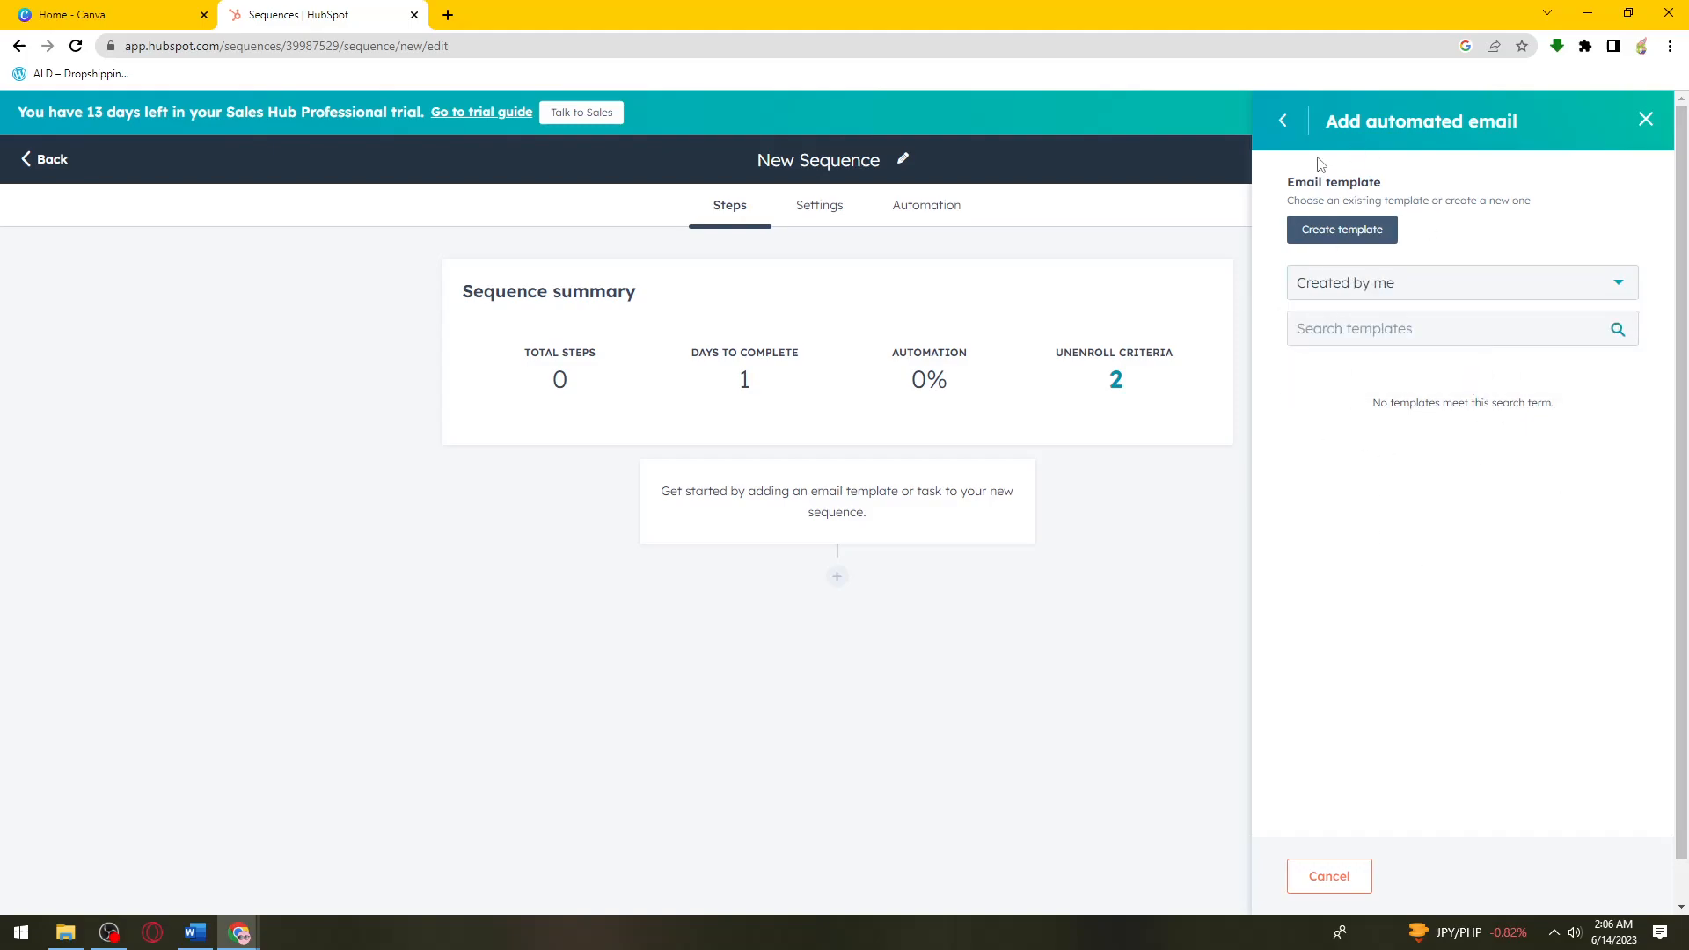
{"action": "left_click", "coordinate": [1281, 120]}
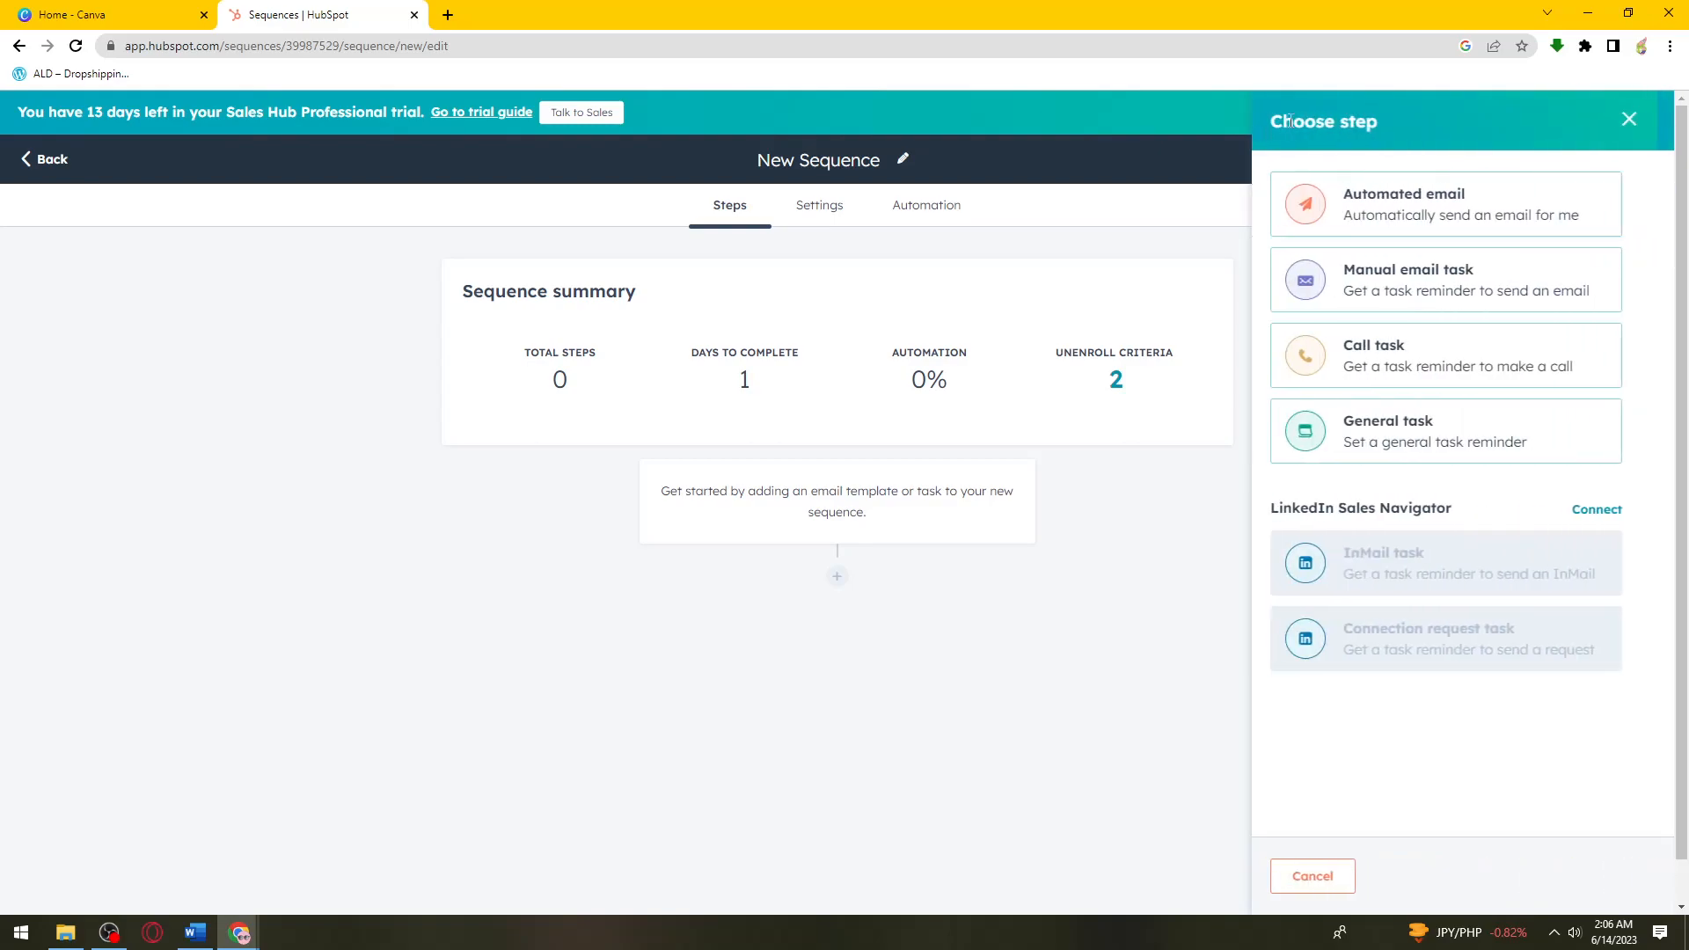
Choose a Call task step and set its priority to Low
{"action": "left_click", "coordinate": [1445, 203]}
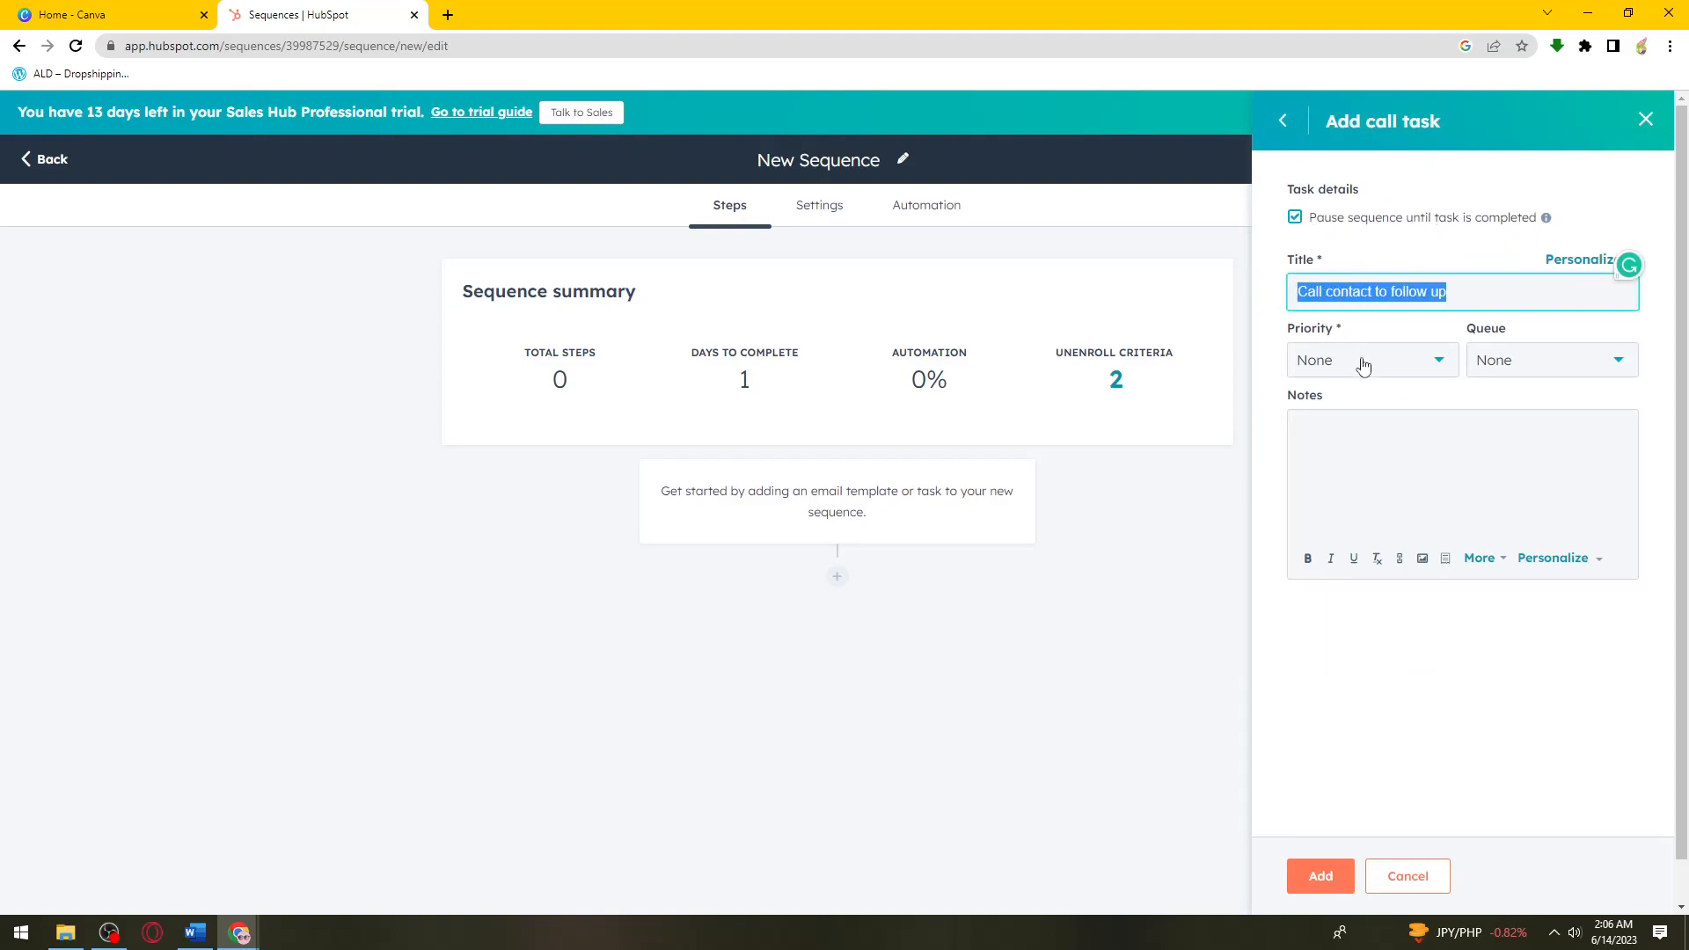
{"action": "left_click", "coordinate": [1371, 359]}
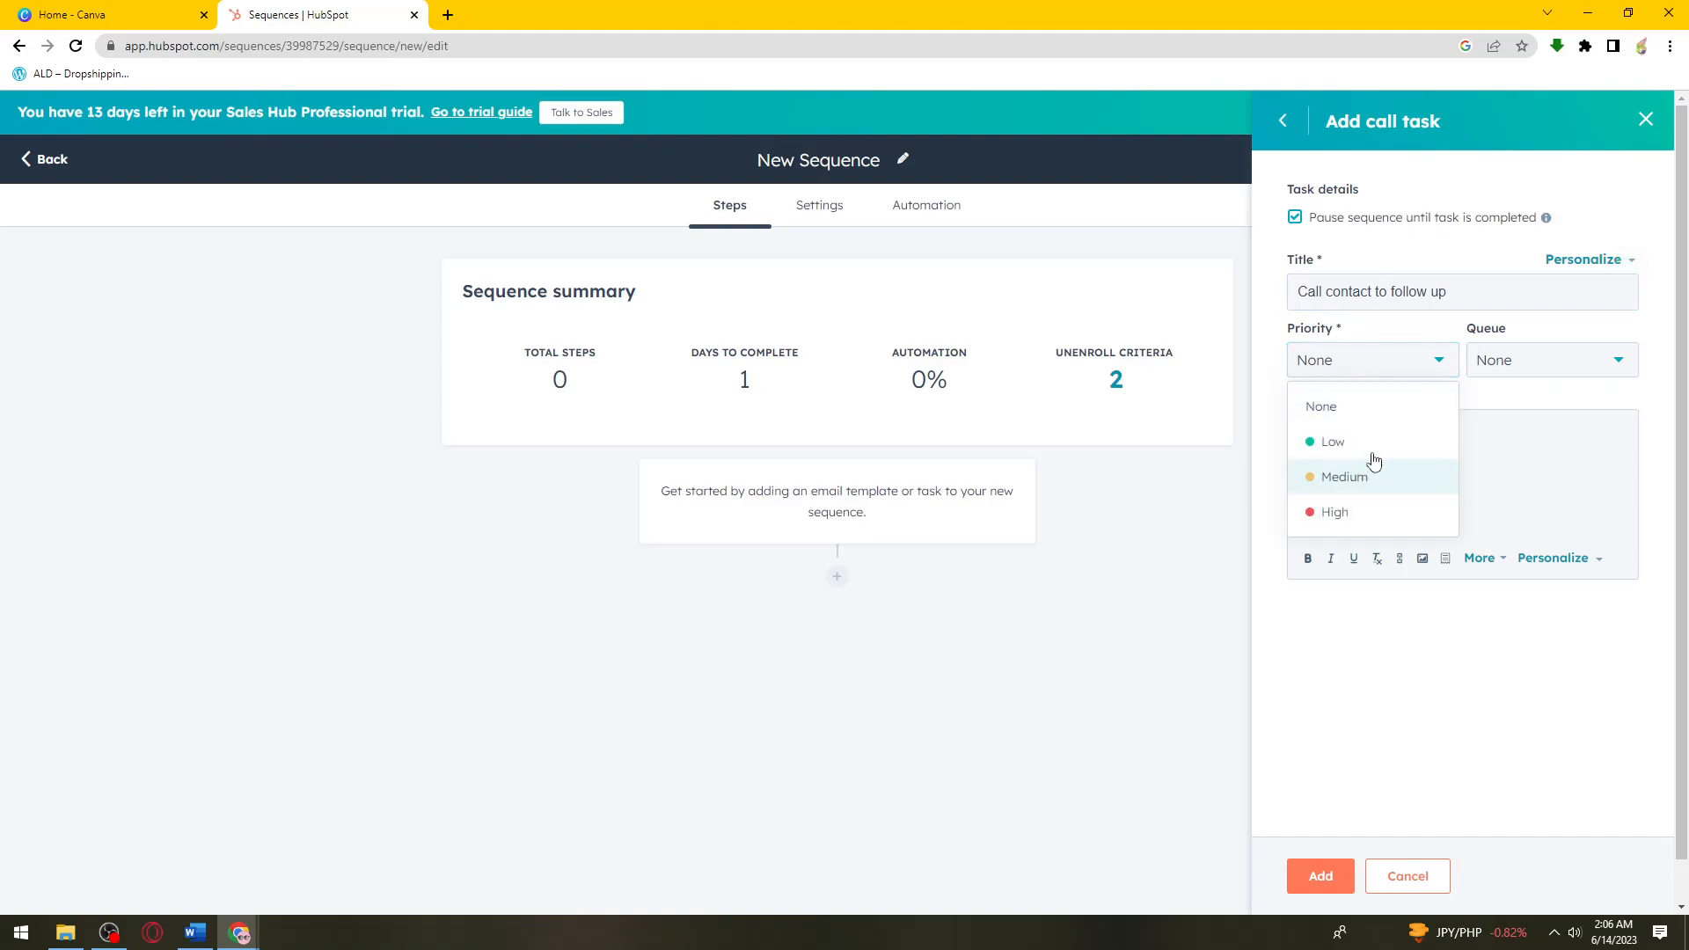
{"action": "left_click", "coordinate": [1333, 442]}
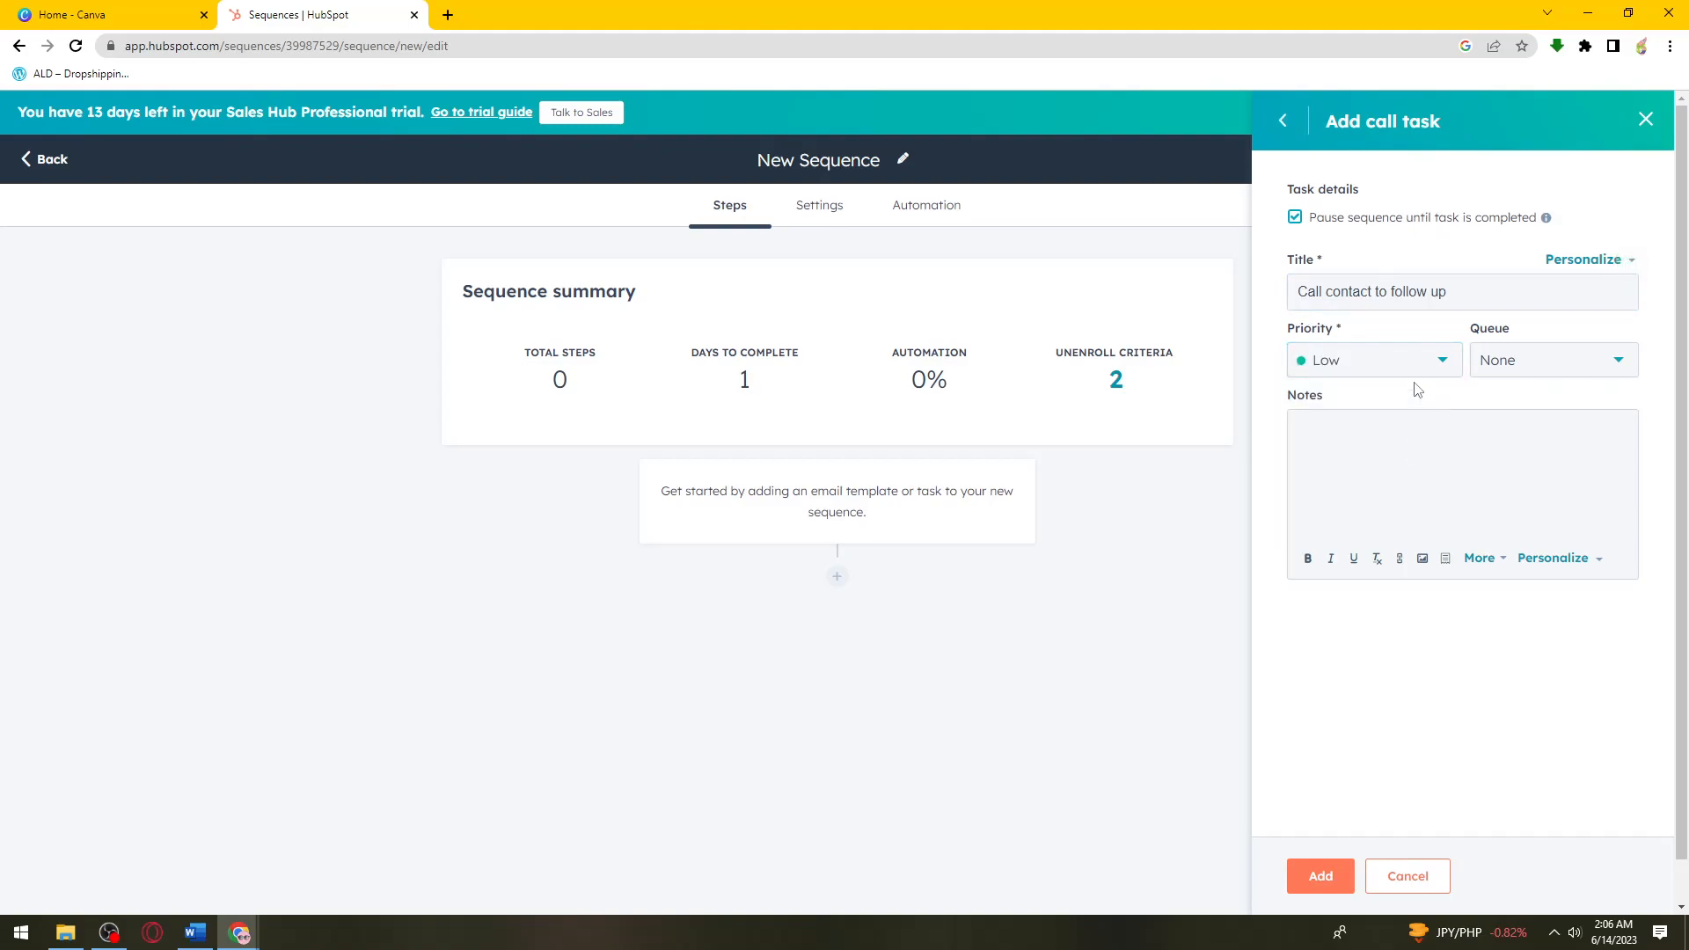
{"action": "left_click", "coordinate": [1372, 359]}
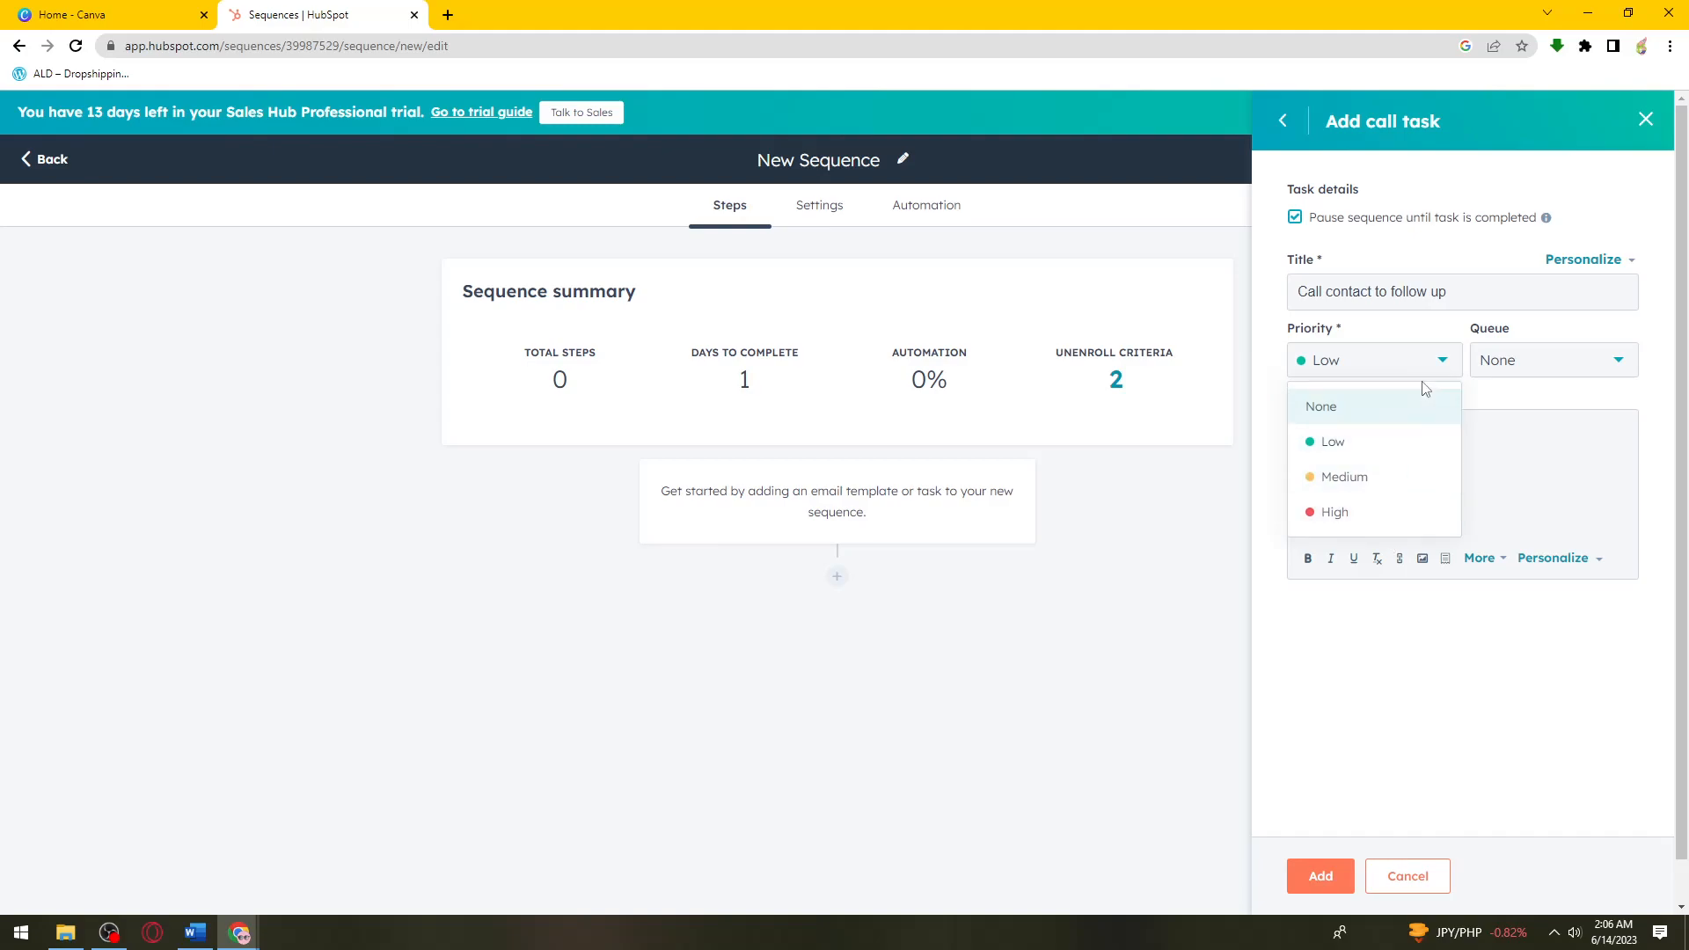
{"action": "left_click", "coordinate": [1551, 360]}
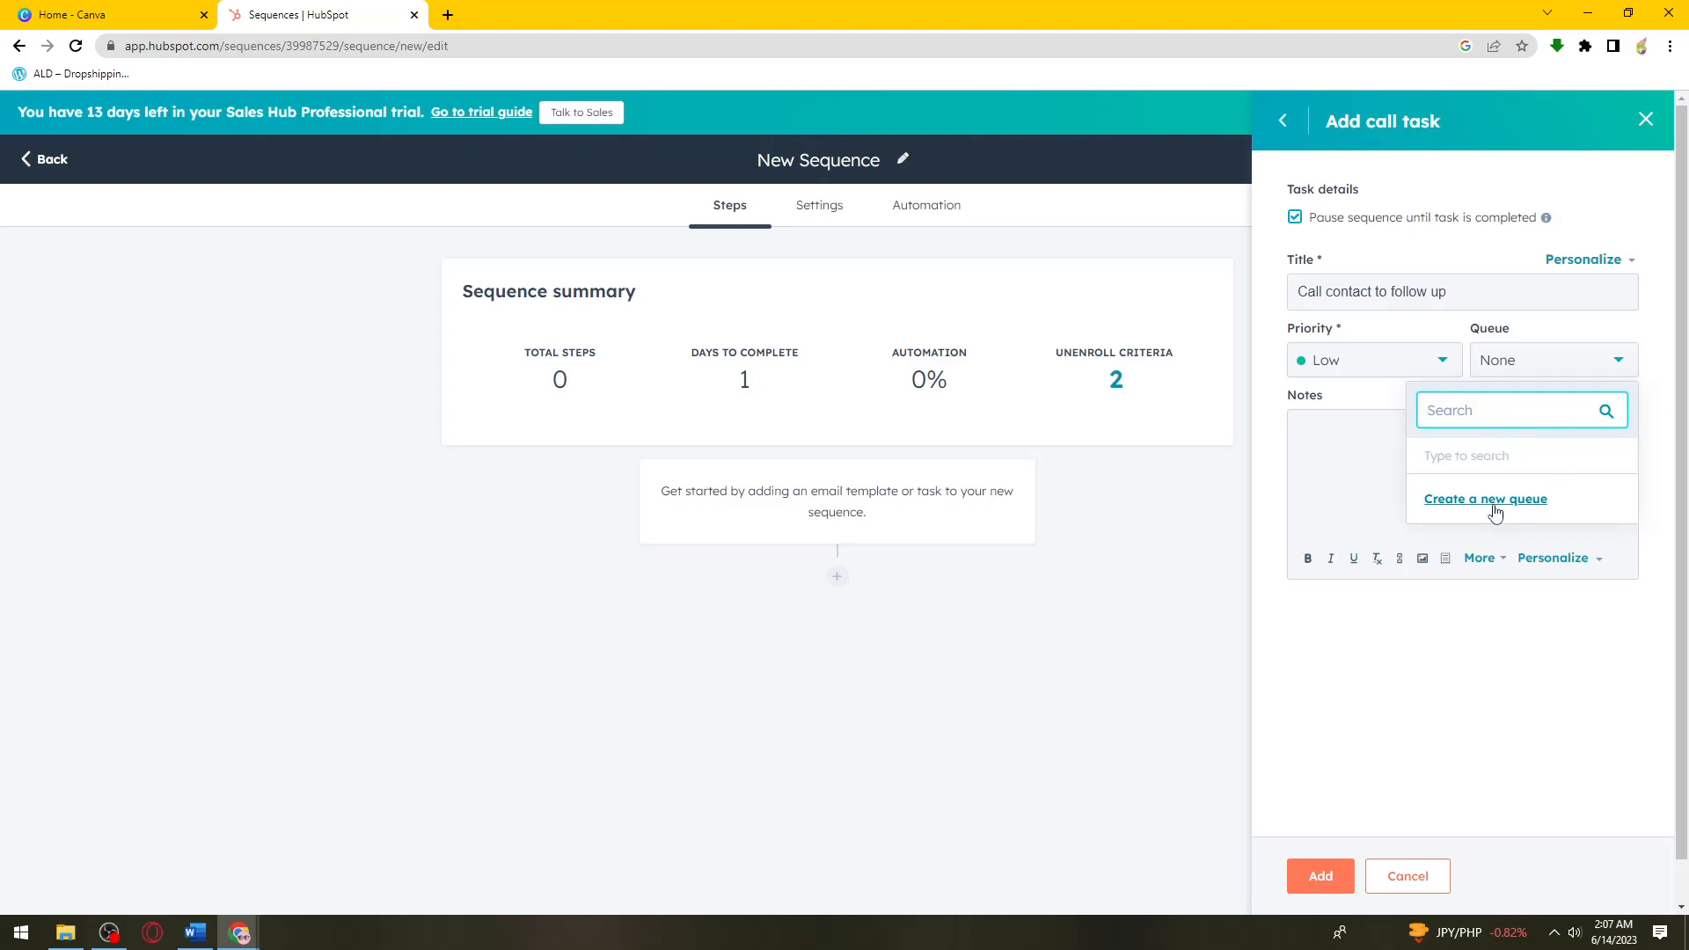
Write the notes 'asdfsw' for the call task and add it to the sequence
{"action": "left_click", "coordinate": [1460, 464]}
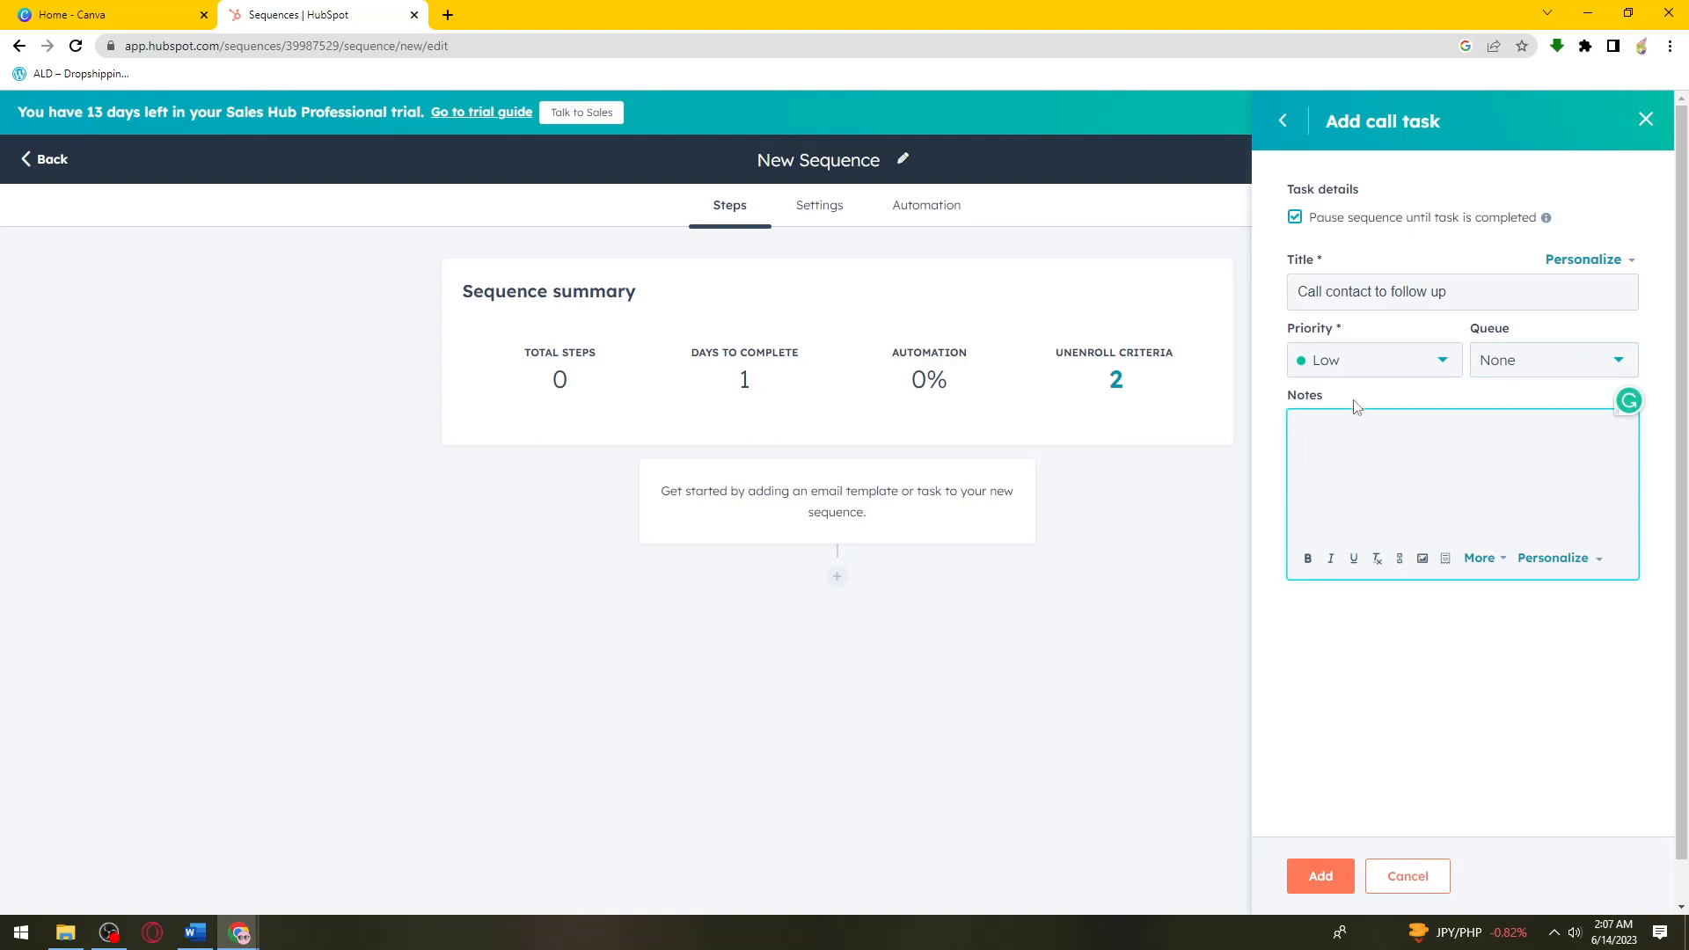
{"action": "type", "text": "asdfs"}
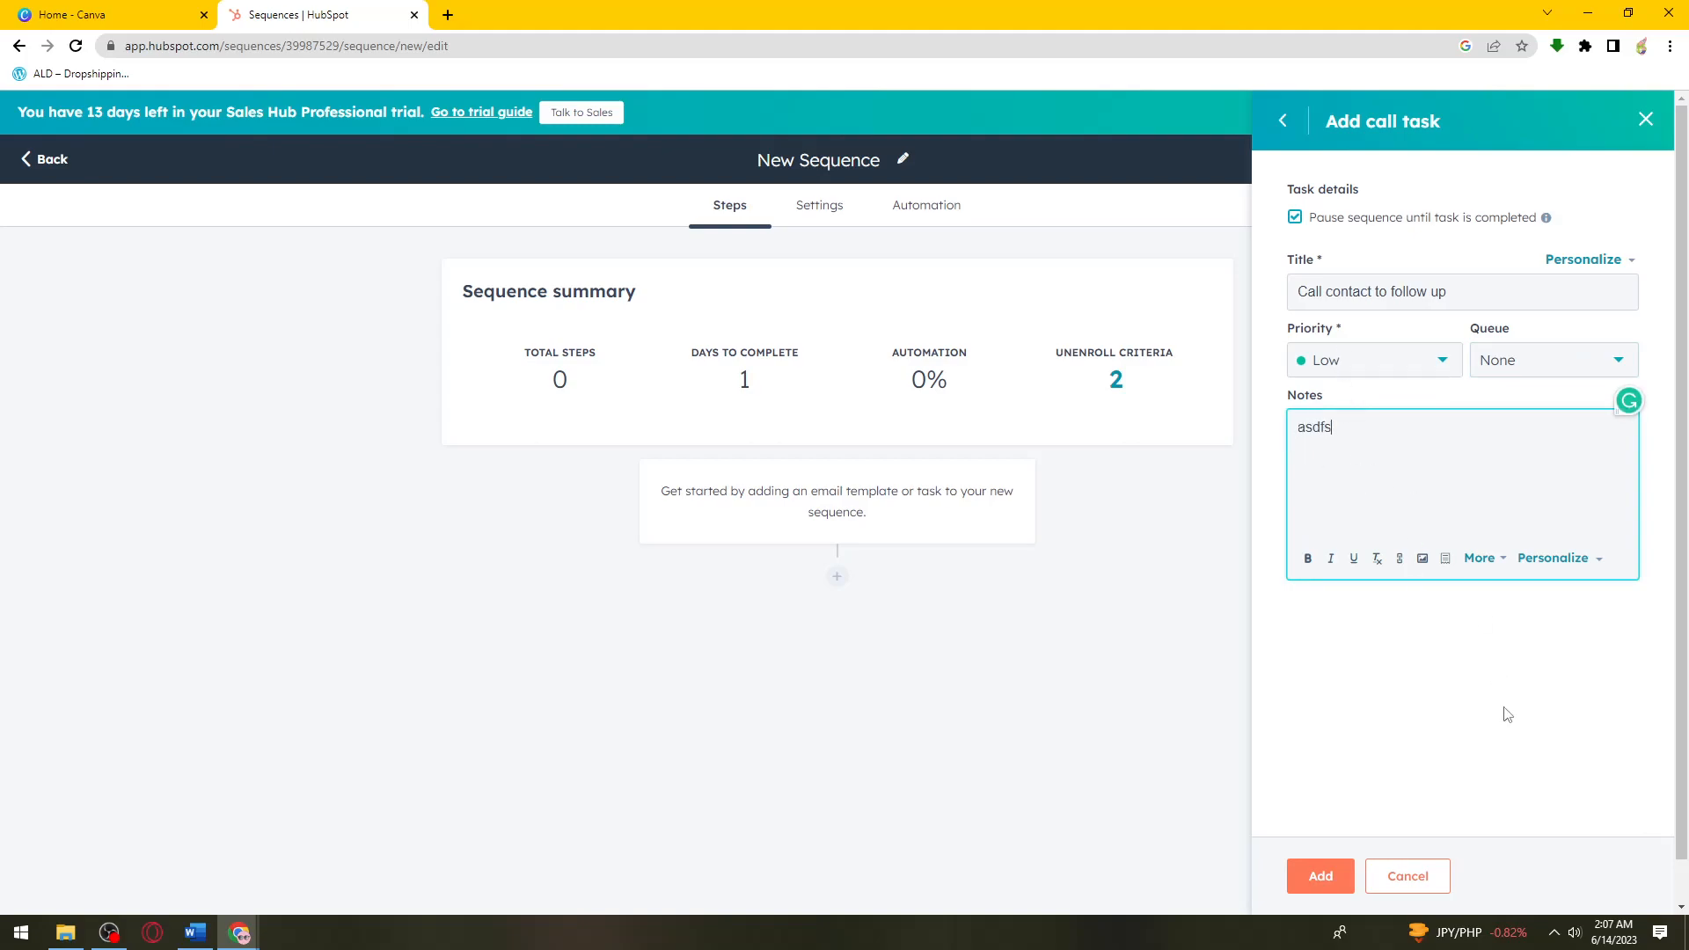
{"action": "type", "text": "w"}
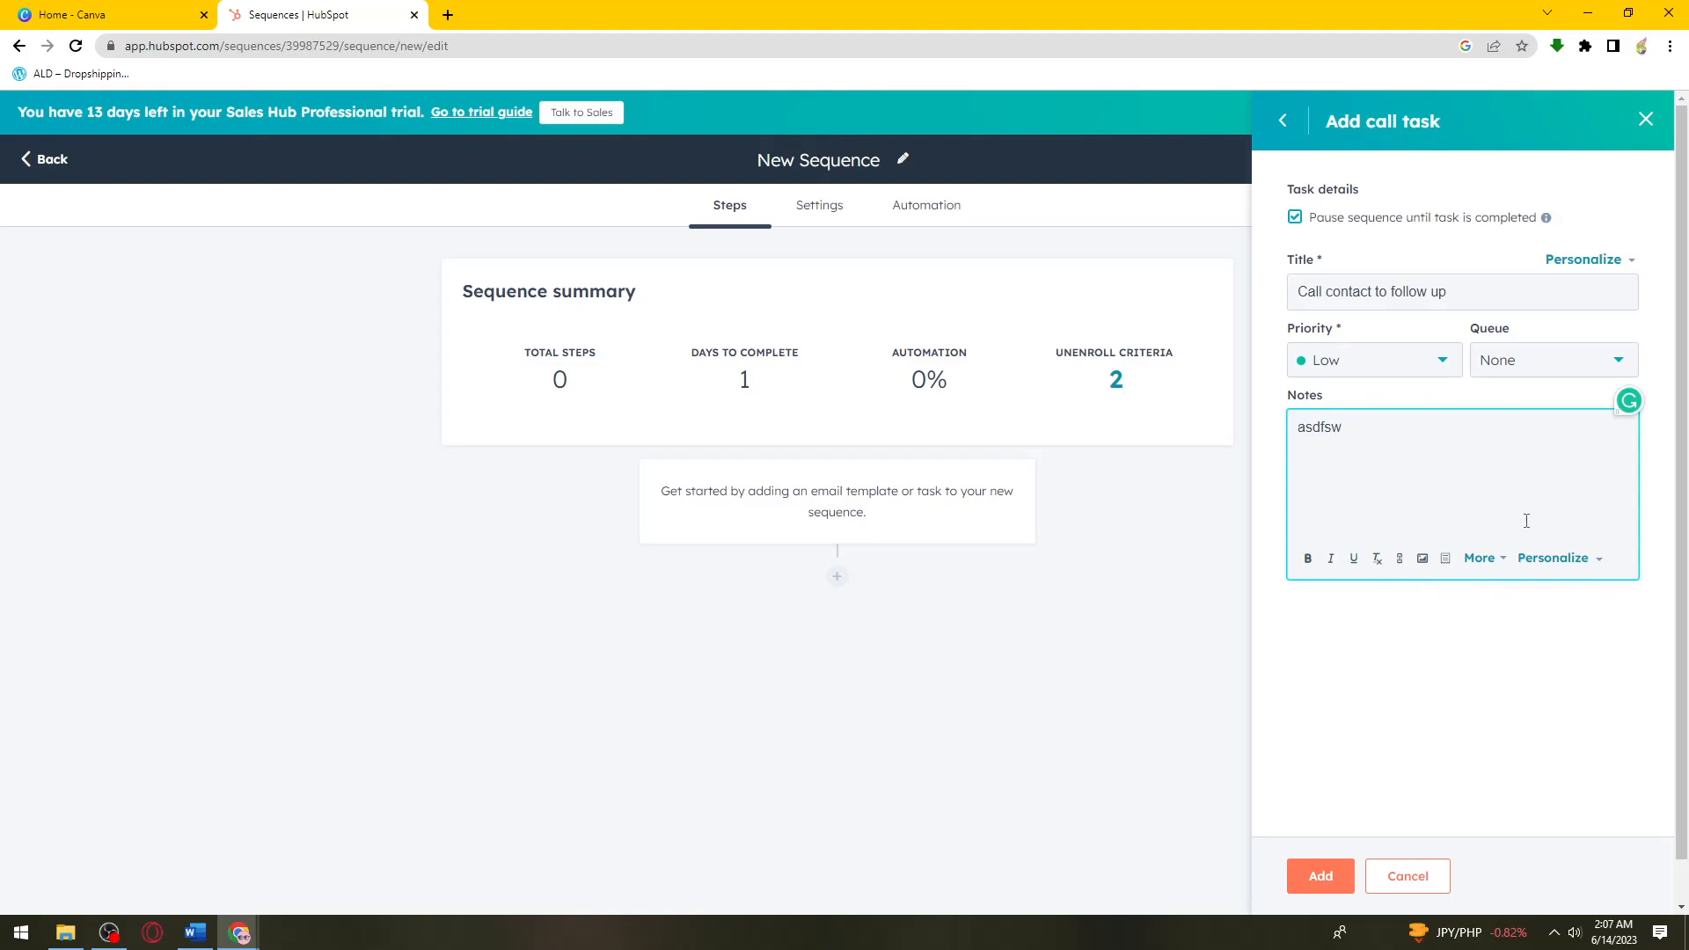
{"action": "left_click", "coordinate": [1558, 558]}
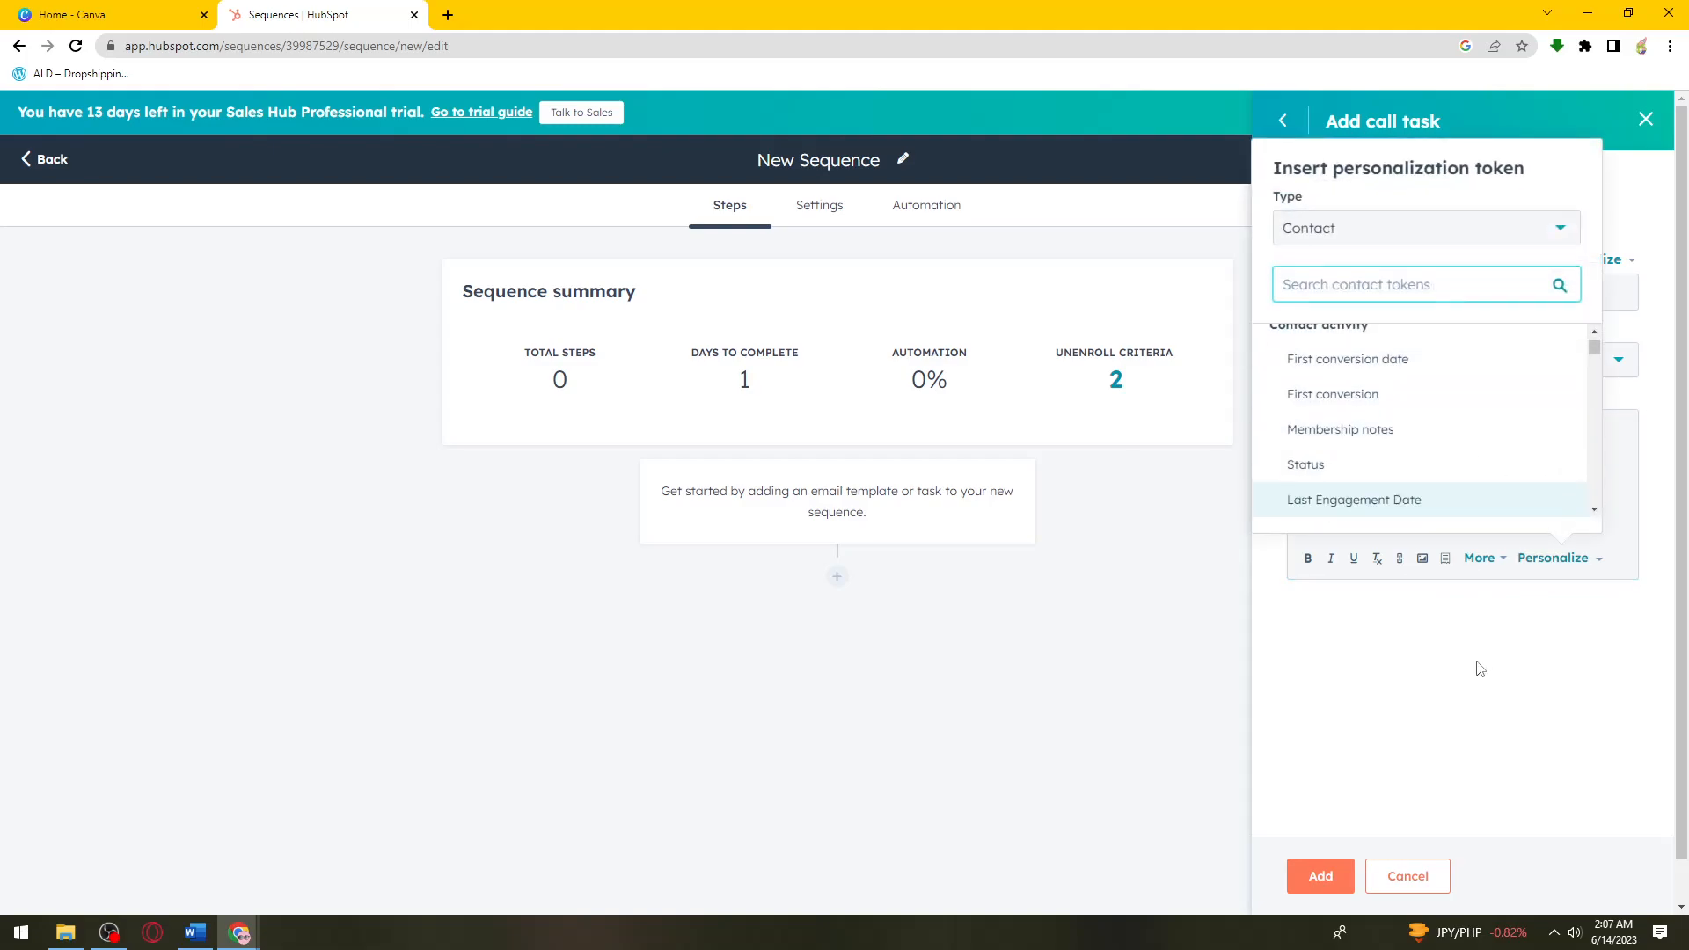
{"action": "left_click", "coordinate": [1318, 876]}
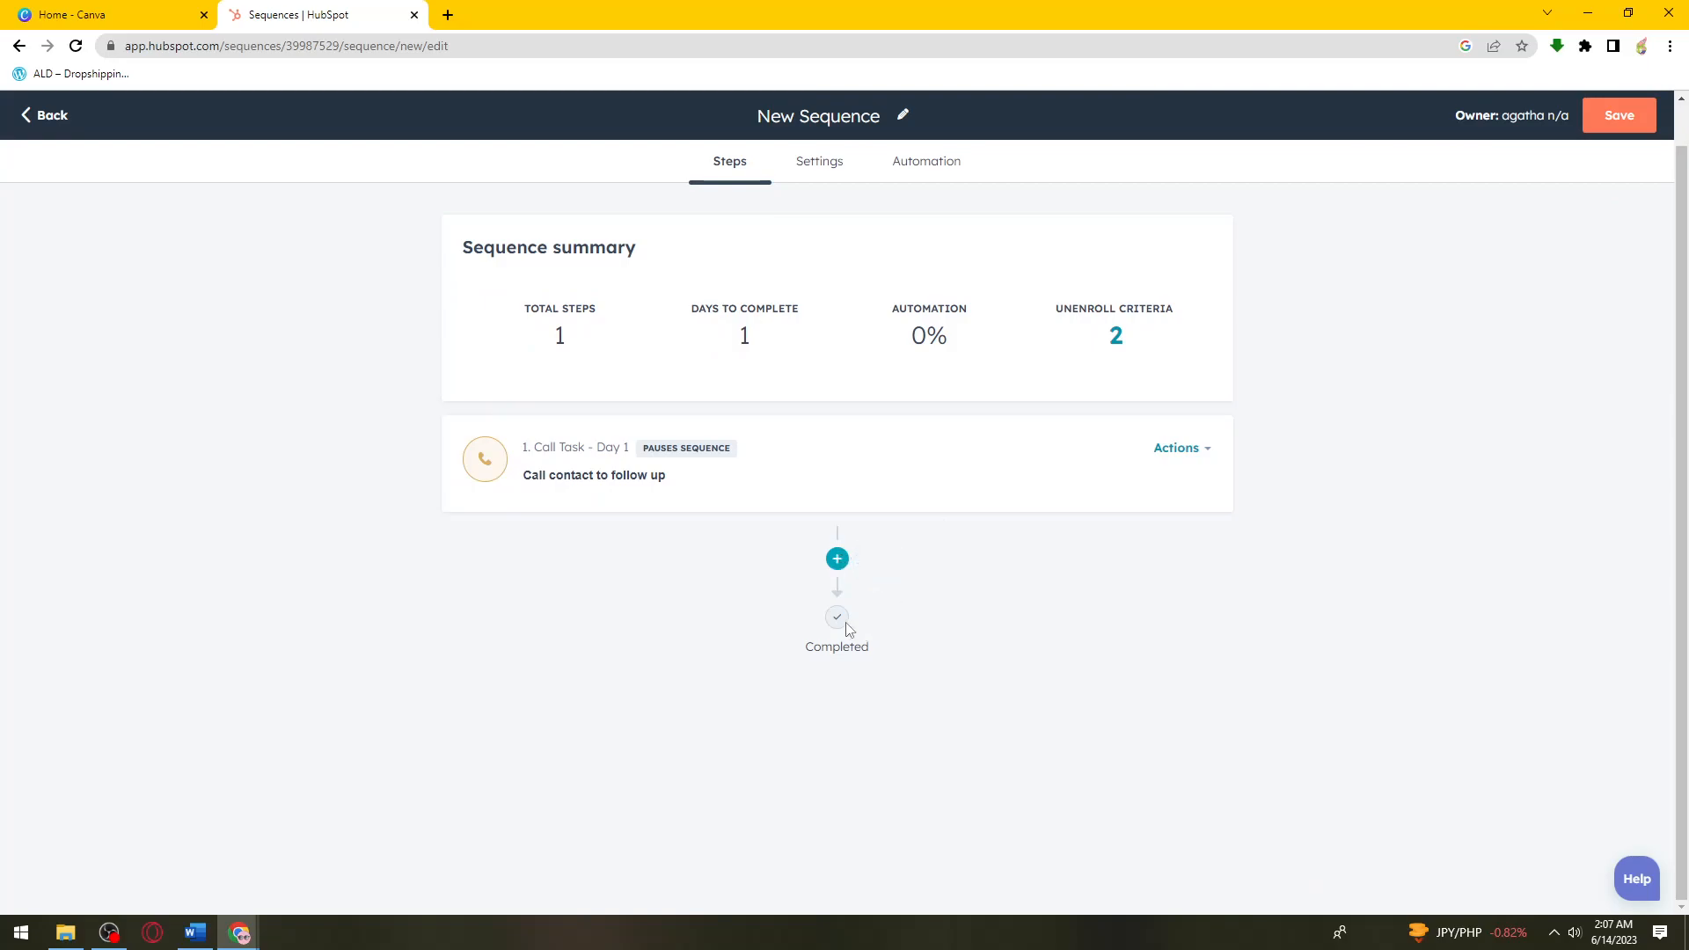
Open the save and sharing settings for New Sequence
{"action": "left_click", "coordinate": [836, 558]}
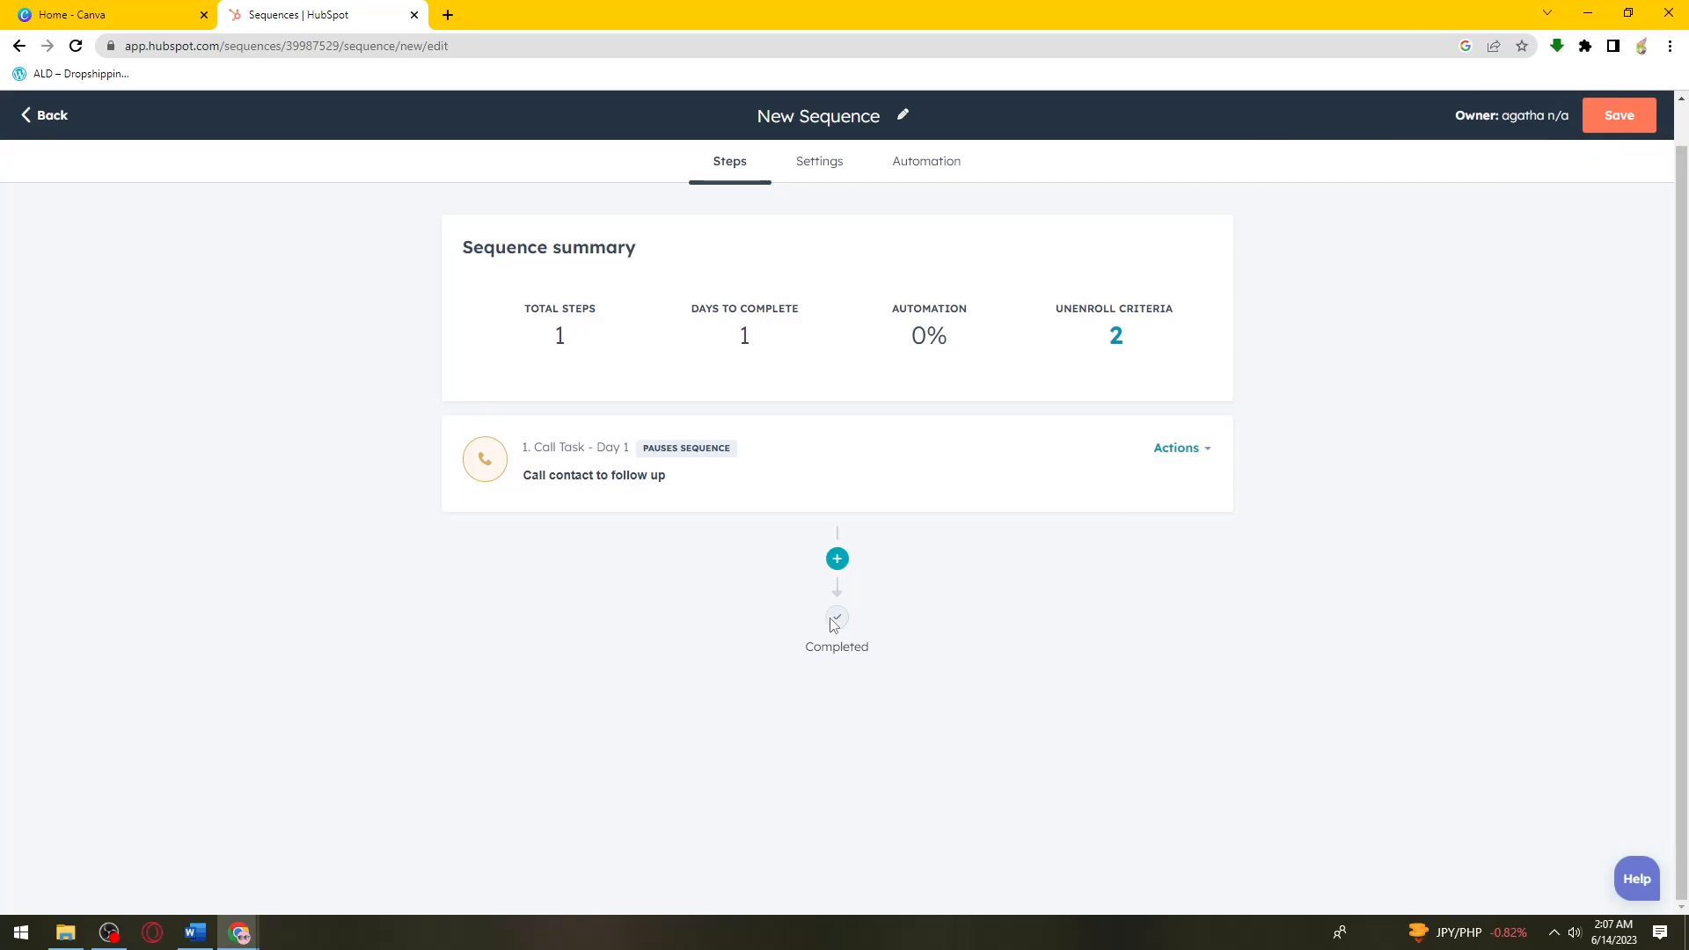
{"action": "mouse_move", "coordinate": [687, 342]}
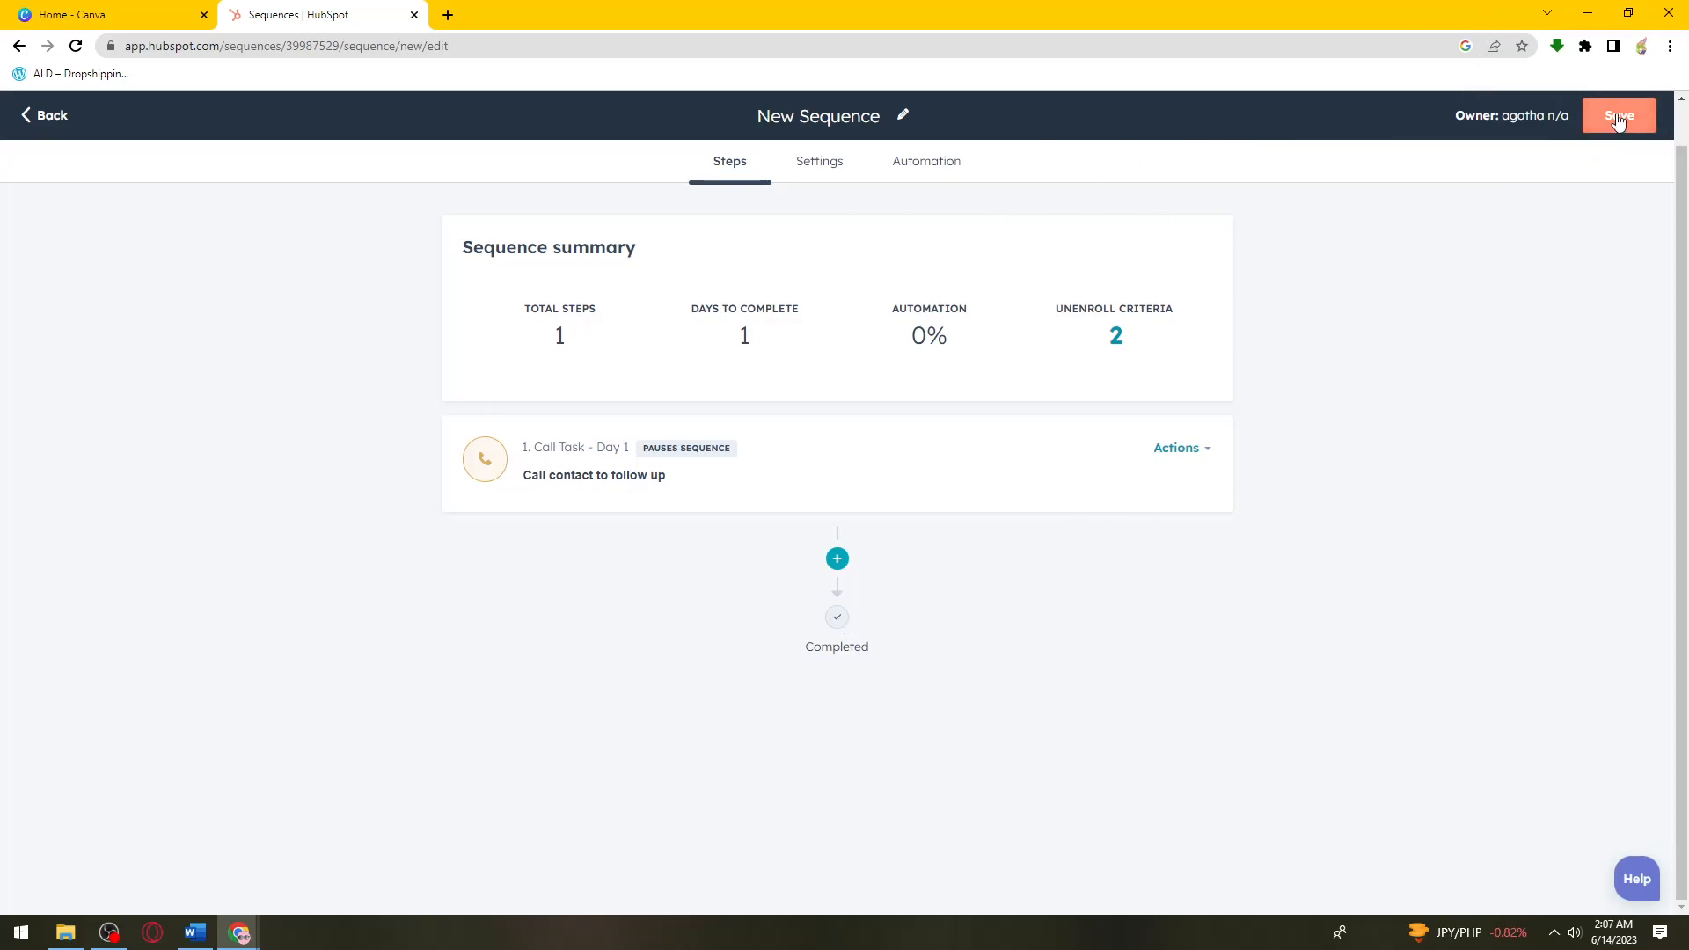
{"action": "left_click", "coordinate": [1618, 115]}
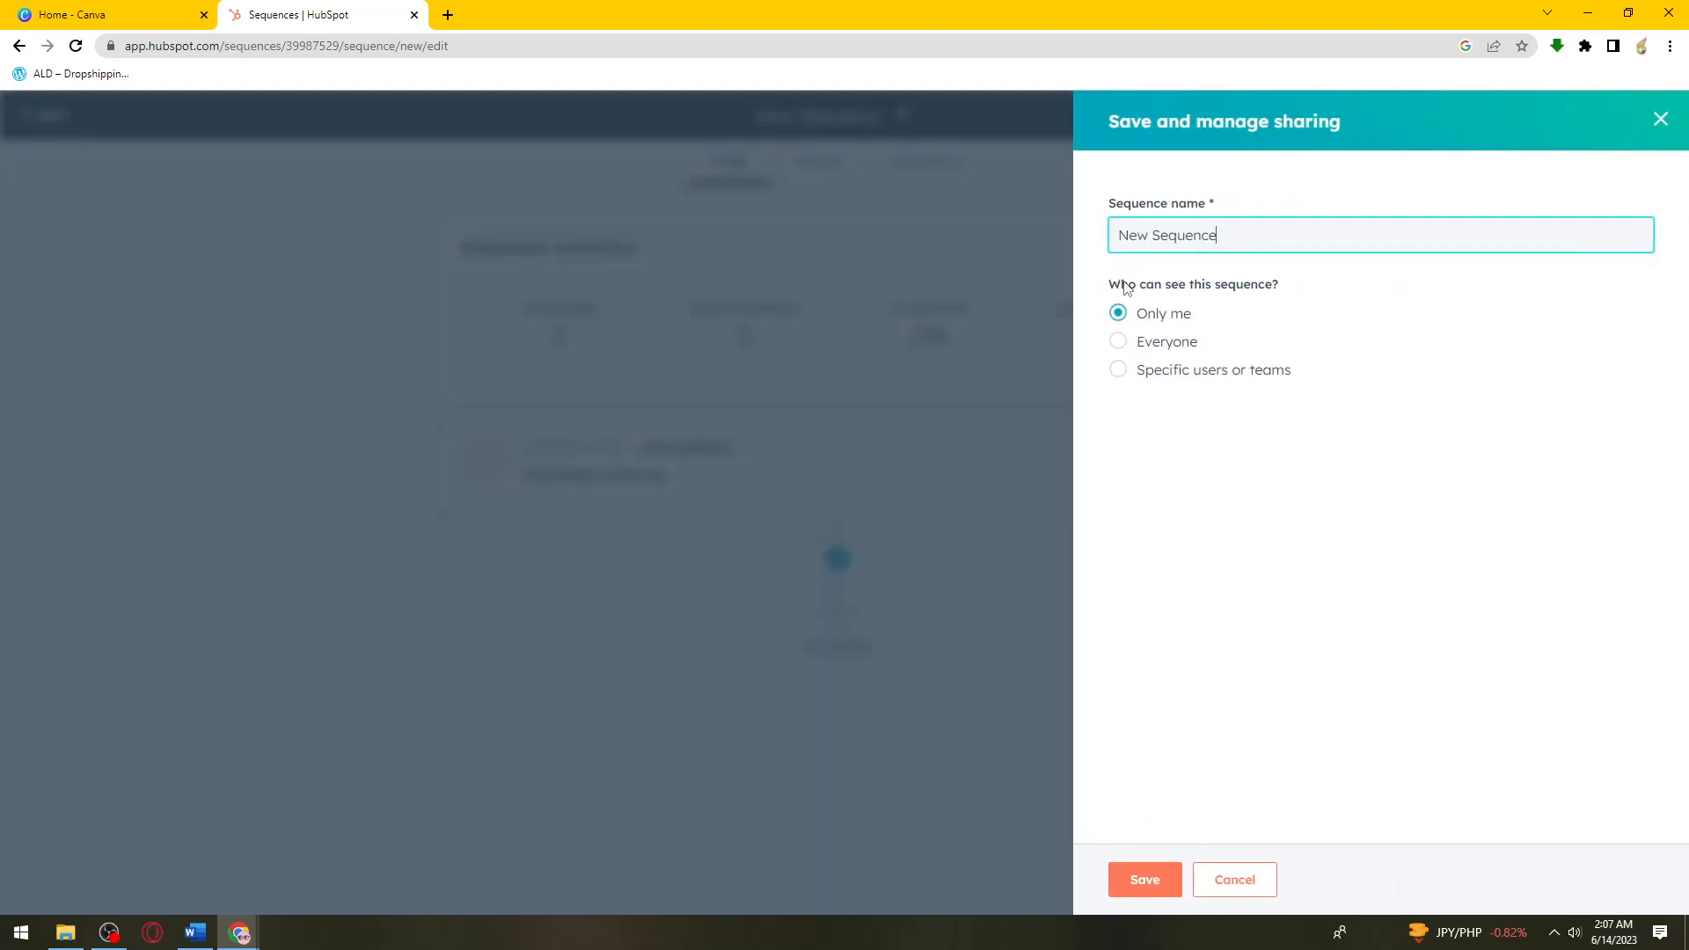
{"action": "mouse_move", "coordinate": [1218, 269]}
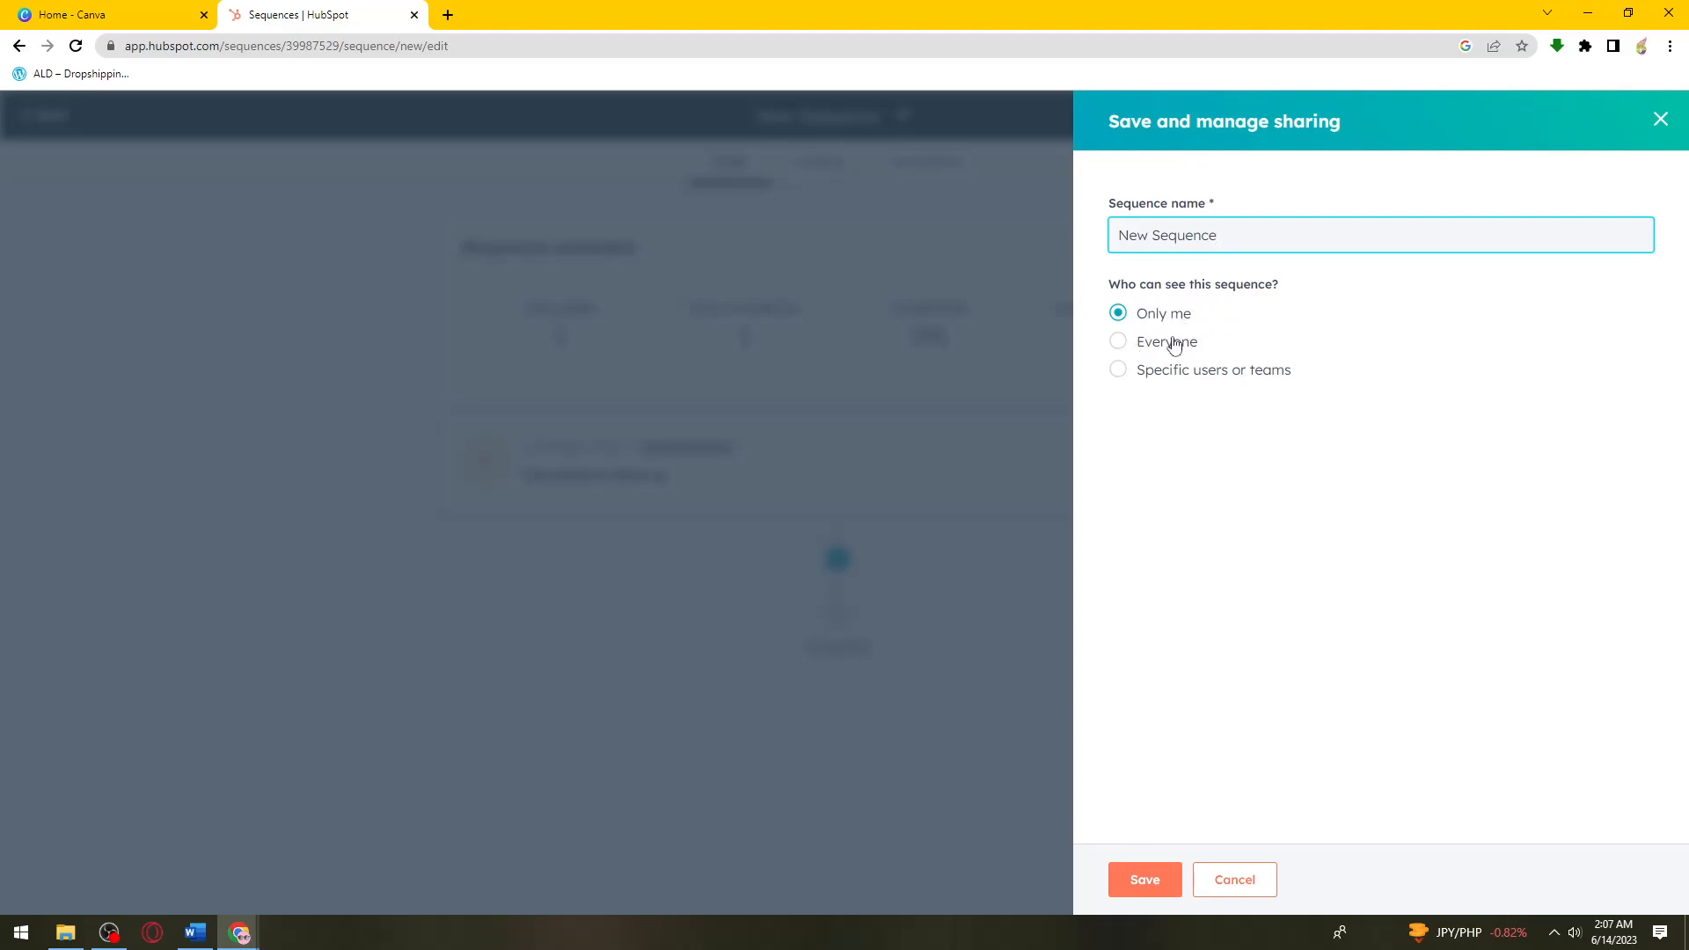
{"action": "mouse_move", "coordinate": [1160, 384]}
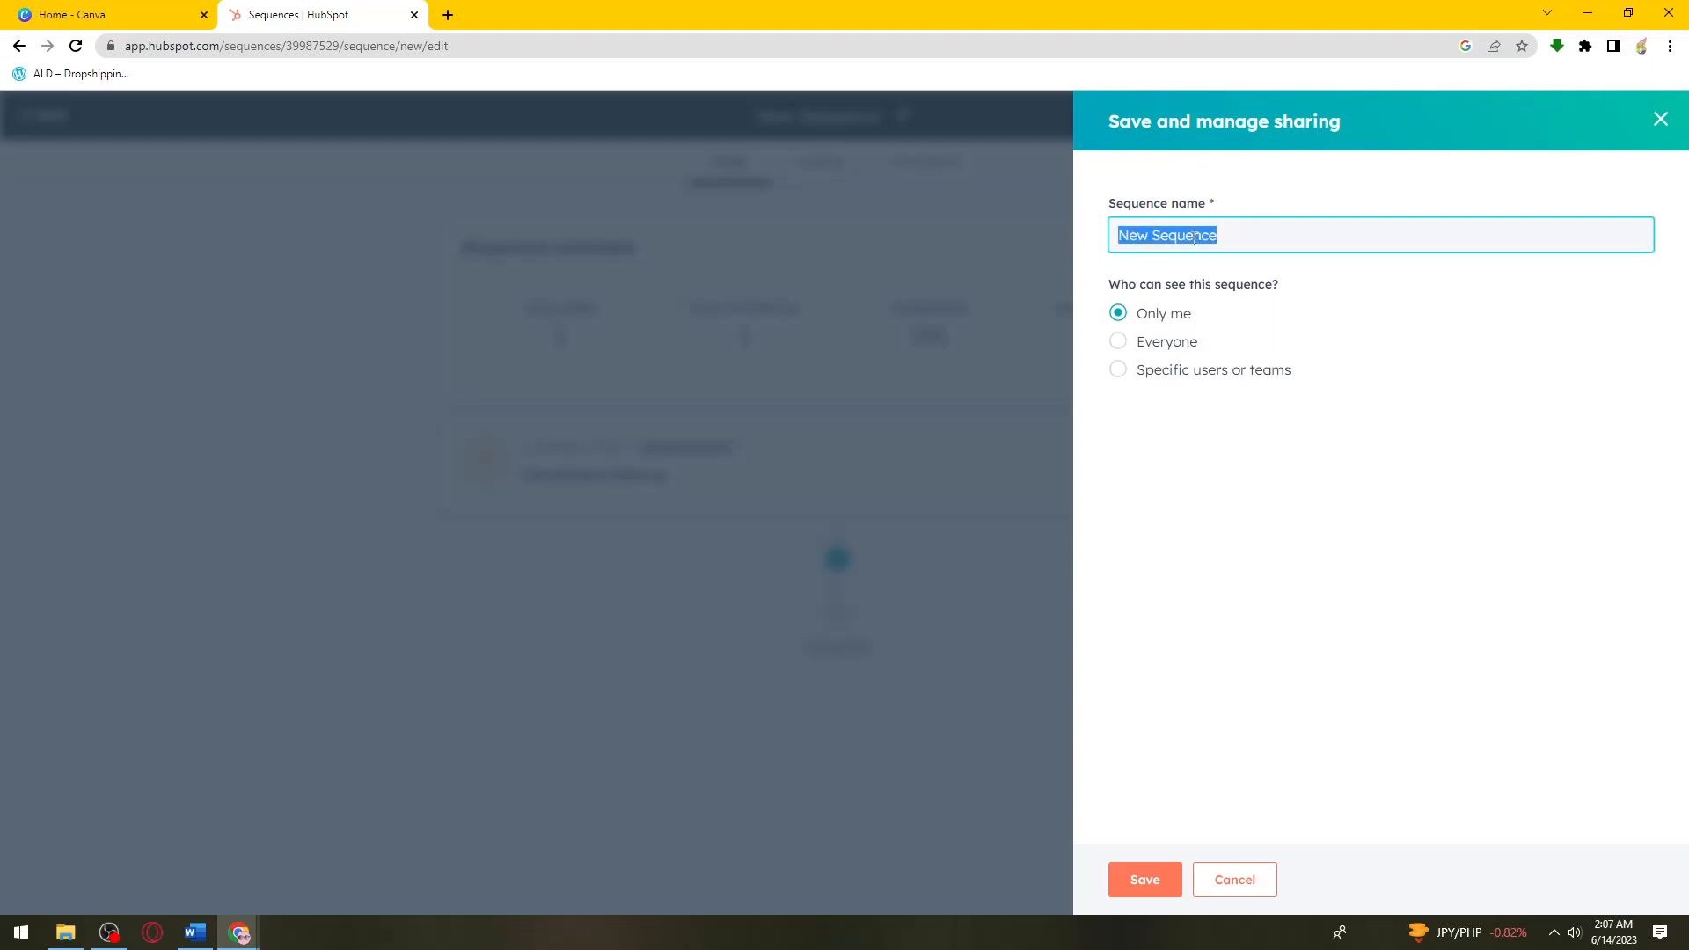
Save 'New Sequence' with visibility kept as Only me
{"action": "left_click", "coordinate": [1144, 879]}
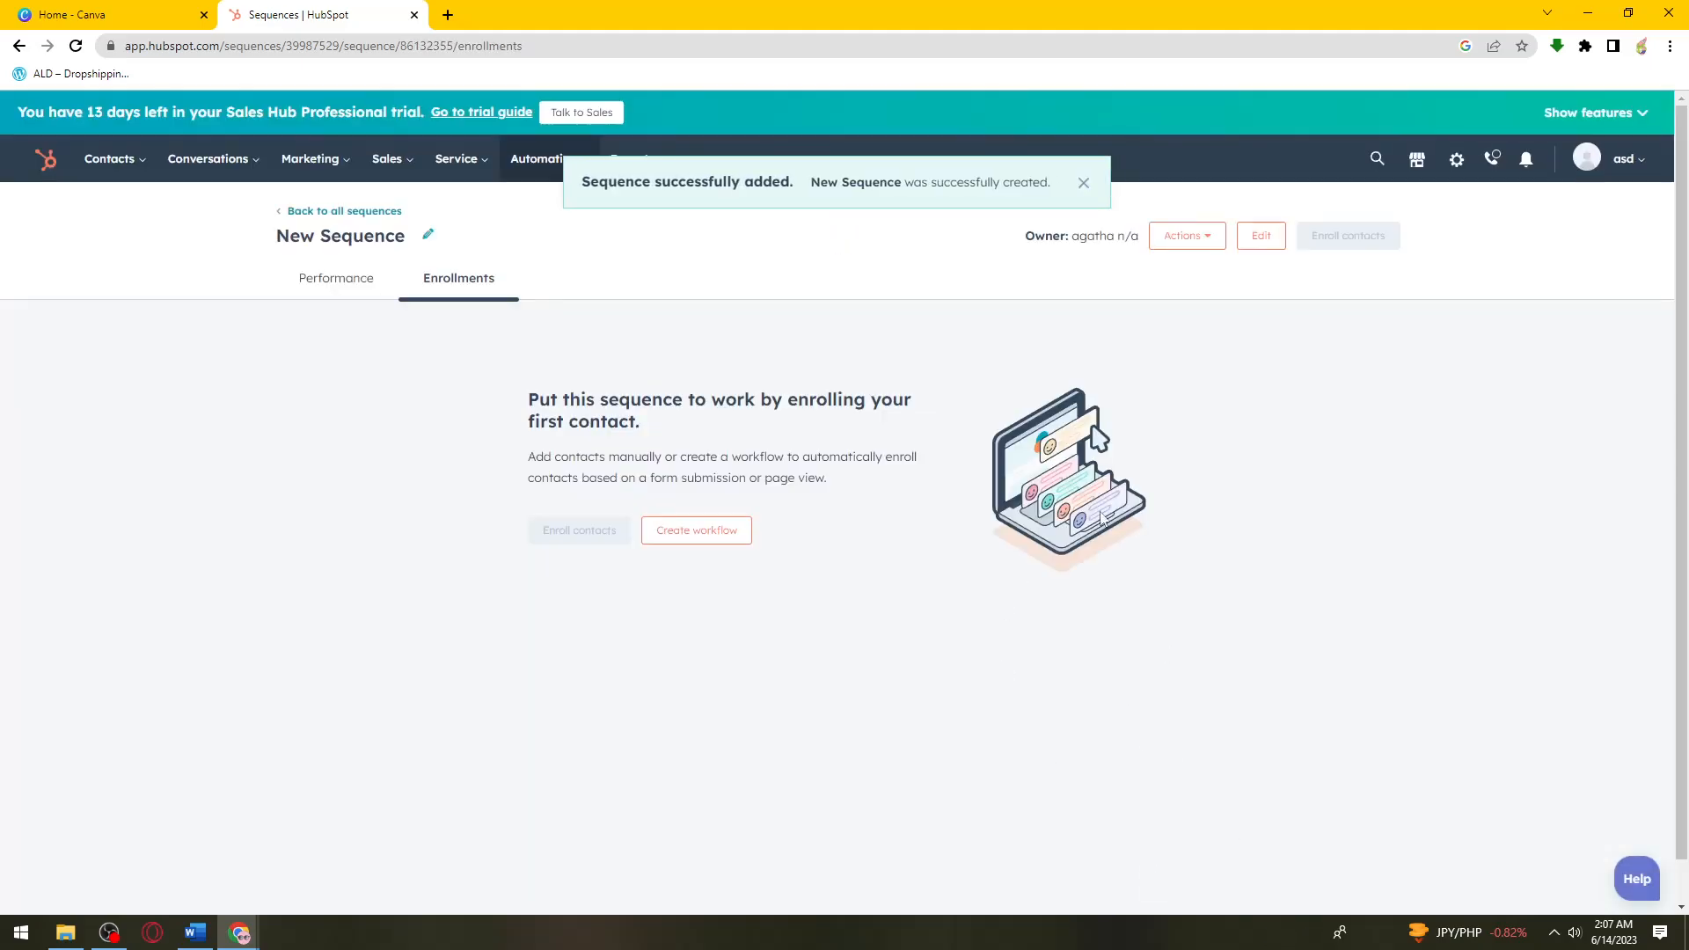
{"action": "mouse_move", "coordinate": [1347, 235]}
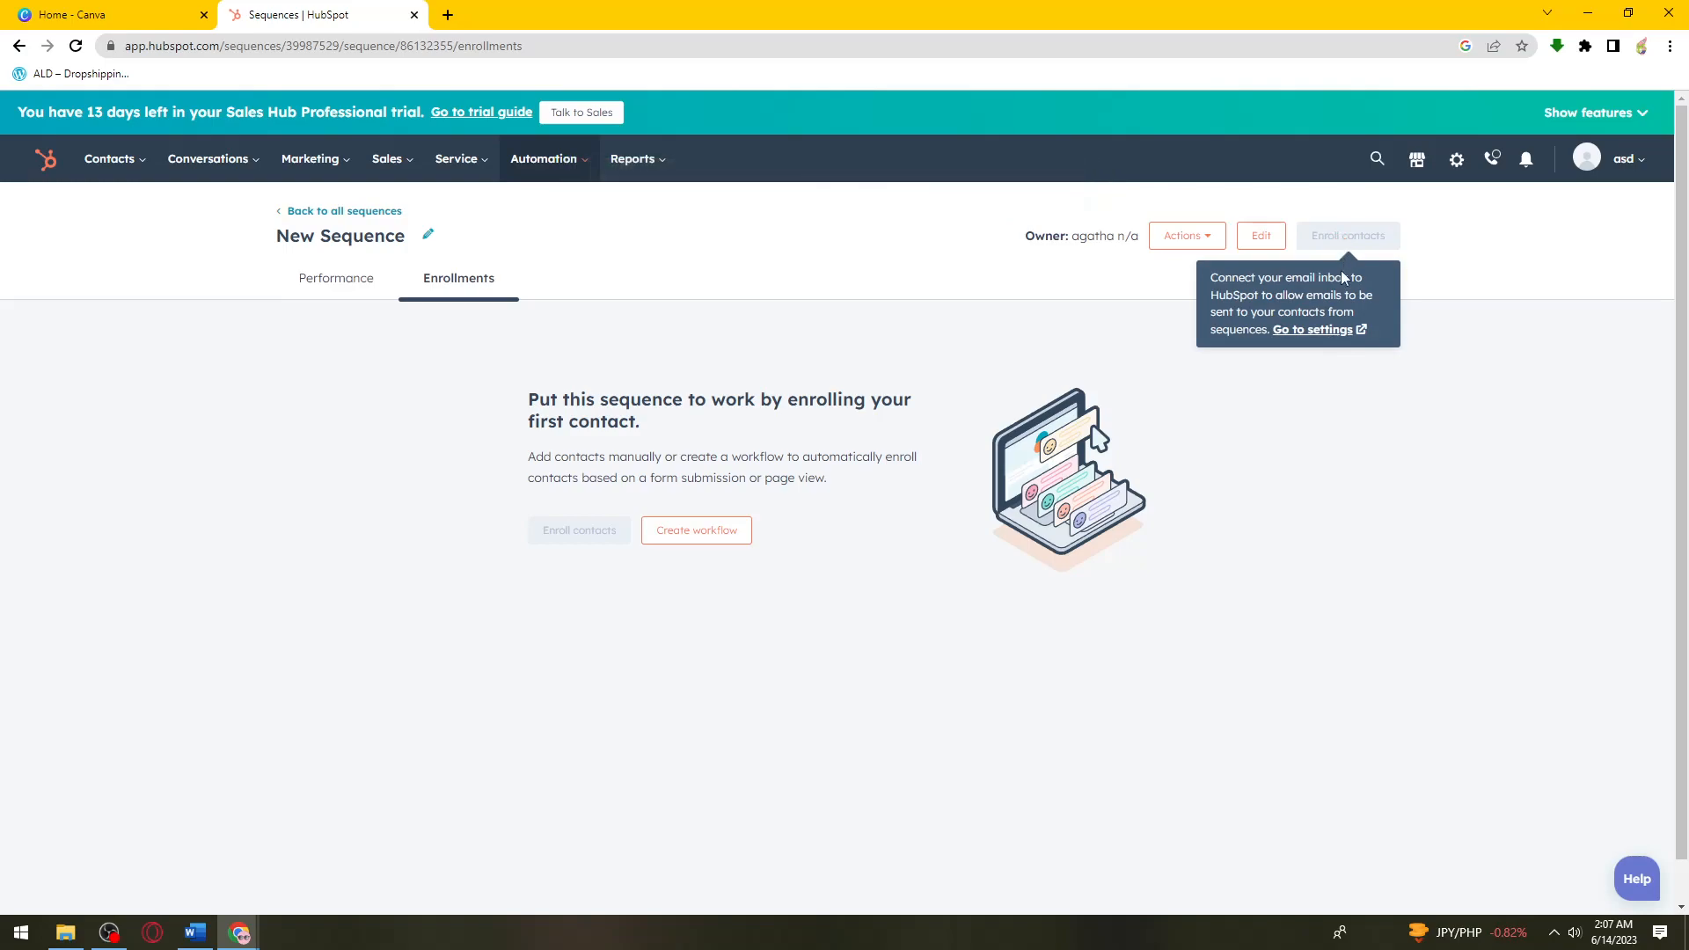
{"action": "mouse_move", "coordinate": [1436, 647]}
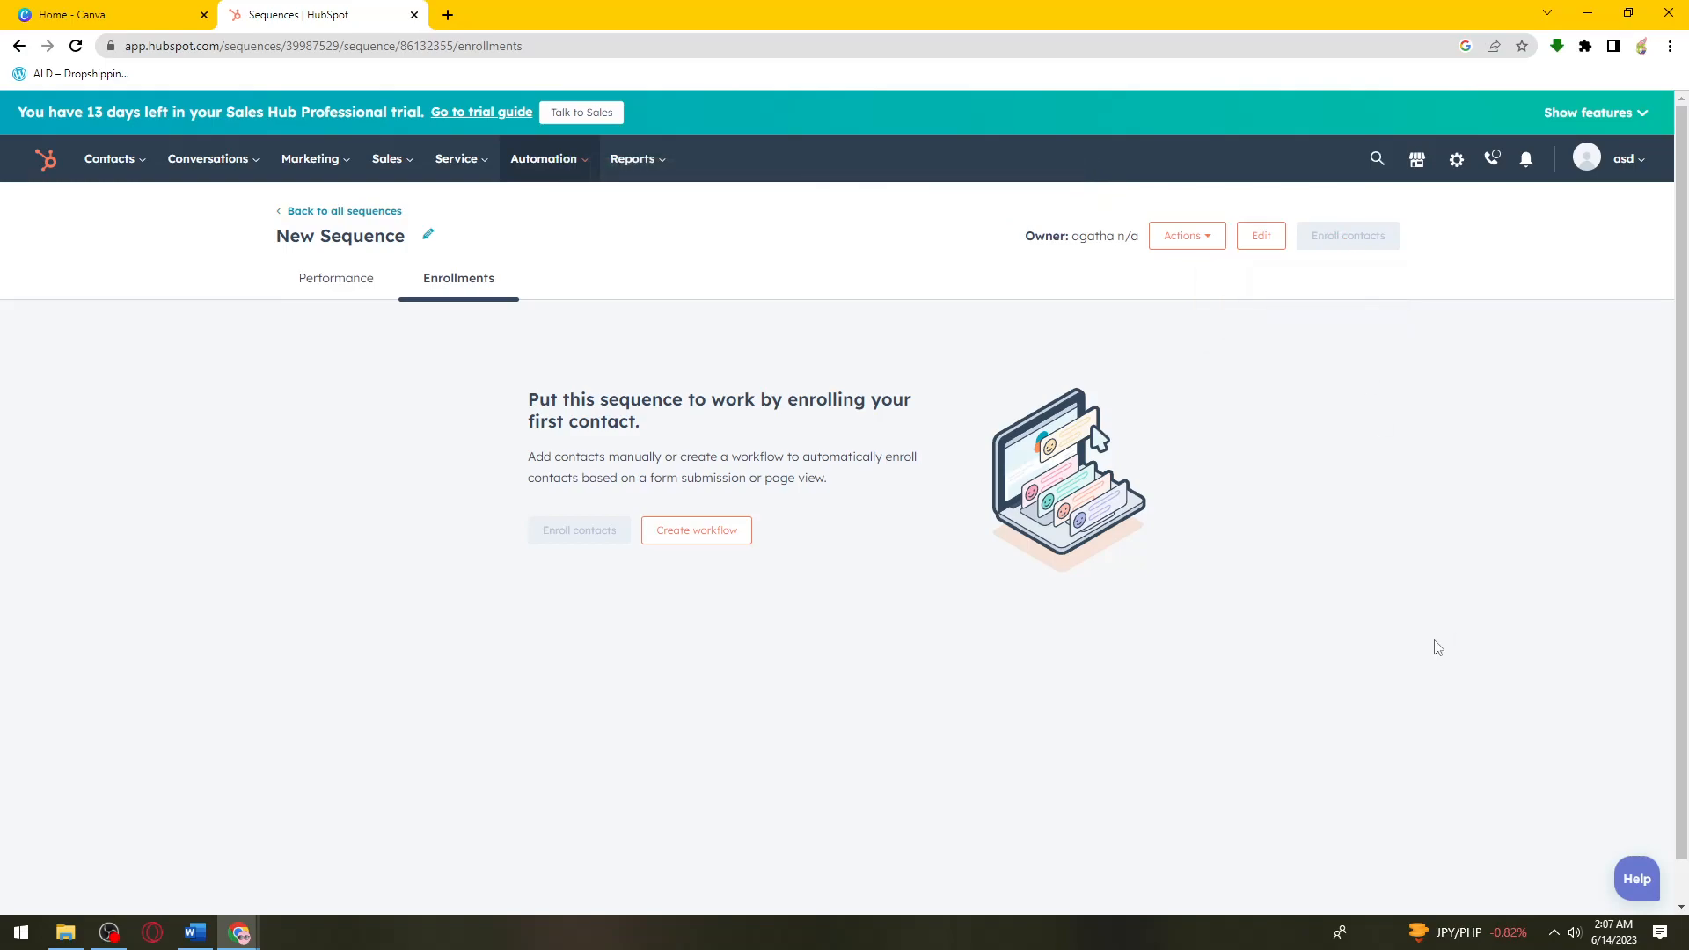
{"action": "mouse_move", "coordinate": [1431, 648]}
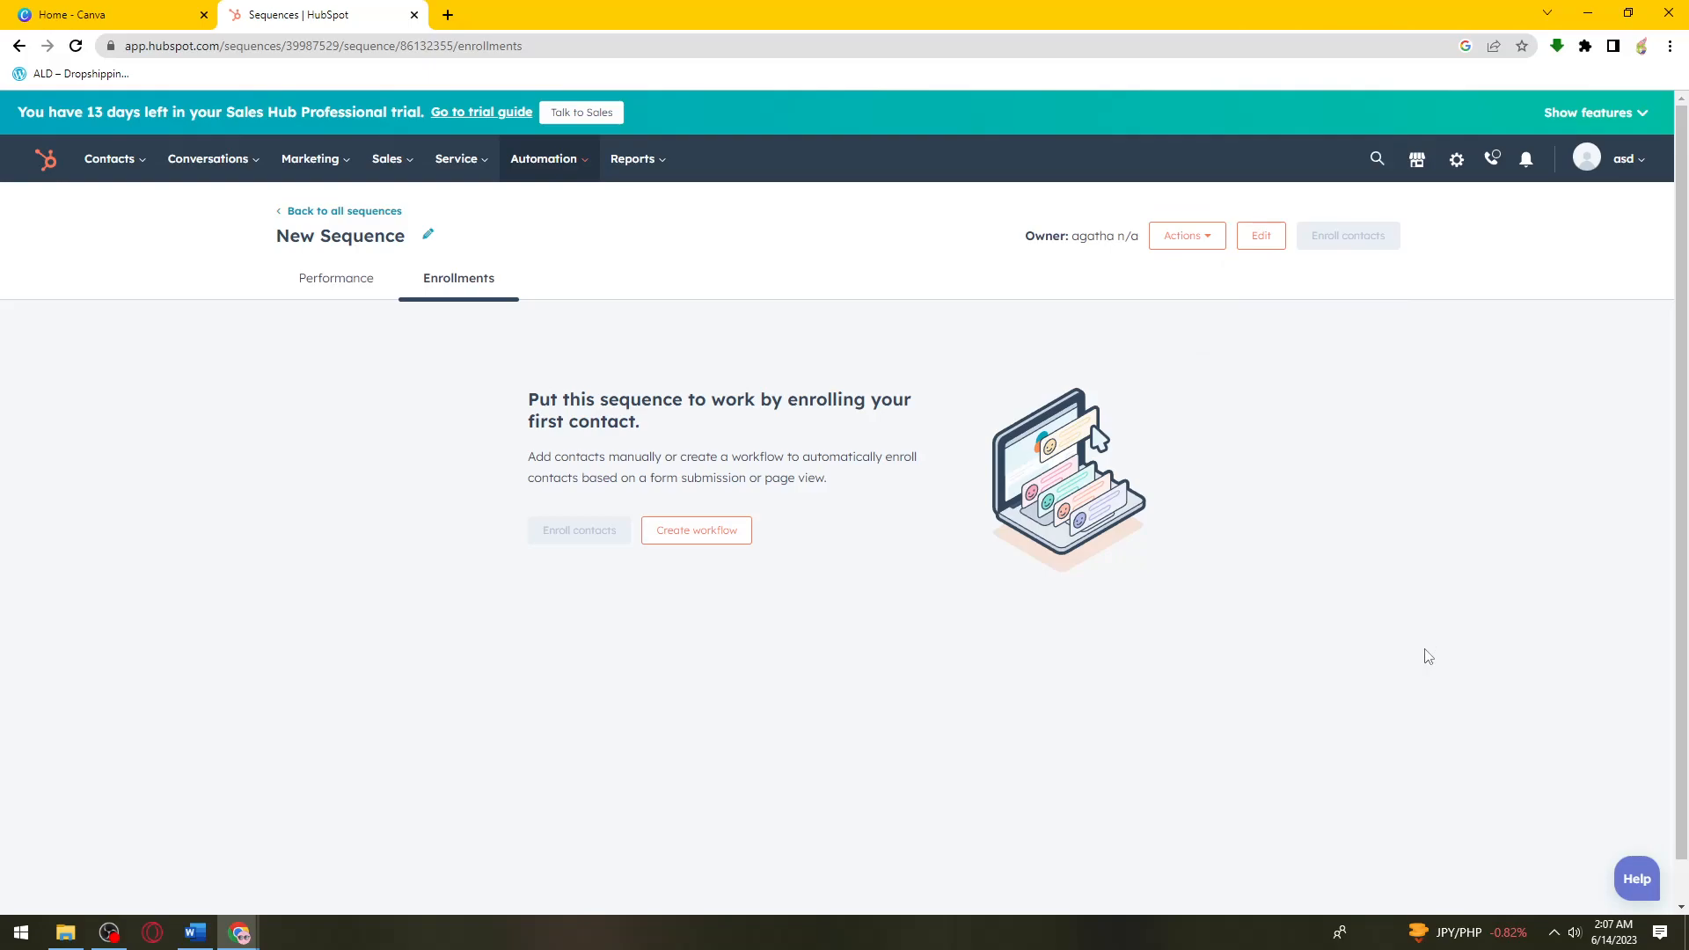
{"action": "mouse_move", "coordinate": [1426, 664]}
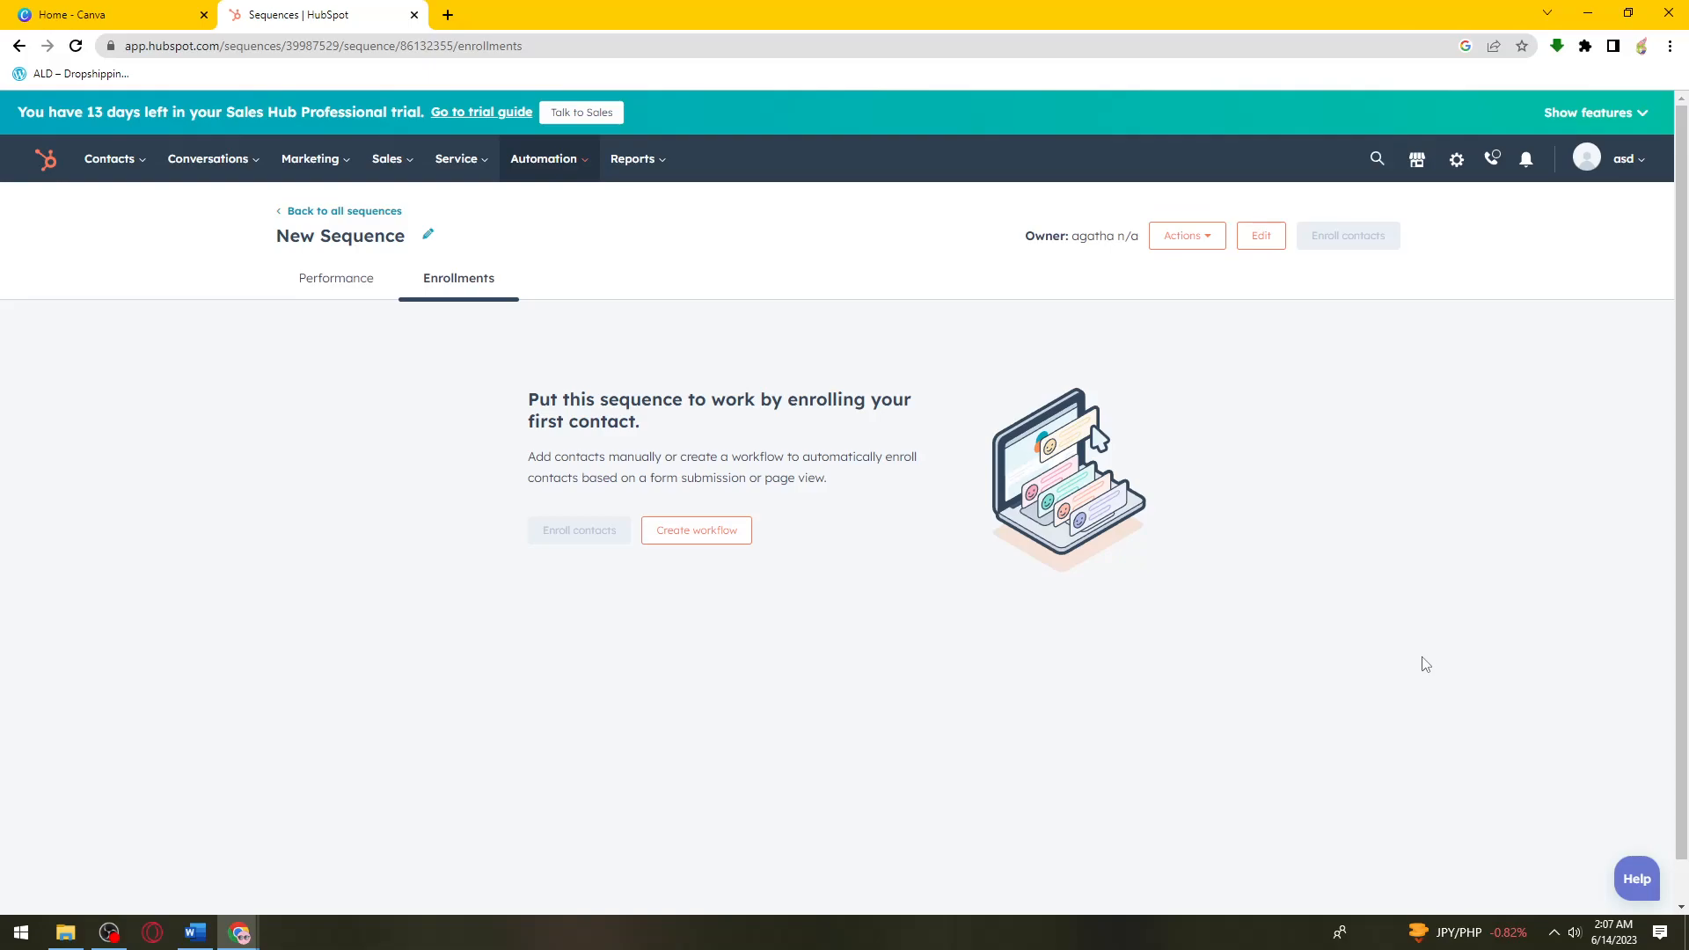
{"action": "mouse_move", "coordinate": [1423, 668]}
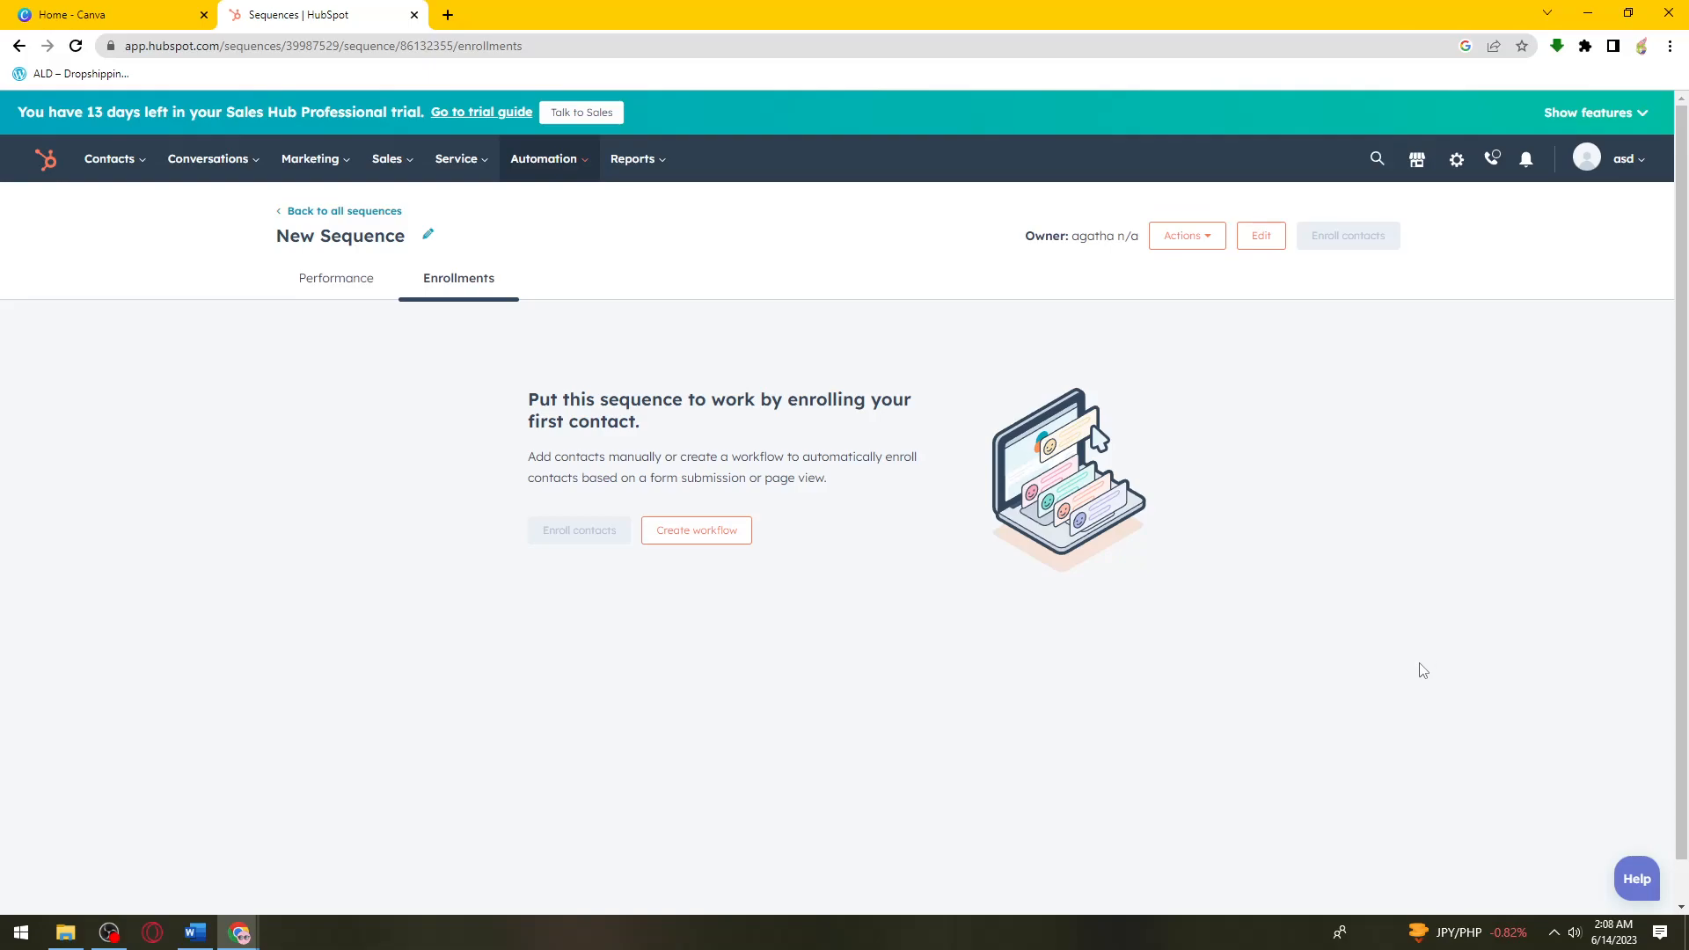